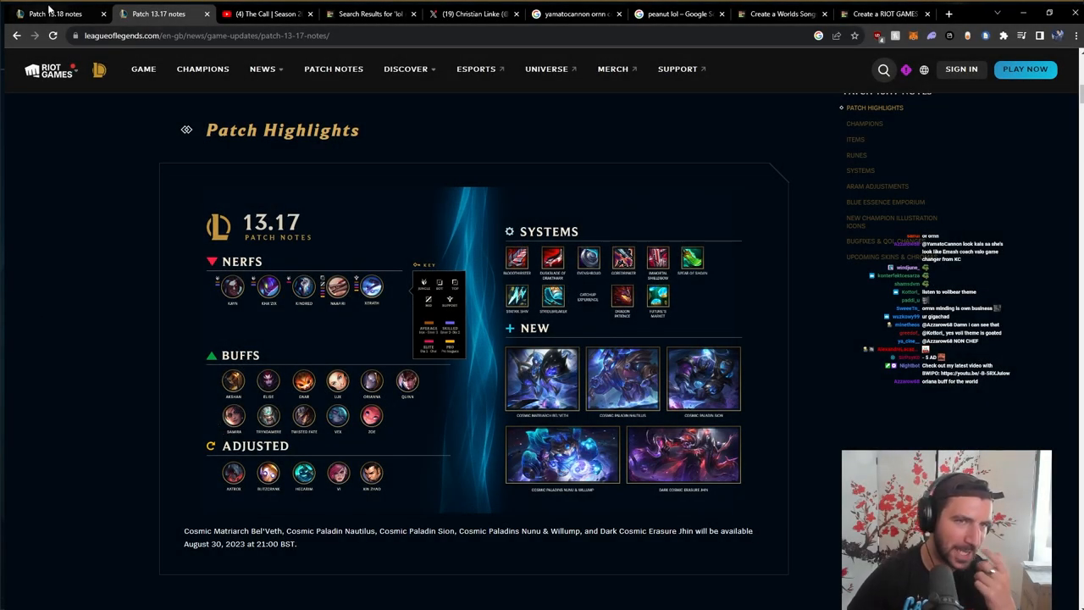
- Switch to the patch 13.18 notes and scroll past the highlights to Bard's changes
{"action": "left_click", "coordinate": [57, 13]}
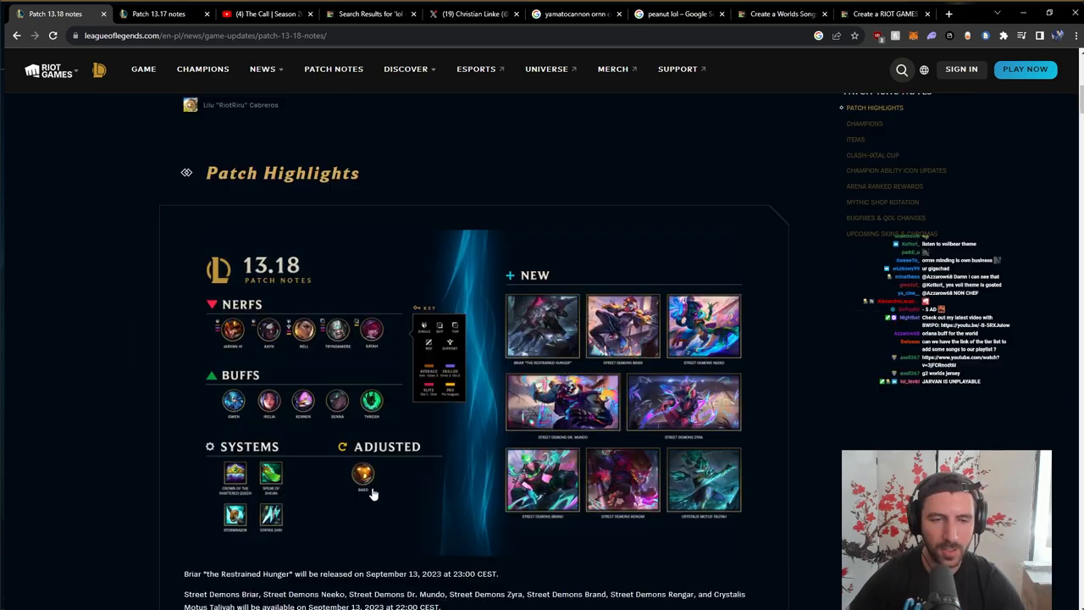
{"action": "scroll", "scroll_direction": "down", "scroll_amount": 3}
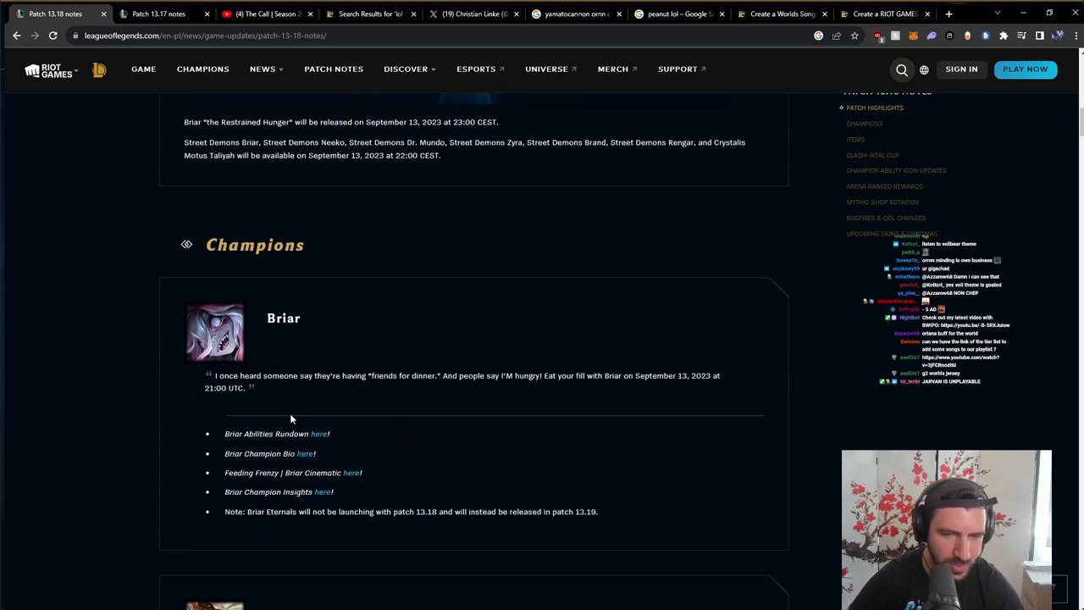
{"action": "scroll", "scroll_direction": "down", "scroll_amount": 3}
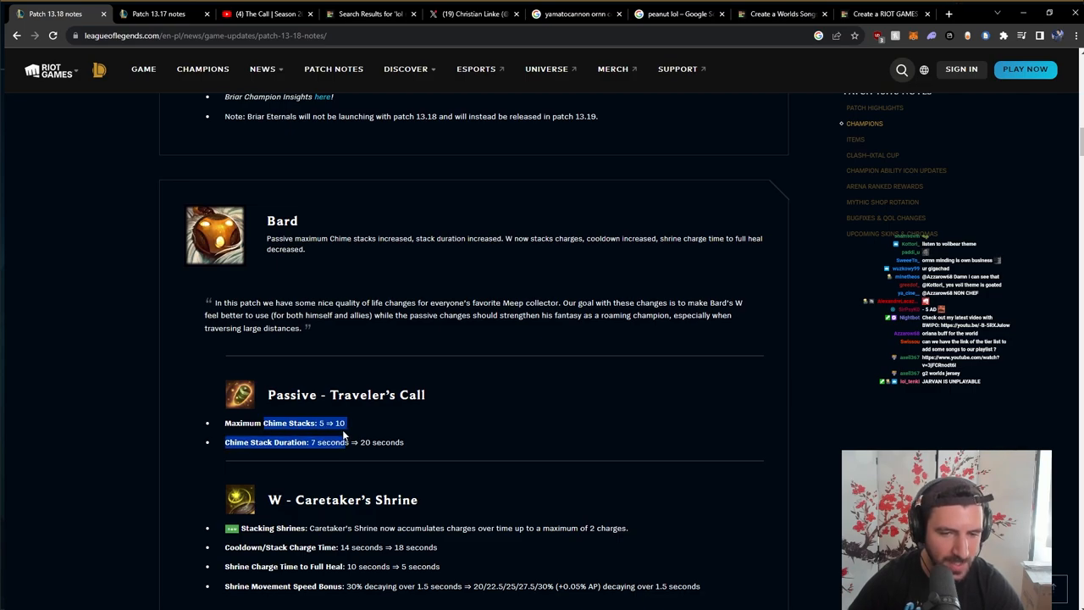
- Read Bard's passive changes and highlight the W - Caretaker's Shrine bullet points
{"action": "scroll", "scroll_direction": "down", "scroll_amount": 3}
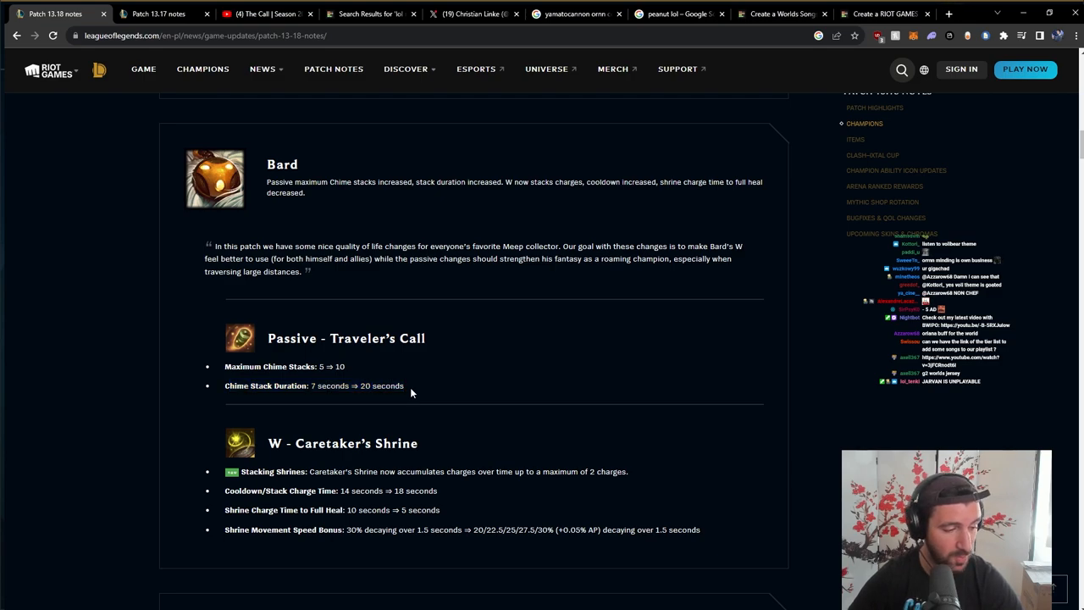
{"action": "left_click_drag", "start_coordinate": [267, 339], "coordinate": [403, 386]}
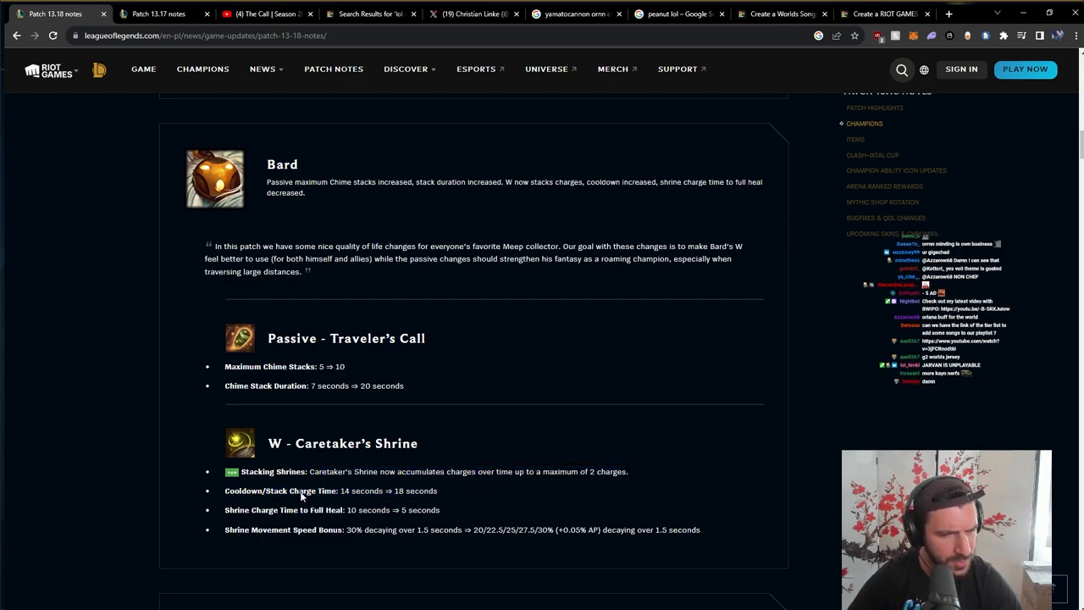
{"action": "scroll", "scroll_direction": "down", "scroll_amount": 3}
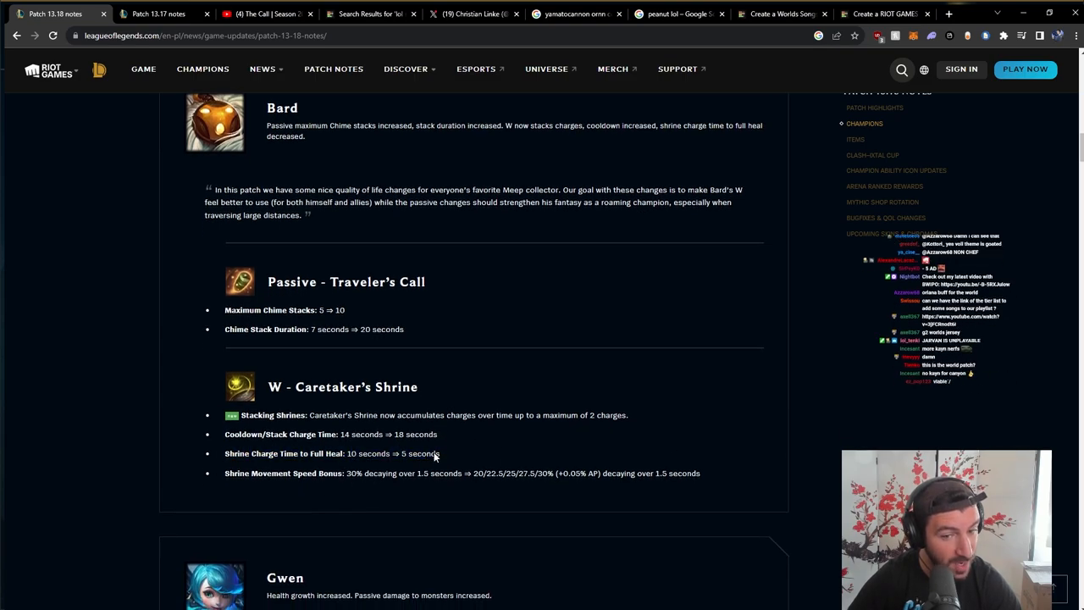
{"action": "left_click_drag", "start_coordinate": [347, 474], "coordinate": [432, 474]}
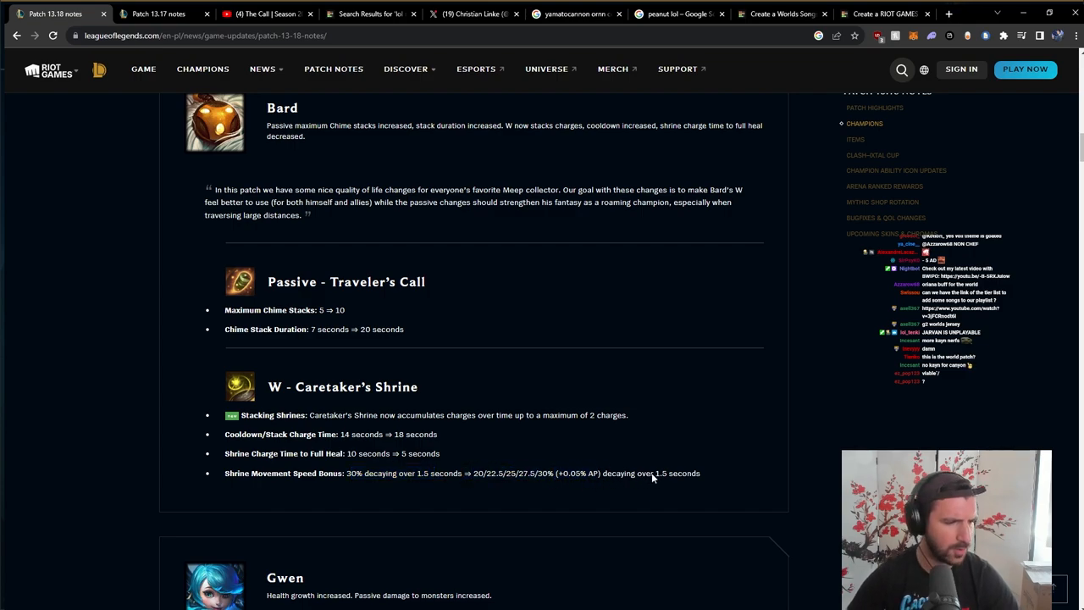
{"action": "mouse_move", "coordinate": [637, 501]}
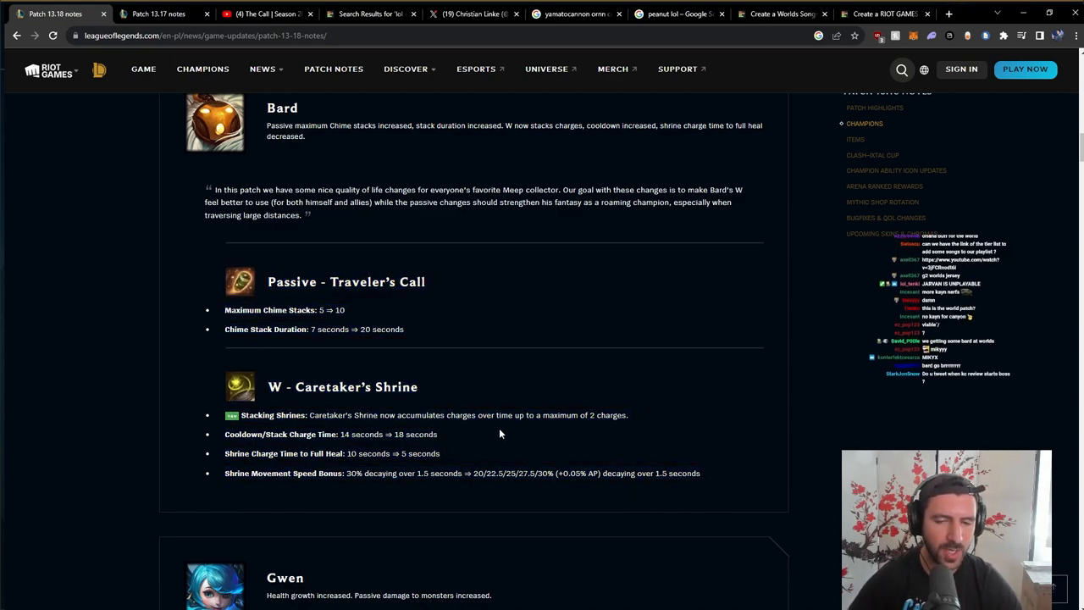
{"action": "left_click_drag", "start_coordinate": [267, 387], "coordinate": [447, 473]}
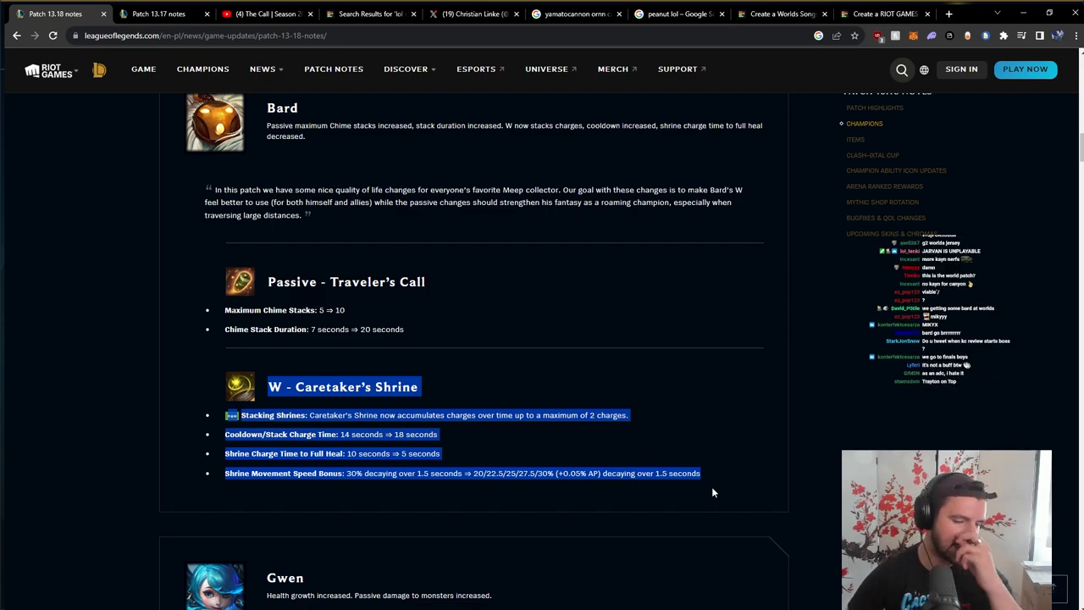
{"action": "mouse_move", "coordinate": [664, 481]}
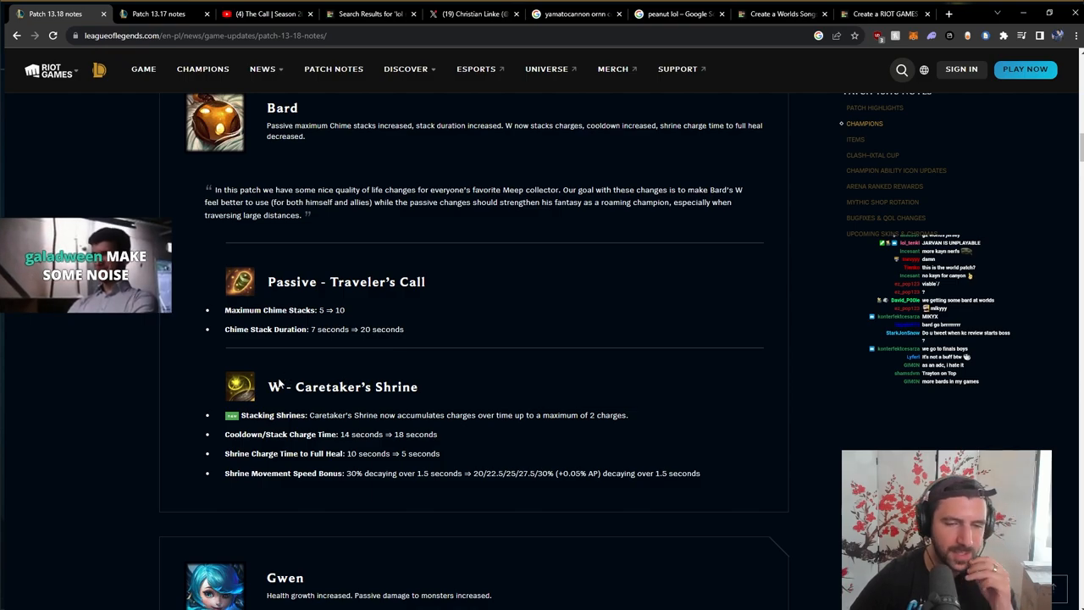
{"action": "mouse_move", "coordinate": [444, 405]}
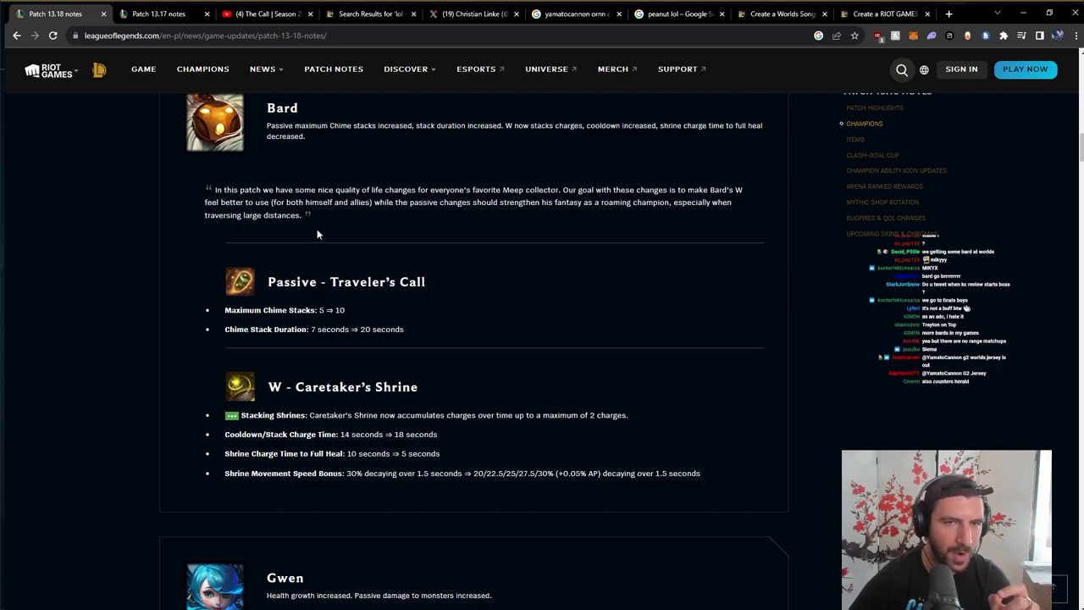
{"action": "mouse_move", "coordinate": [410, 335]}
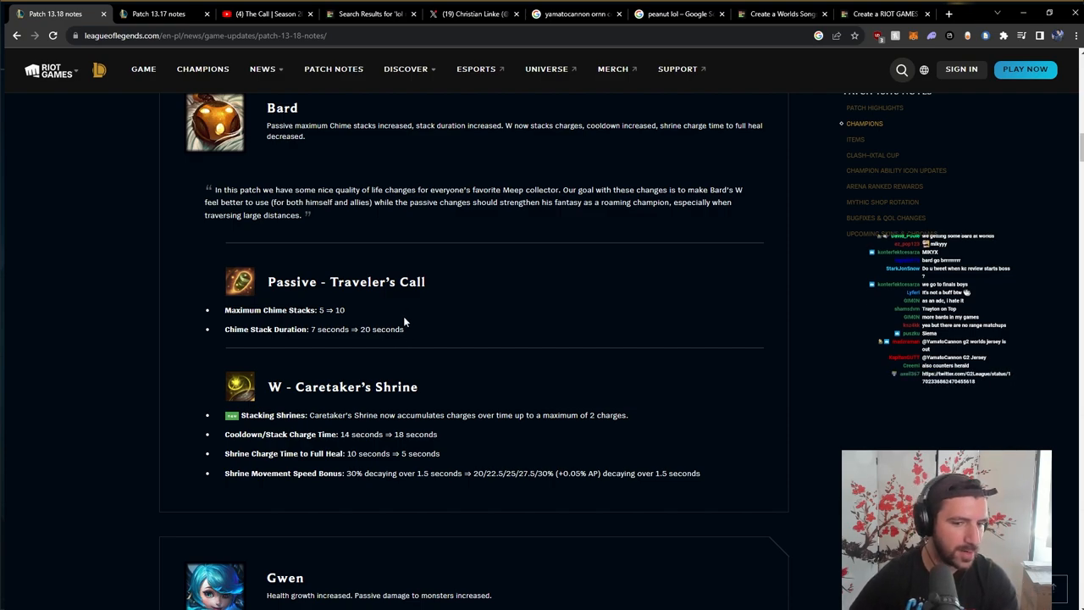
- Select across Bard's passive and Caretaker's Shrine change block
{"action": "left_click_drag", "start_coordinate": [225, 329], "coordinate": [701, 472]}
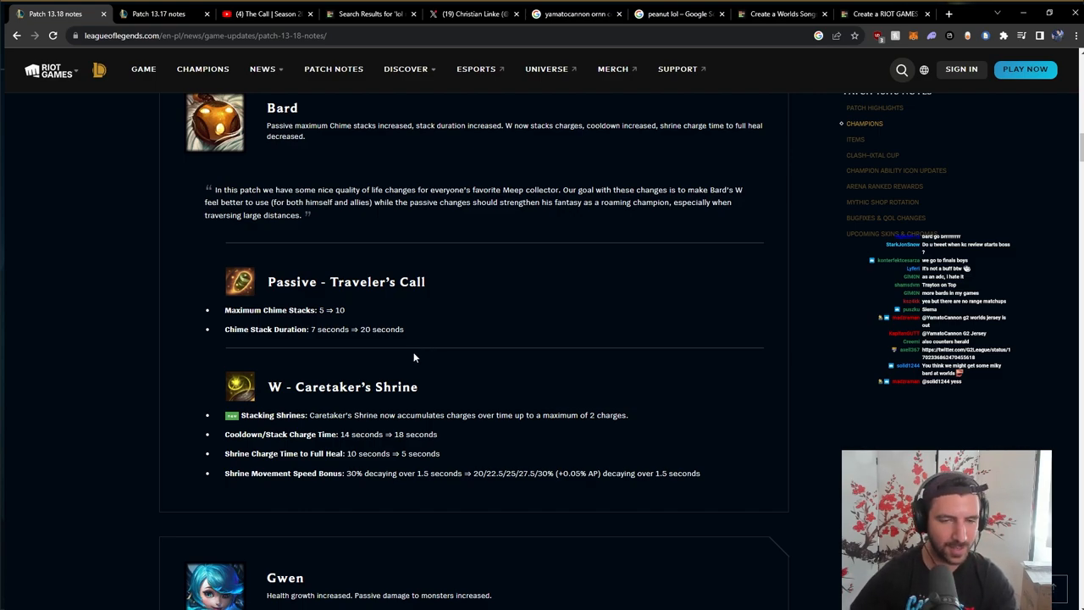
{"action": "mouse_move", "coordinate": [409, 355]}
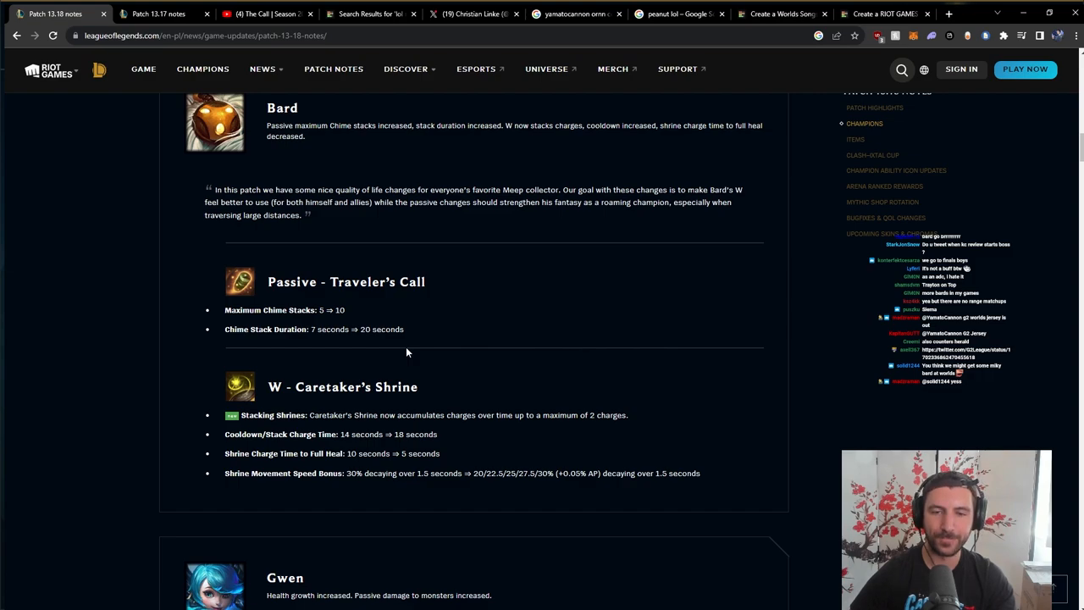
{"action": "mouse_move", "coordinate": [421, 341]}
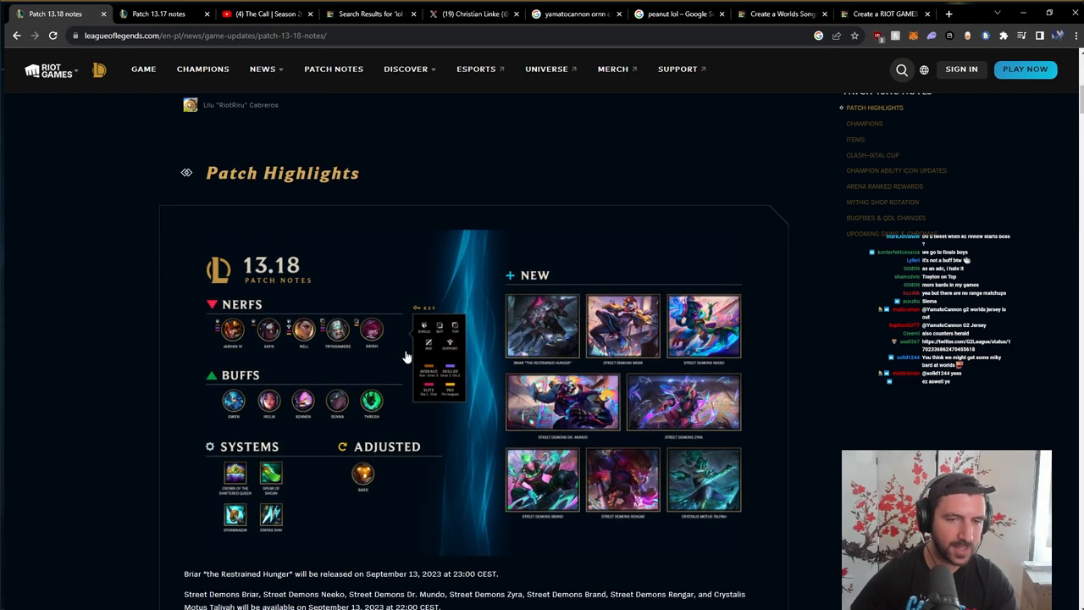
- Scroll back down from the highlights to Bard's Chime Stack and Caretaker's Shrine changes
{"action": "scroll", "scroll_direction": "down", "scroll_amount": 3}
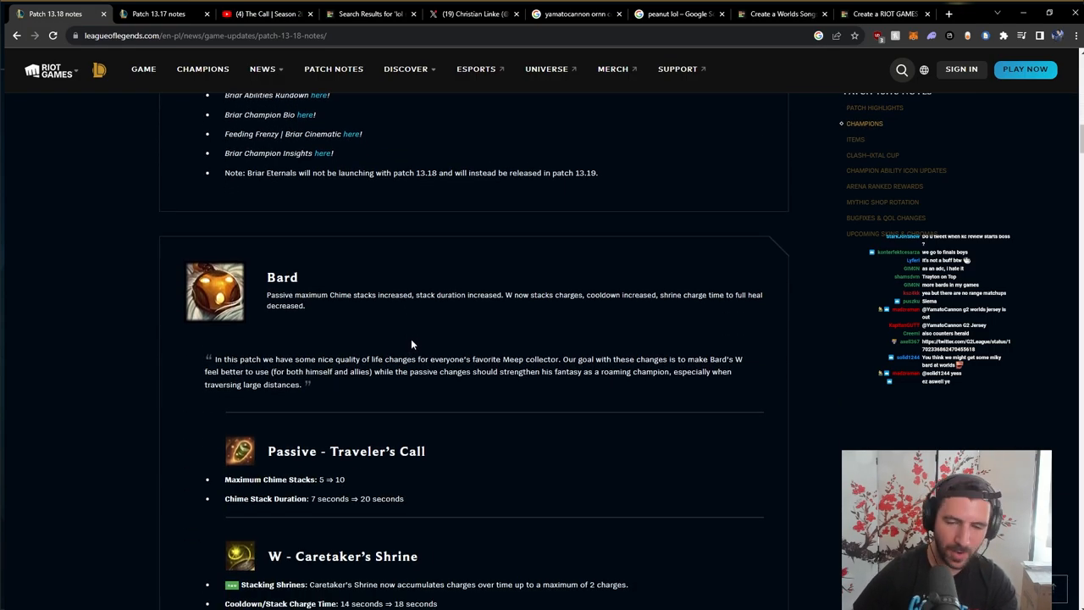
{"action": "scroll", "scroll_direction": "down", "scroll_amount": 3}
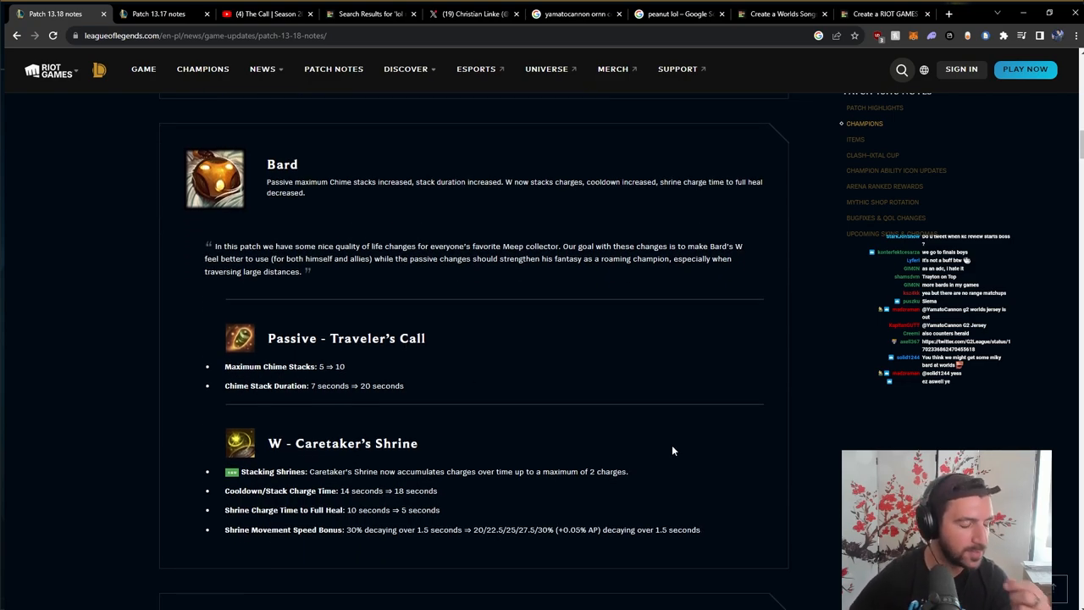
{"action": "mouse_move", "coordinate": [632, 479]}
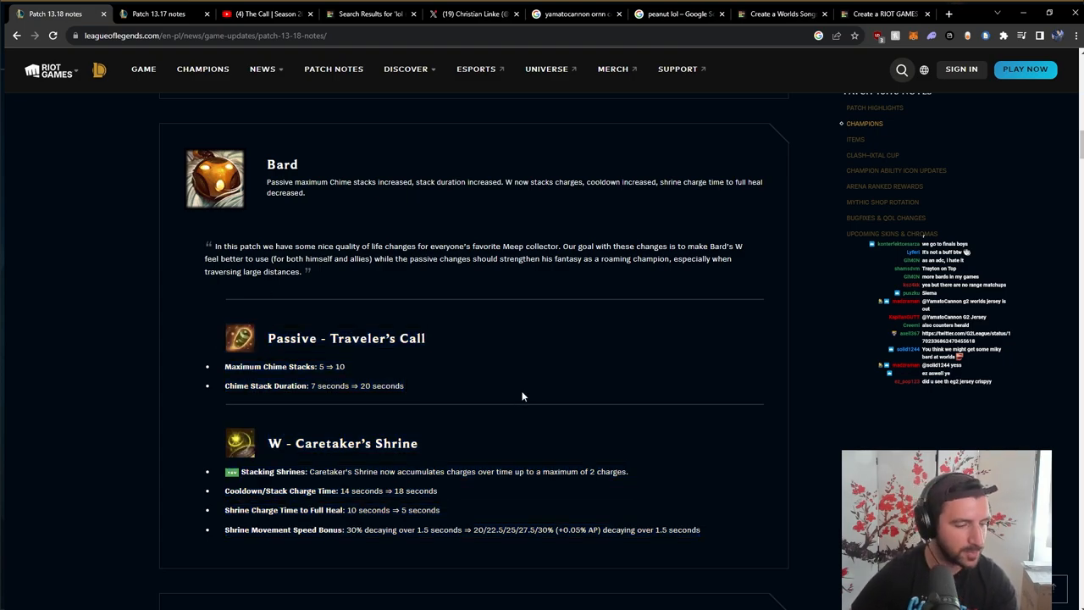
{"action": "mouse_move", "coordinate": [635, 471]}
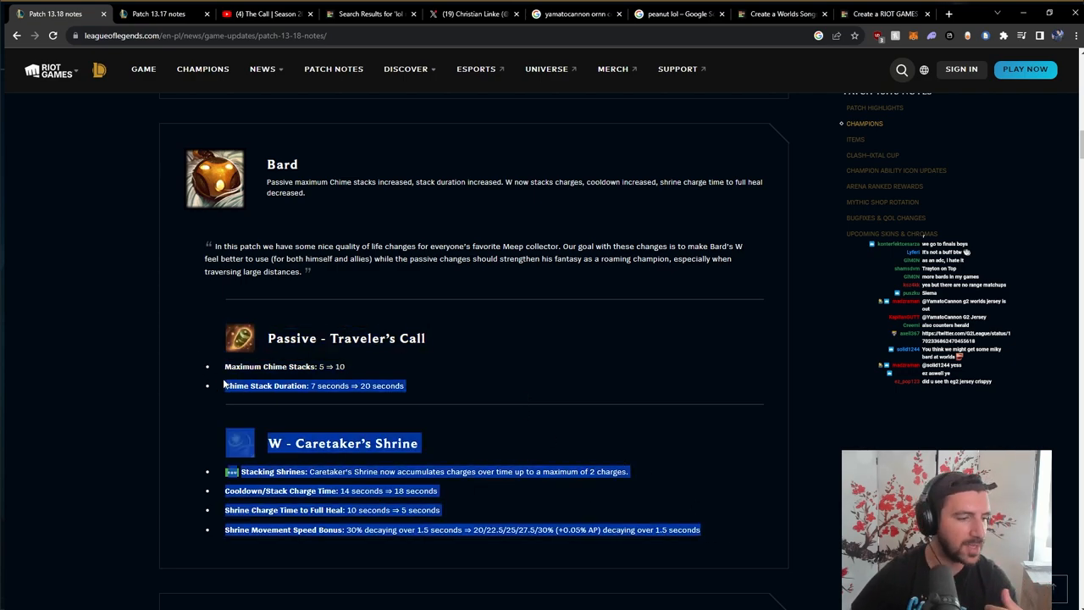
- Scroll through Gwen's health growth and passive changes to Irelia's R - Vanguard's Edge cooldown
{"action": "scroll", "scroll_direction": "down", "scroll_amount": 3}
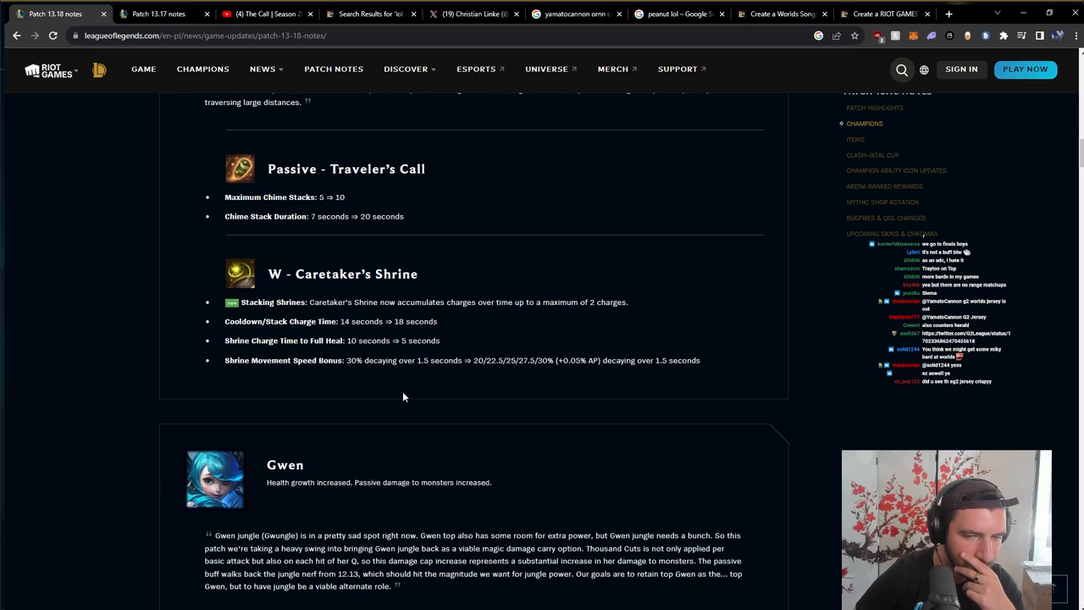
{"action": "mouse_move", "coordinate": [410, 215]}
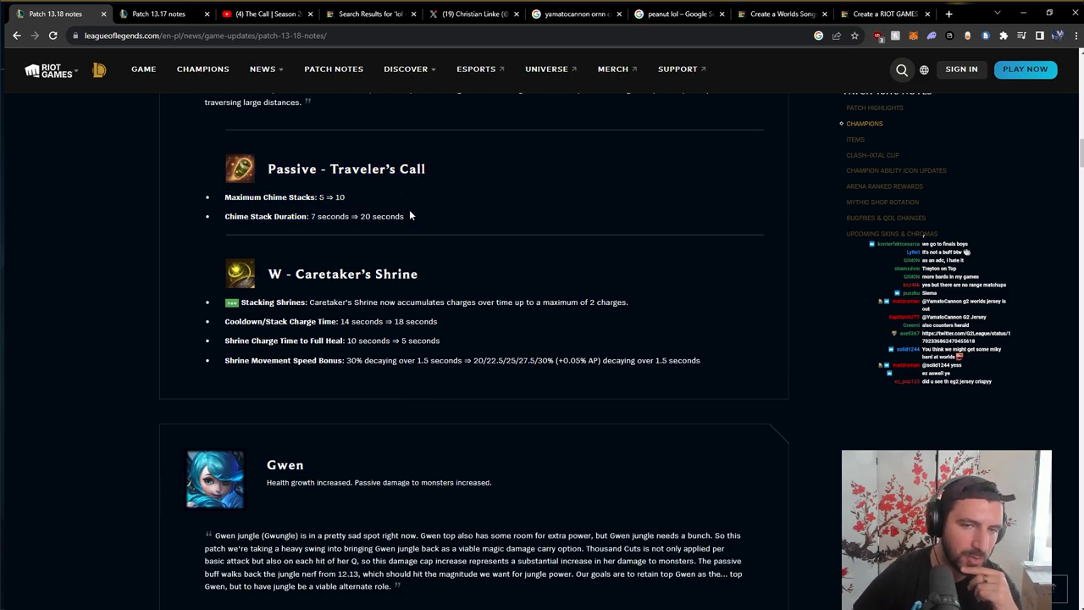
{"action": "scroll", "scroll_direction": "down", "scroll_amount": 3}
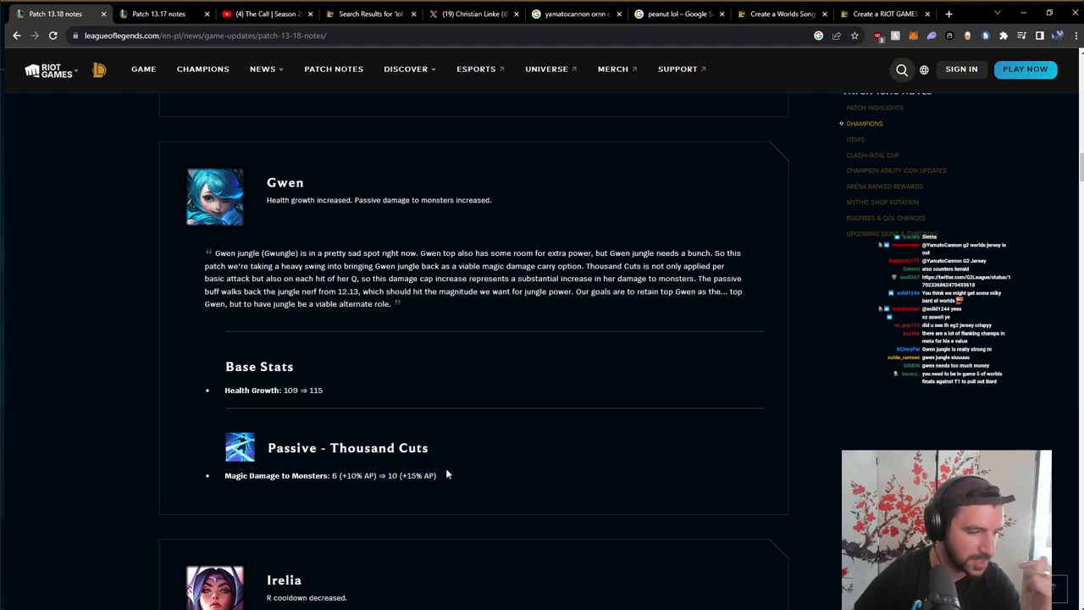
{"action": "scroll", "scroll_direction": "down", "scroll_amount": 3}
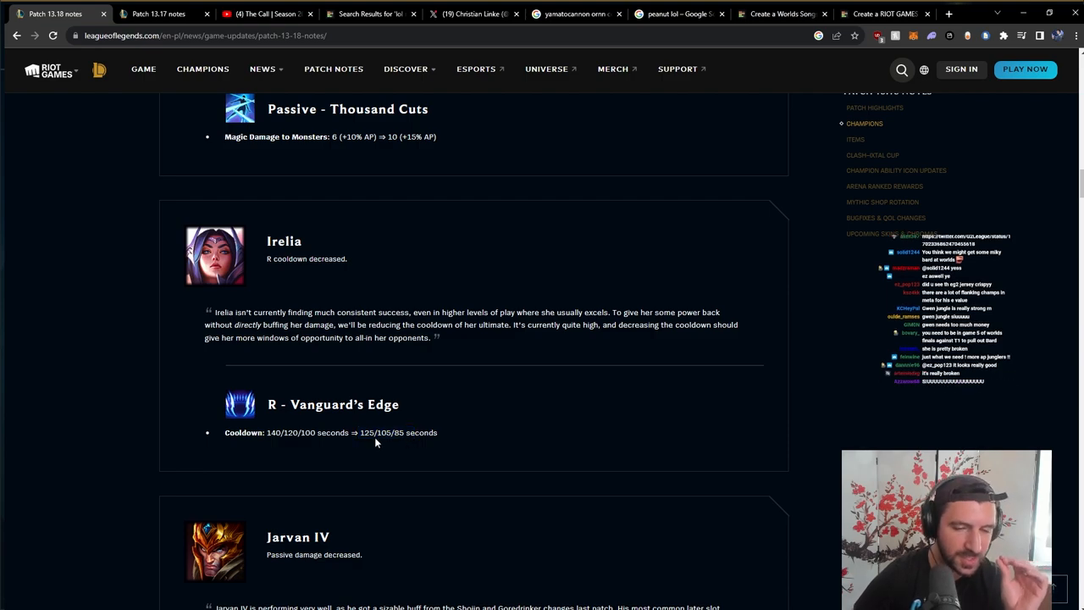
{"action": "double_click", "coordinate": [365, 432]}
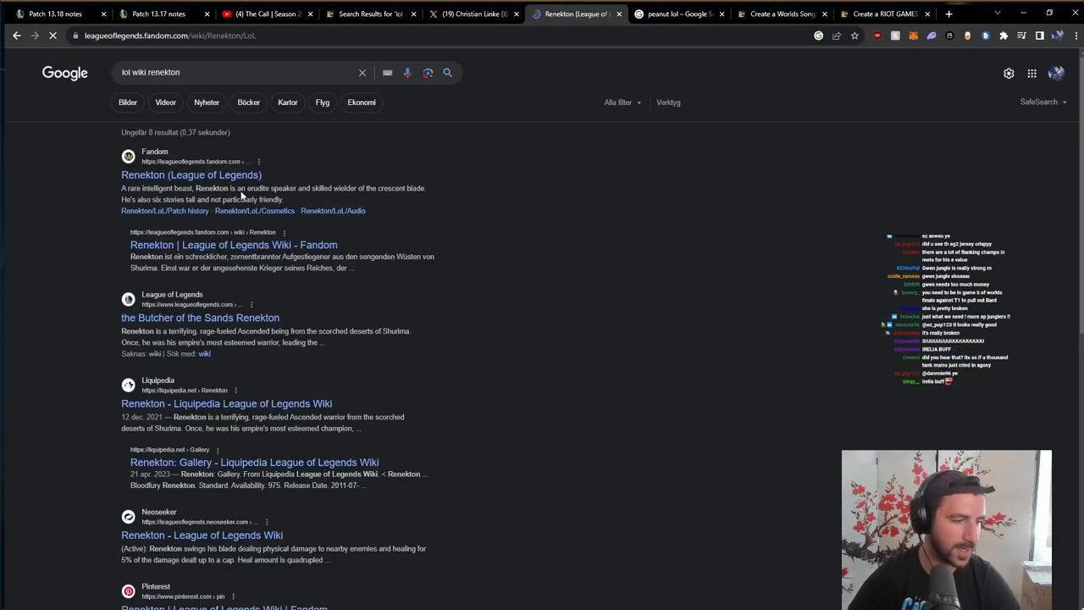
{"action": "left_click", "coordinate": [190, 174]}
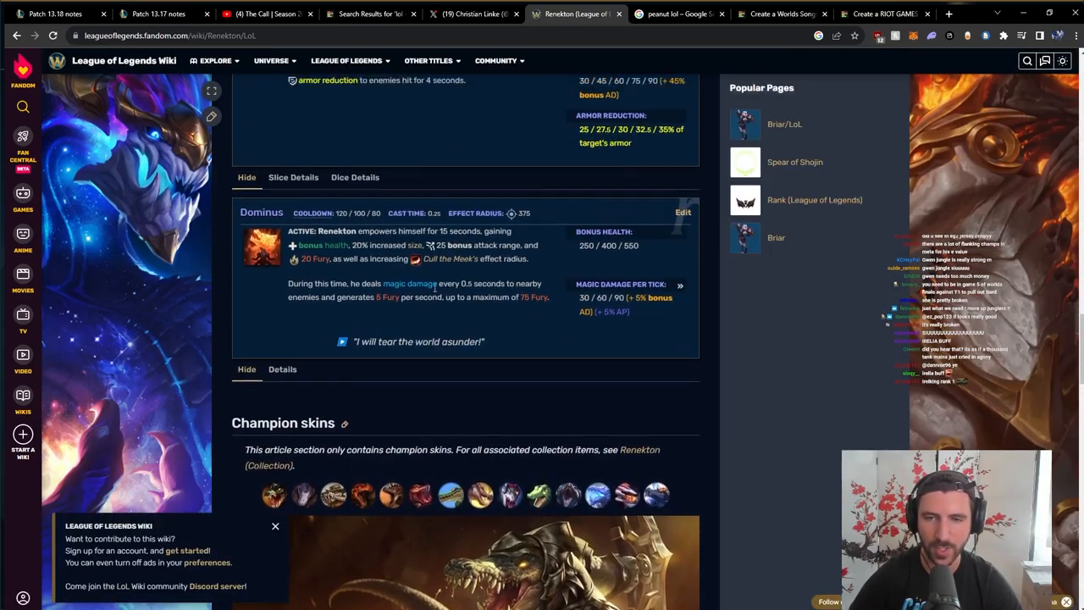
{"action": "scroll", "scroll_direction": "down", "scroll_amount": 3}
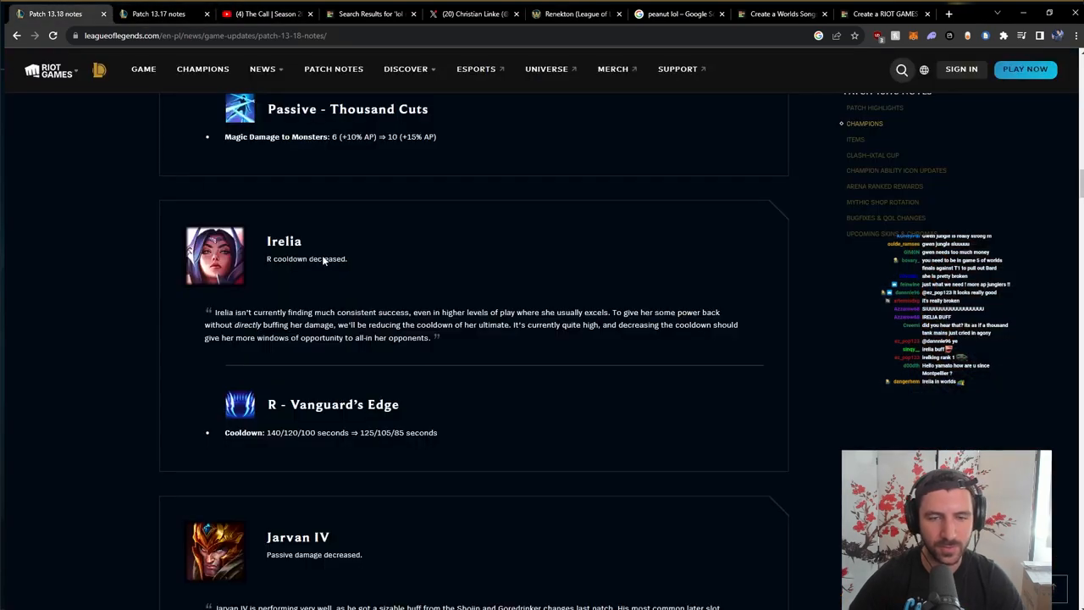
- Highlight Irelia's Vanguard's Edge cooldown and Jarvan IV's passive damage values, then reach Kassadin's Riftwalk
{"action": "scroll", "scroll_direction": "down", "scroll_amount": 3}
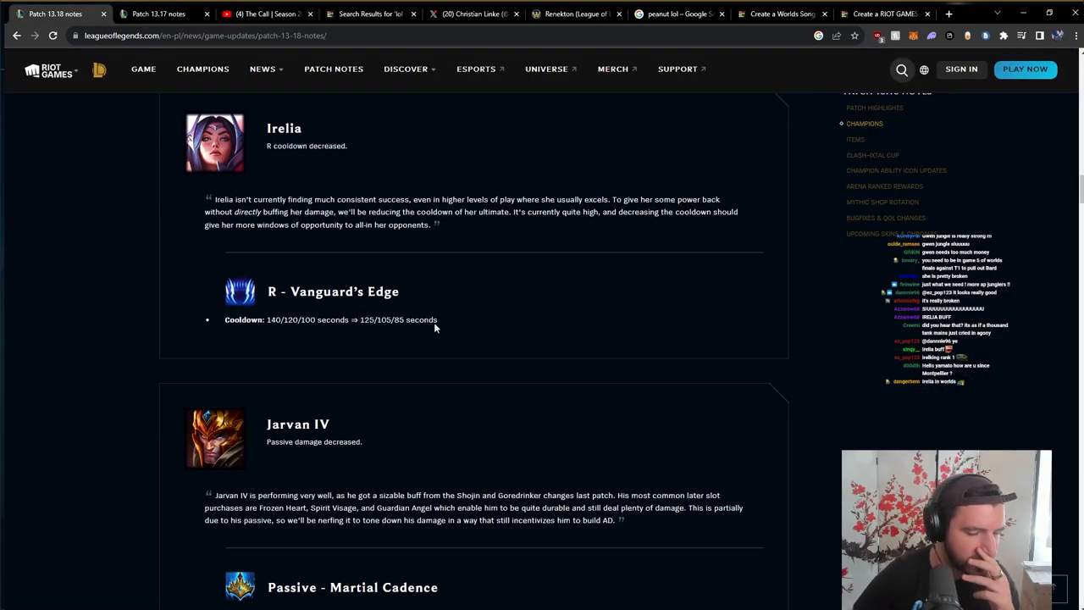
{"action": "mouse_move", "coordinate": [422, 328]}
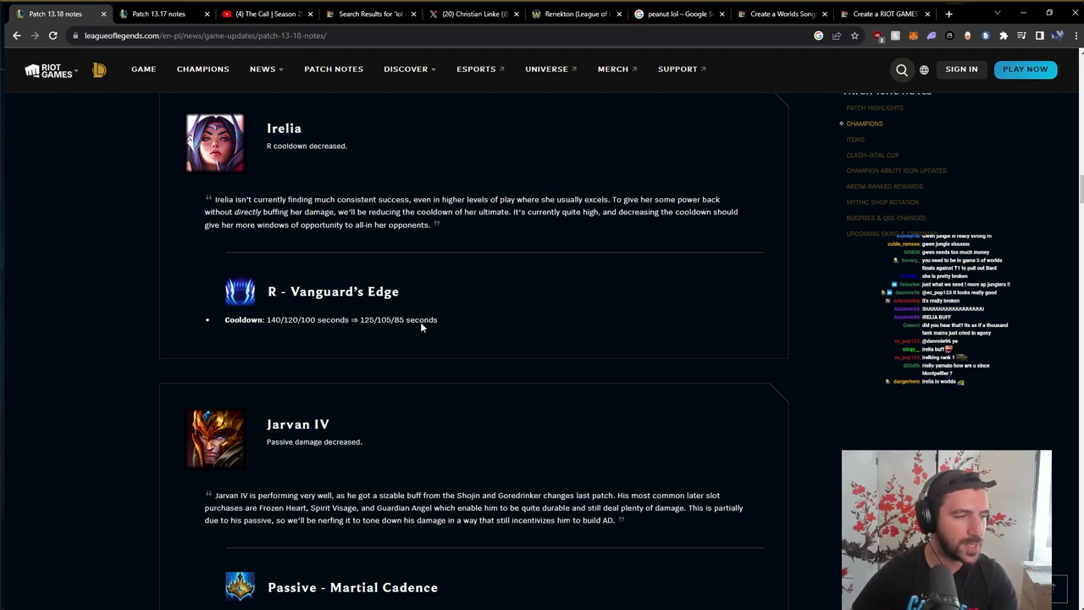
{"action": "left_click_drag", "start_coordinate": [268, 291], "coordinate": [437, 320]}
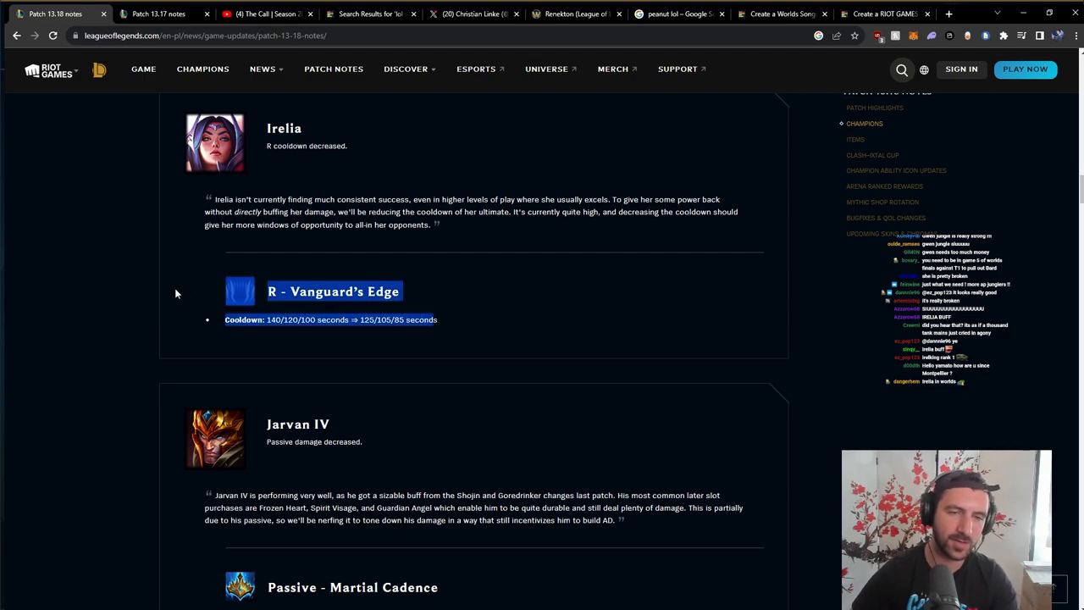
{"action": "mouse_move", "coordinate": [386, 332]}
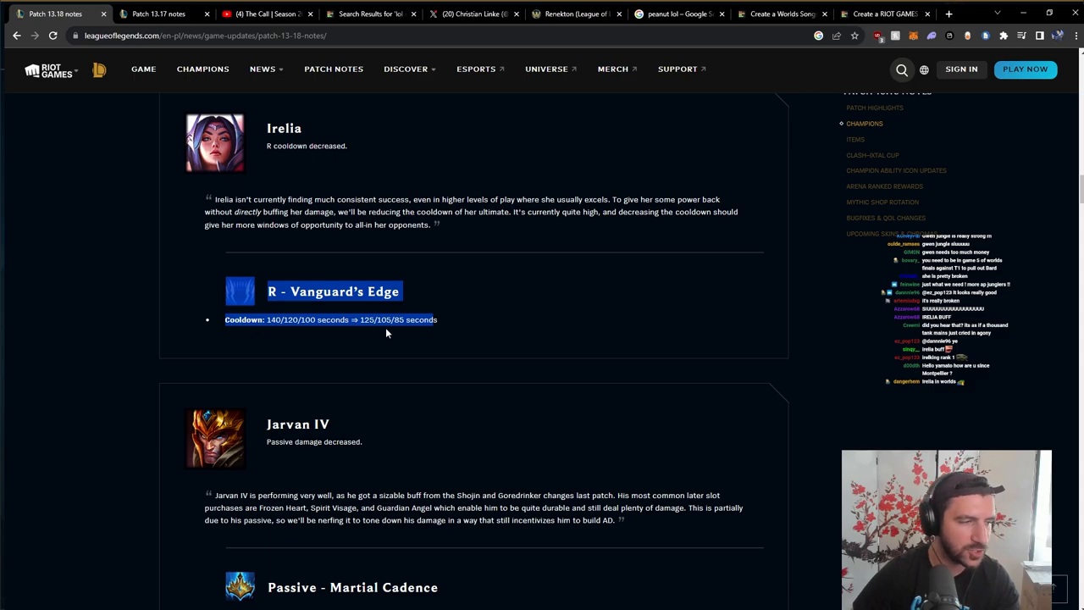
{"action": "scroll", "scroll_direction": "down", "scroll_amount": 3}
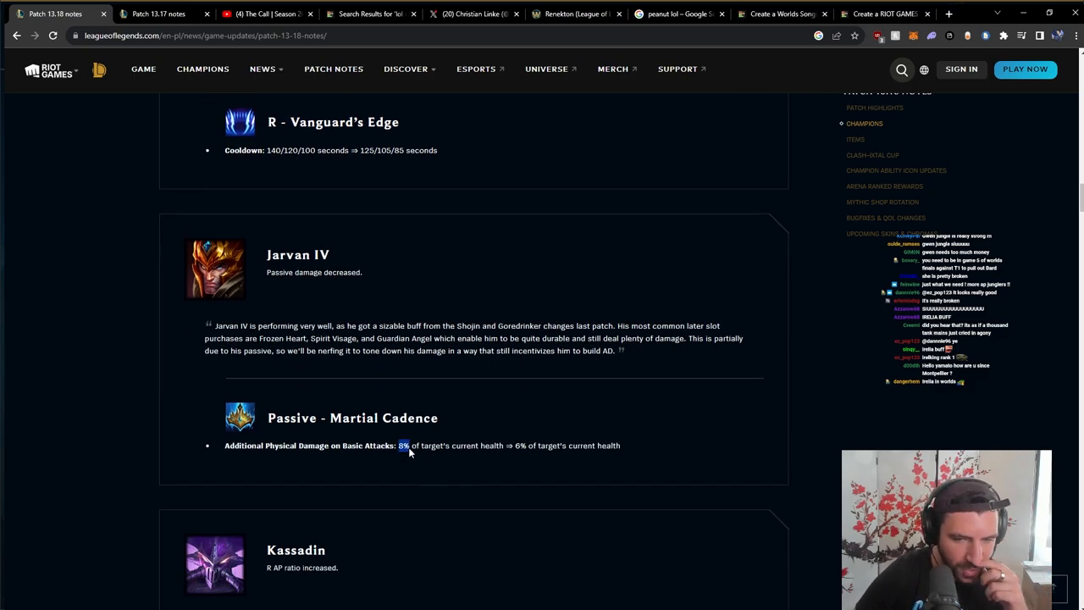
{"action": "left_click_drag", "start_coordinate": [403, 446], "coordinate": [620, 445]}
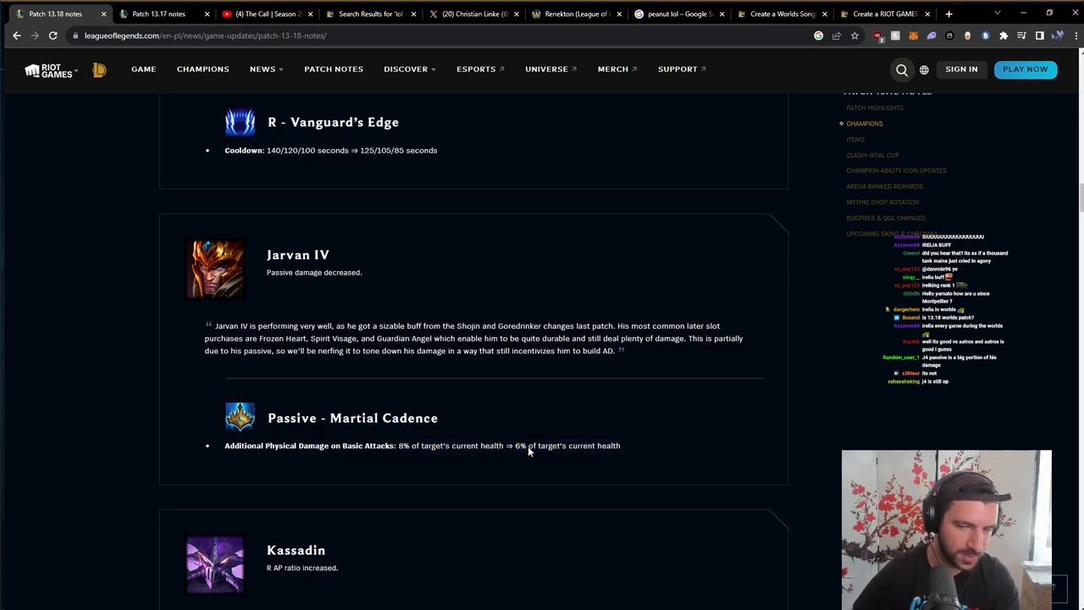
{"action": "scroll", "scroll_direction": "down", "scroll_amount": 3}
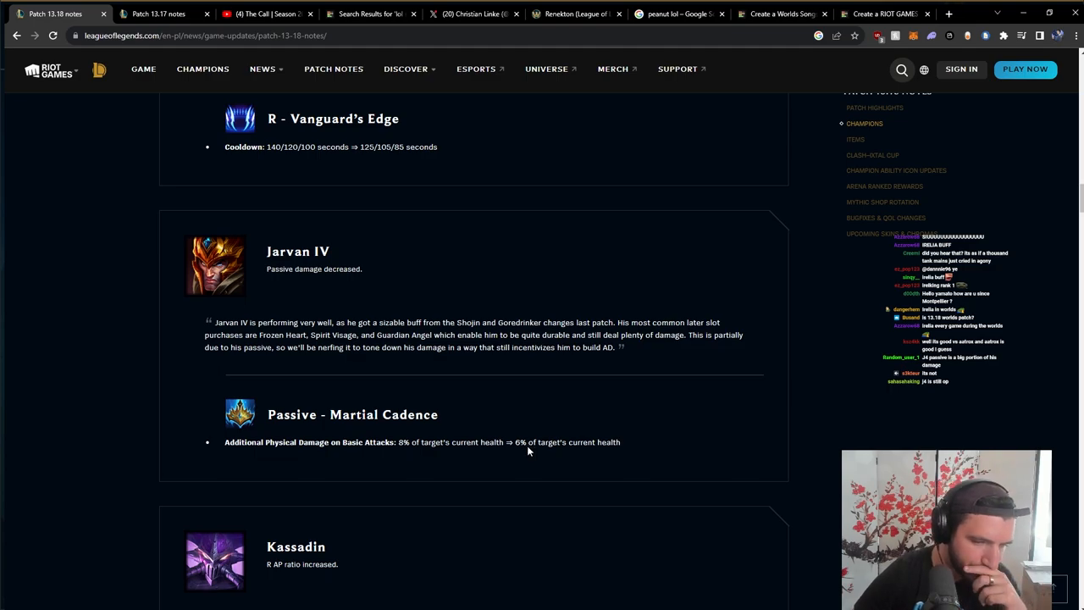
{"action": "scroll", "scroll_direction": "down", "scroll_amount": 3}
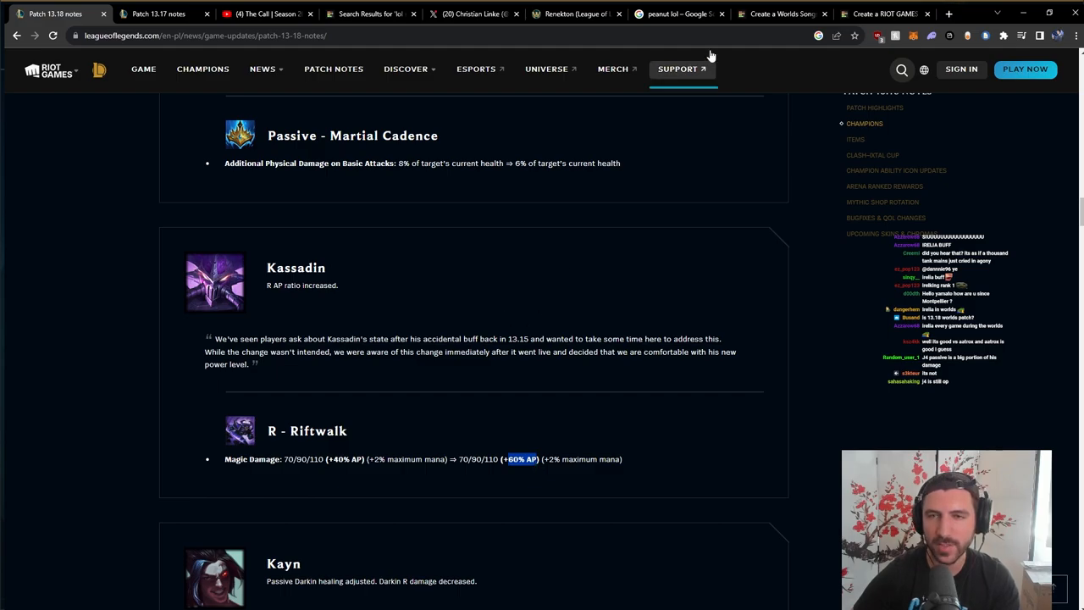
- On the League of Legends Wiki, bring up Kassadin's Riftwalk ability details with per-stack damage scaling
{"action": "left_click", "coordinate": [576, 13]}
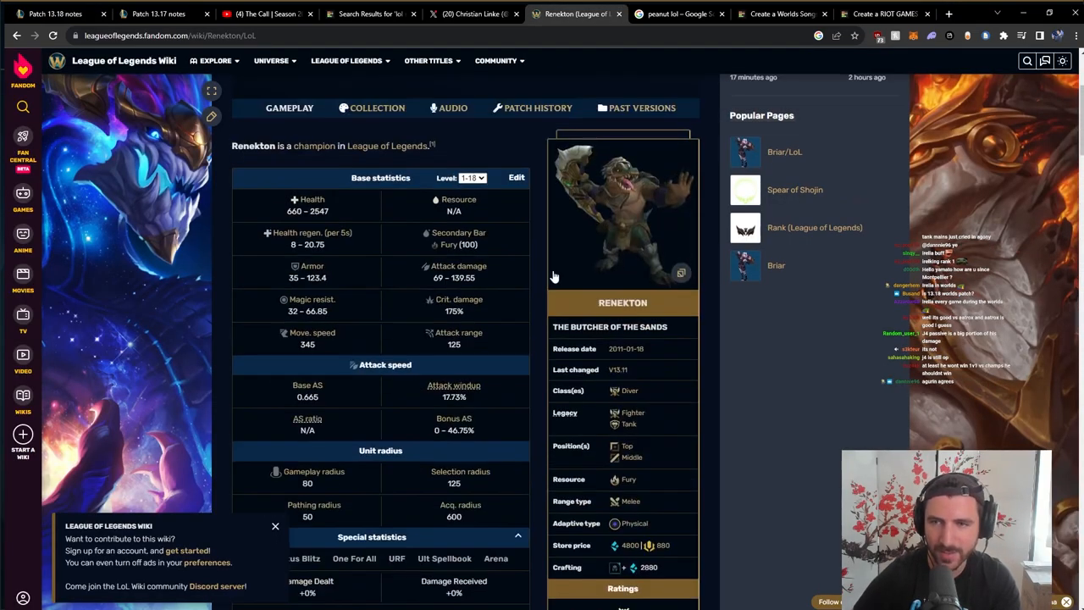
{"action": "left_click", "coordinate": [1026, 61]}
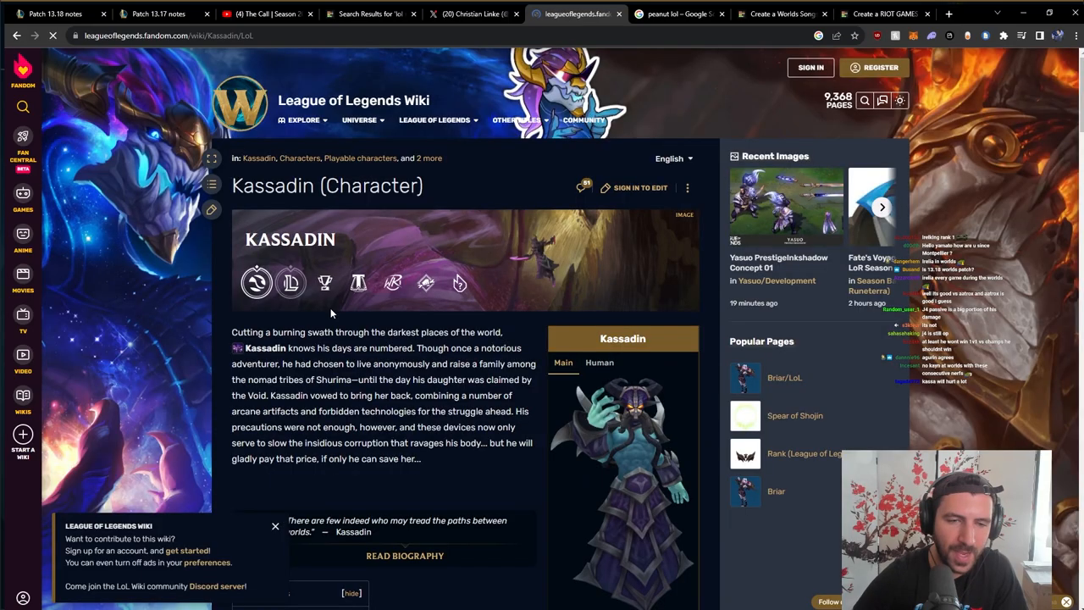
{"action": "scroll", "scroll_direction": "down", "scroll_amount": 3}
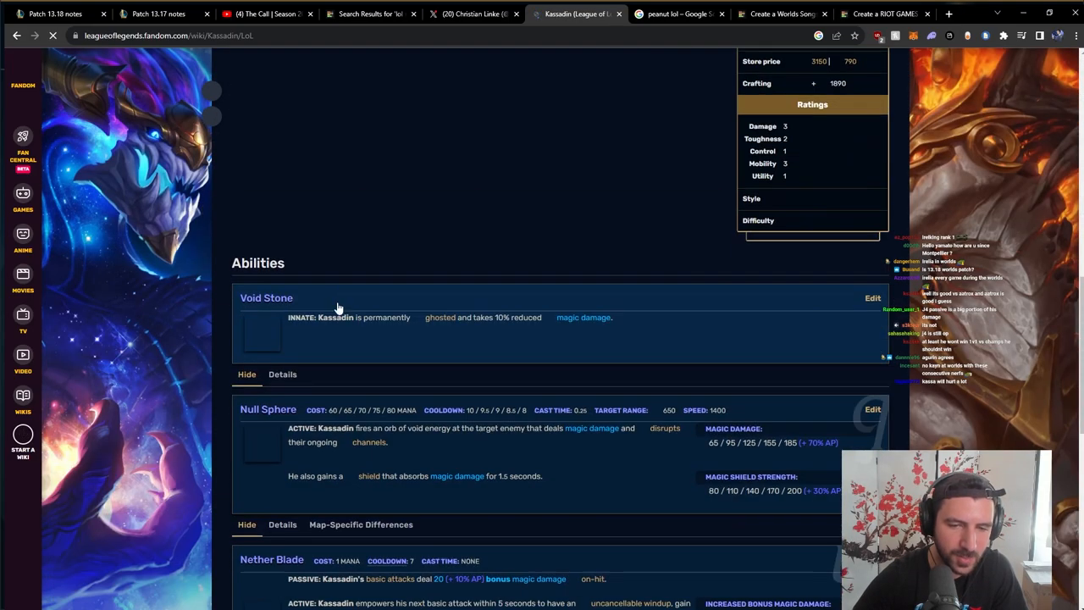
{"action": "scroll", "scroll_direction": "down", "scroll_amount": 3}
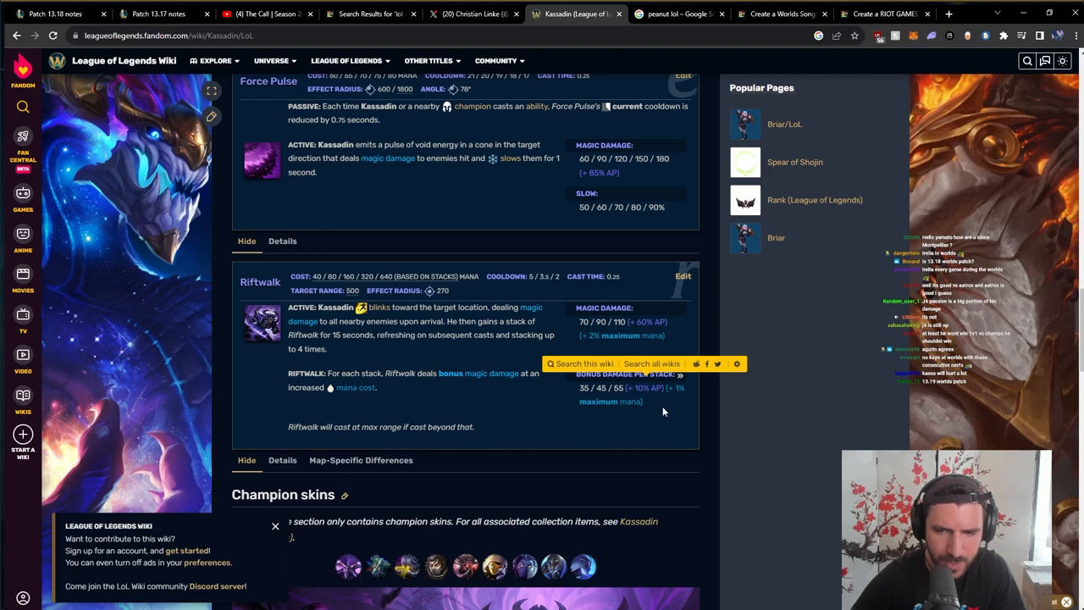
{"action": "scroll", "scroll_direction": "down", "scroll_amount": 3}
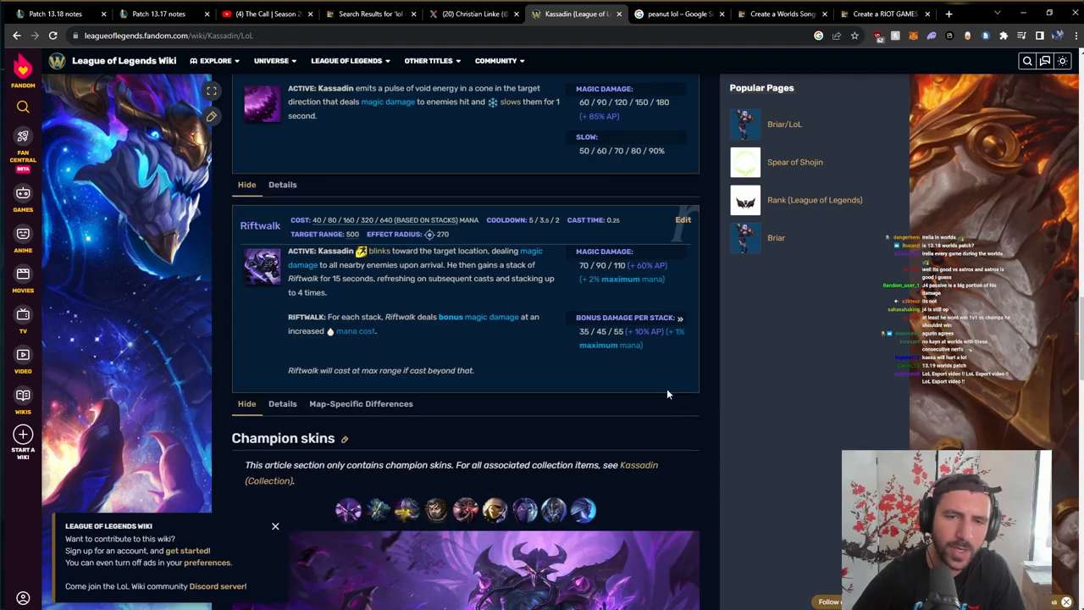
- Back in the patch notes, mark Kassadin's Riftwalk change and its new (+60% AP) ratio
{"action": "left_click", "coordinate": [54, 14]}
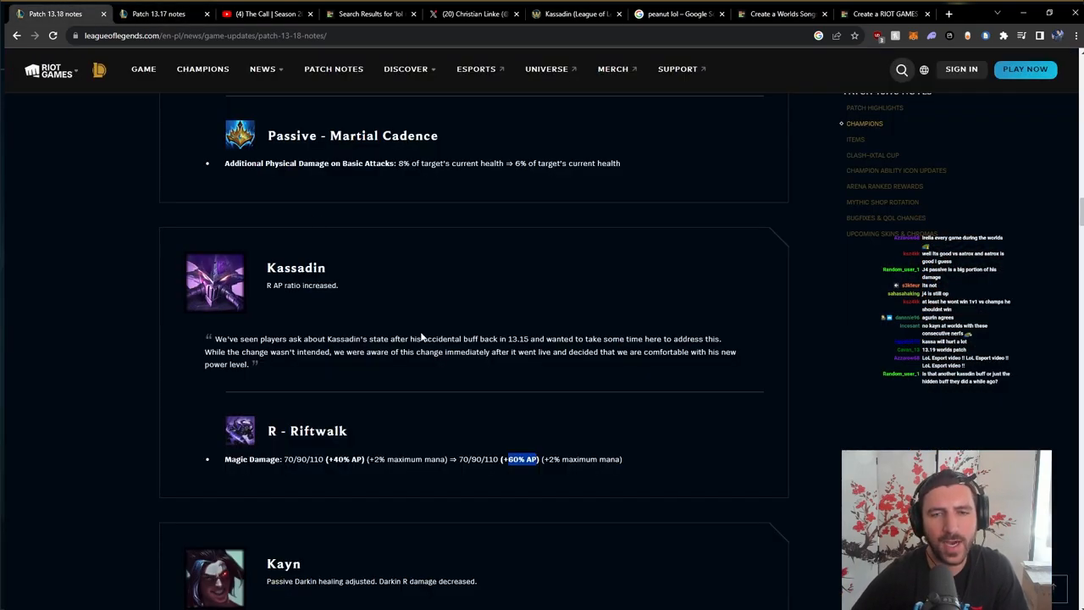
{"action": "left_click_drag", "start_coordinate": [267, 431], "coordinate": [620, 459]}
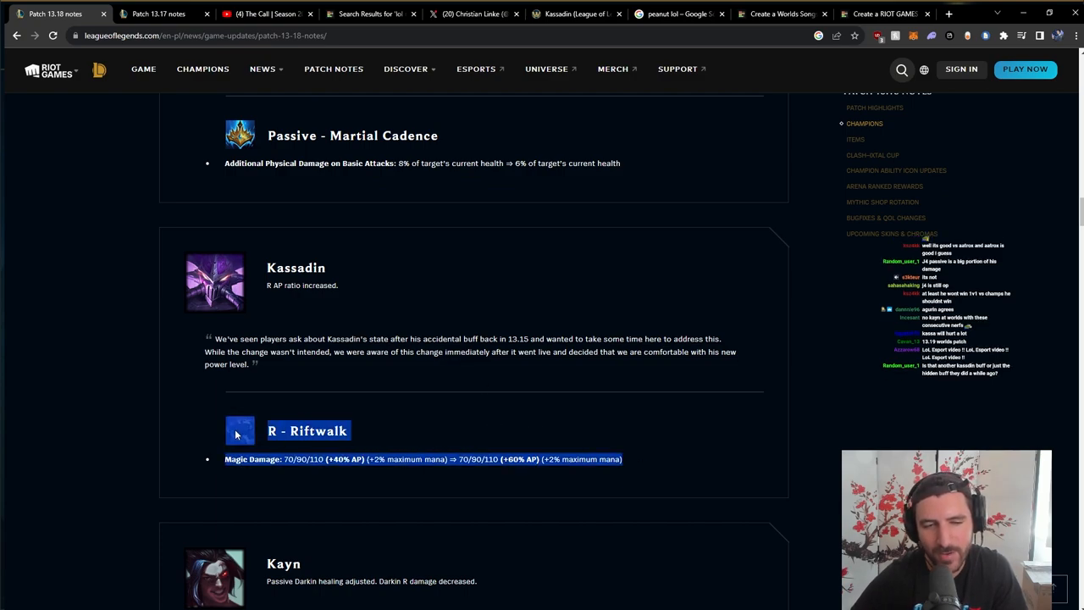
{"action": "left_click_drag", "start_coordinate": [205, 350], "coordinate": [251, 365]}
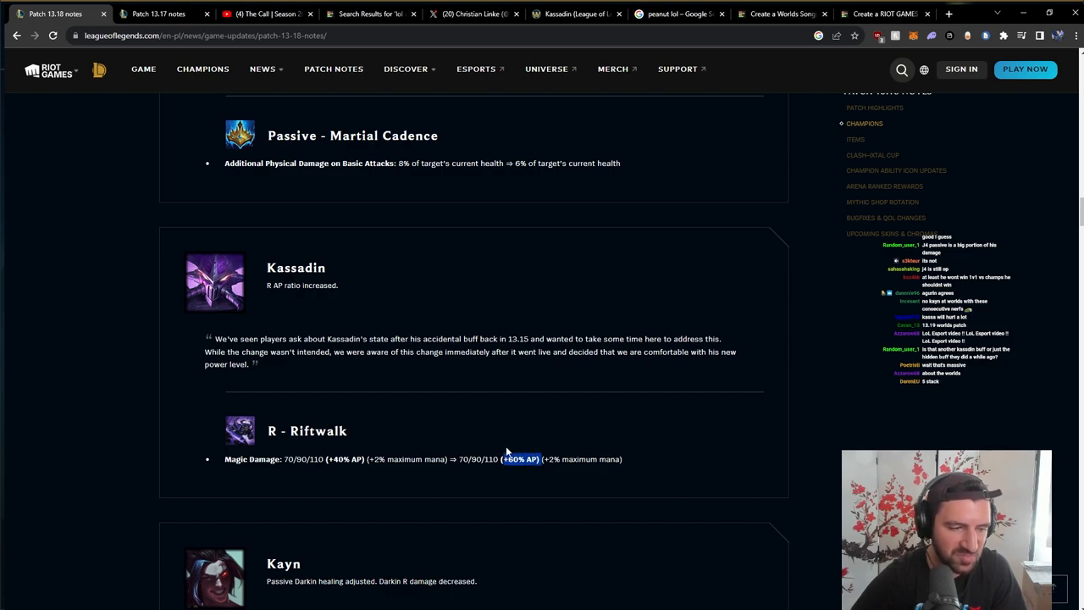
{"action": "mouse_move", "coordinate": [508, 434]}
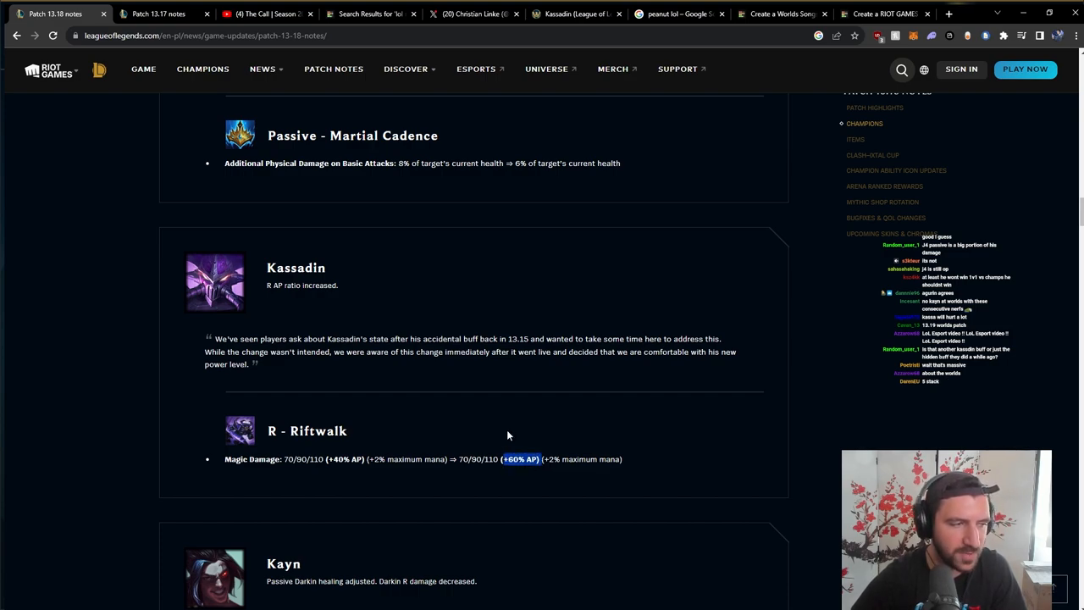
{"action": "mouse_move", "coordinate": [505, 437]}
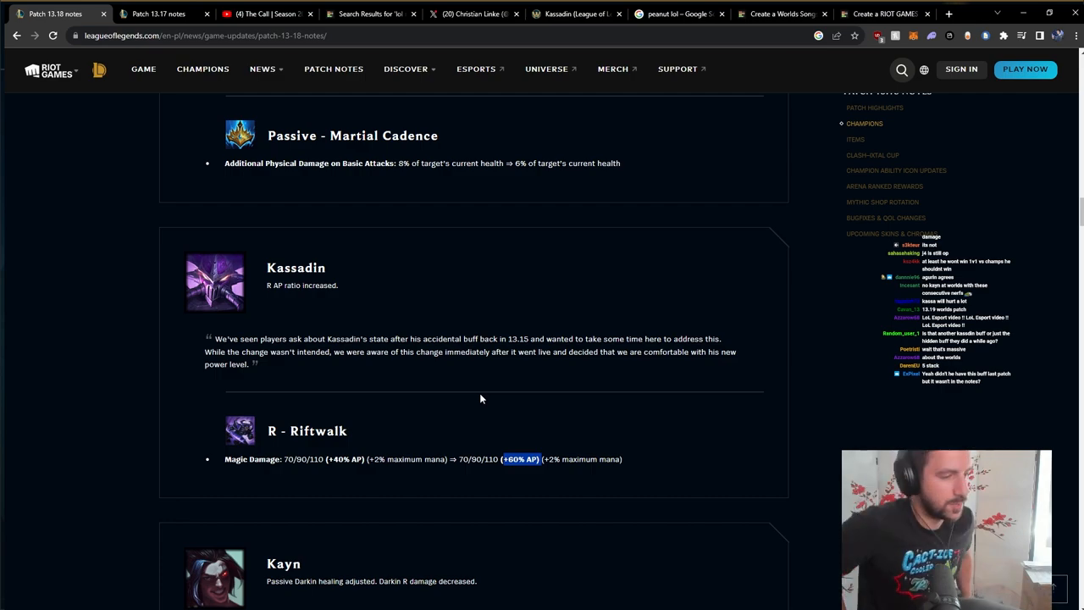
{"action": "mouse_move", "coordinate": [516, 427]}
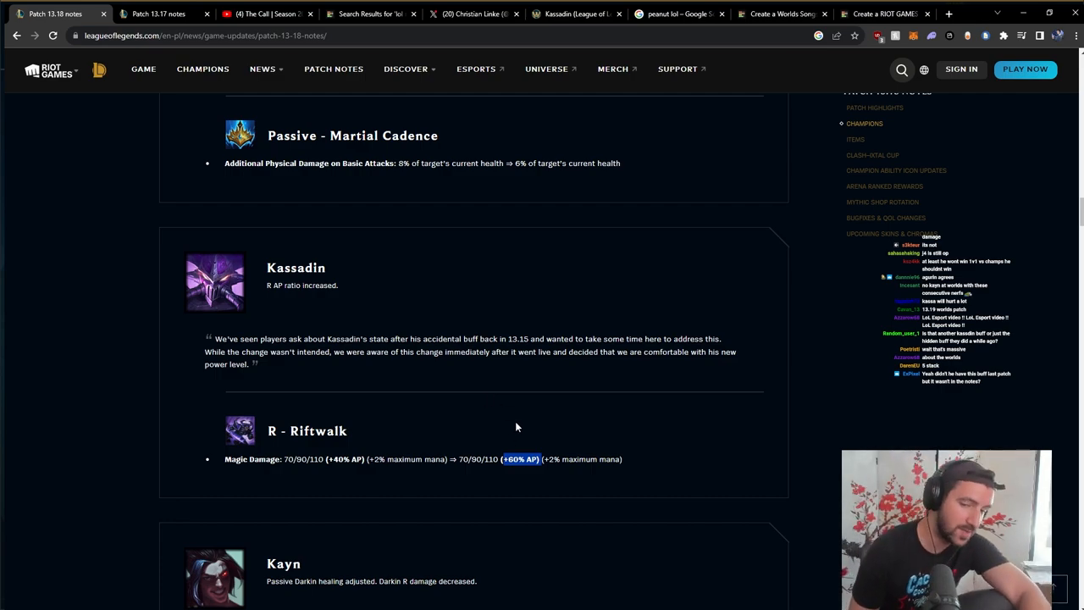
- Scroll from Kassadin to Kayn's Darkin Scythe healing and Umbral Trespass damage changes
{"action": "scroll", "scroll_direction": "down", "scroll_amount": 3}
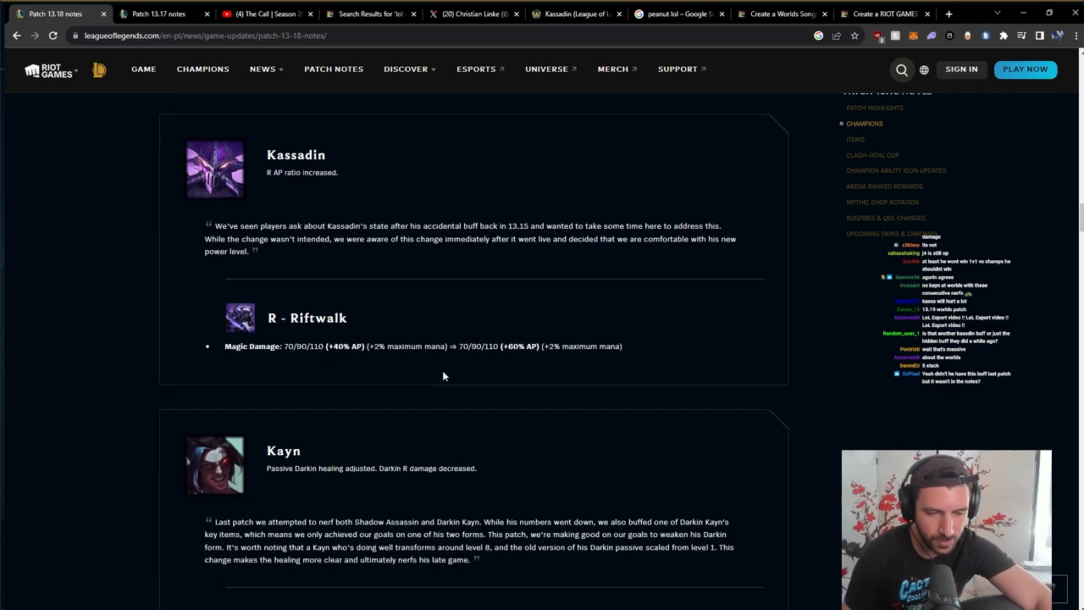
{"action": "scroll", "scroll_direction": "down", "scroll_amount": 3}
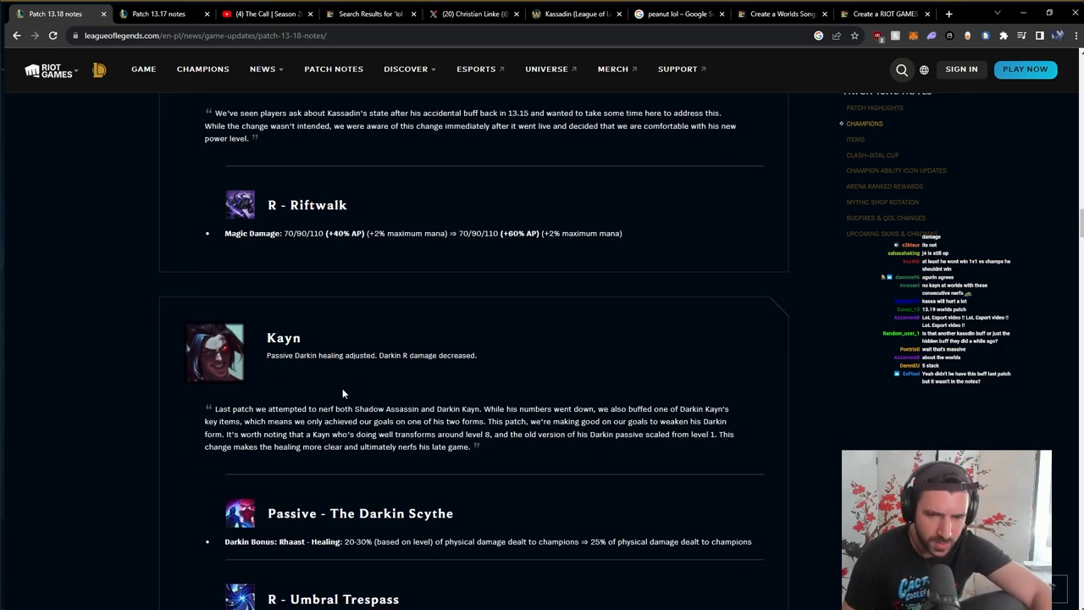
{"action": "scroll", "scroll_direction": "down", "scroll_amount": 3}
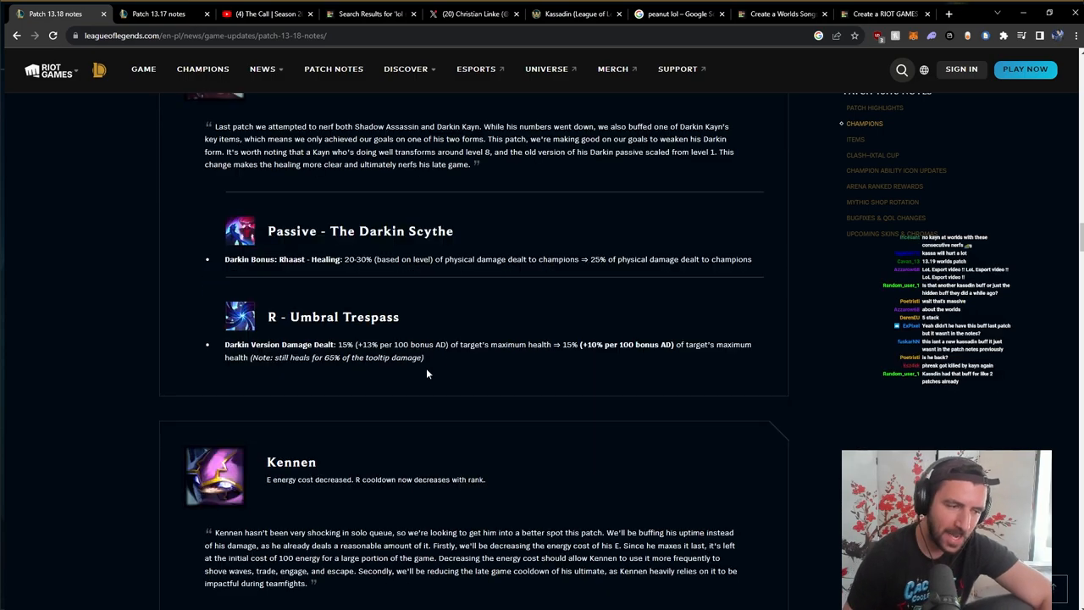
{"action": "mouse_move", "coordinate": [407, 378]}
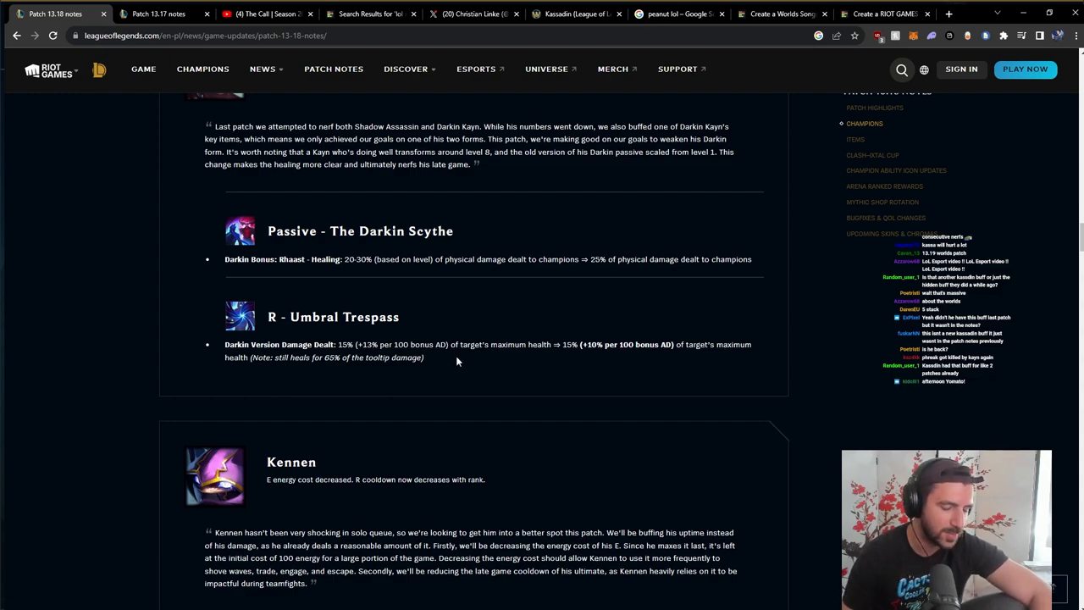
{"action": "mouse_move", "coordinate": [461, 358]}
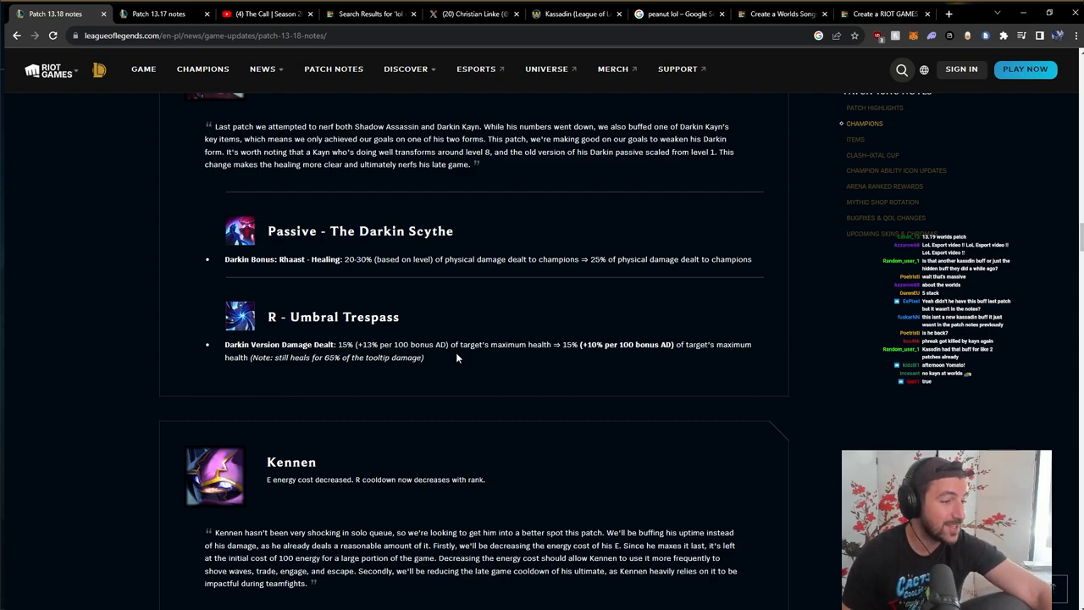
{"action": "mouse_move", "coordinate": [447, 366]}
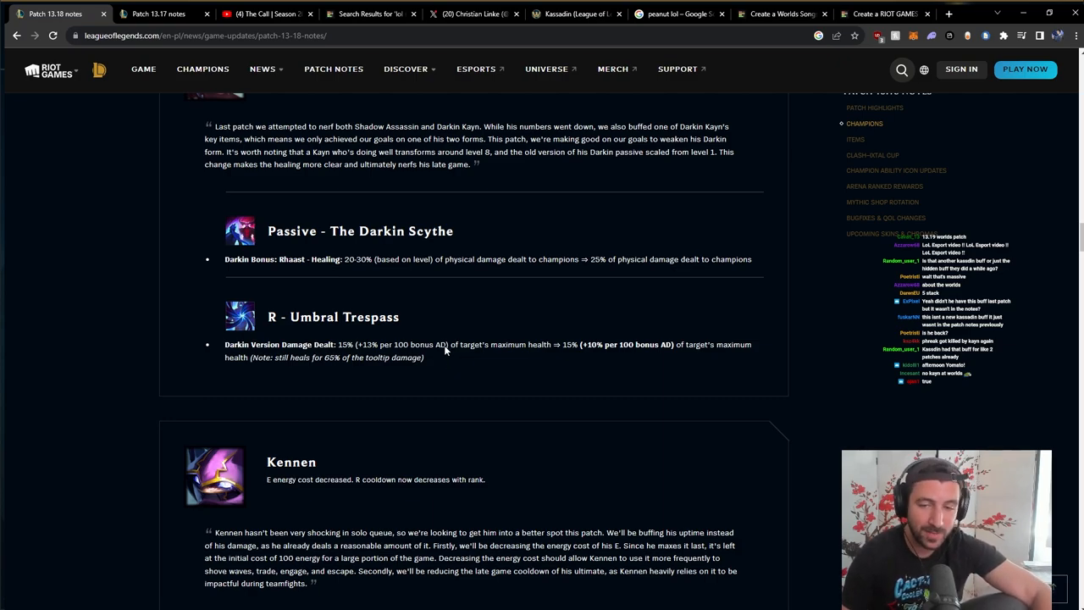
{"action": "mouse_move", "coordinate": [454, 369]}
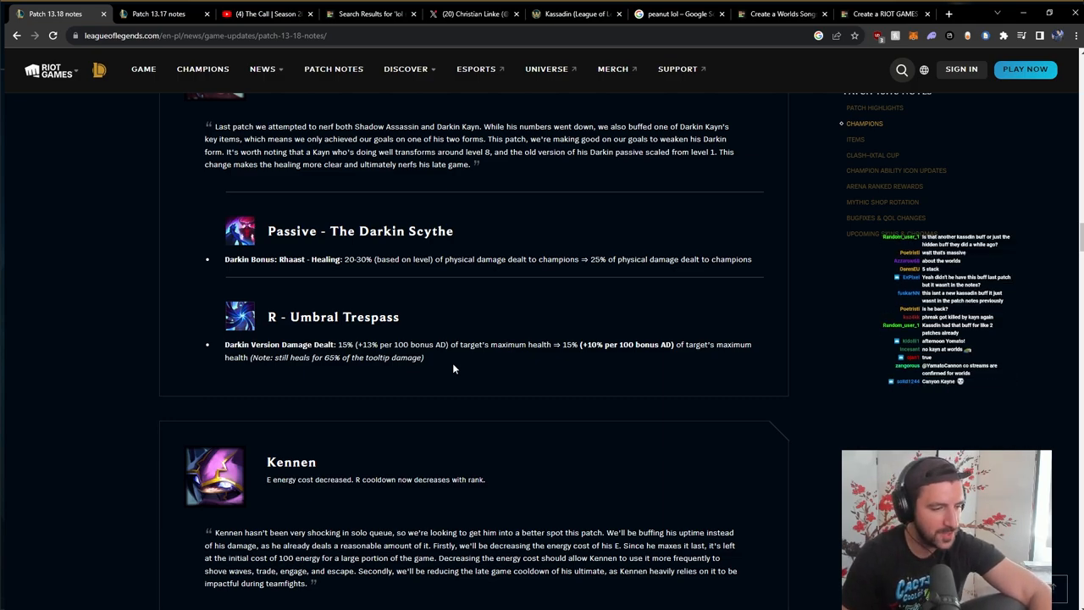
- Mark Kennen's R - Slicing Maelstrom cooldown line, then reach Rell's E - Full Tilt movement speed nerf
{"action": "scroll", "scroll_direction": "down", "scroll_amount": 3}
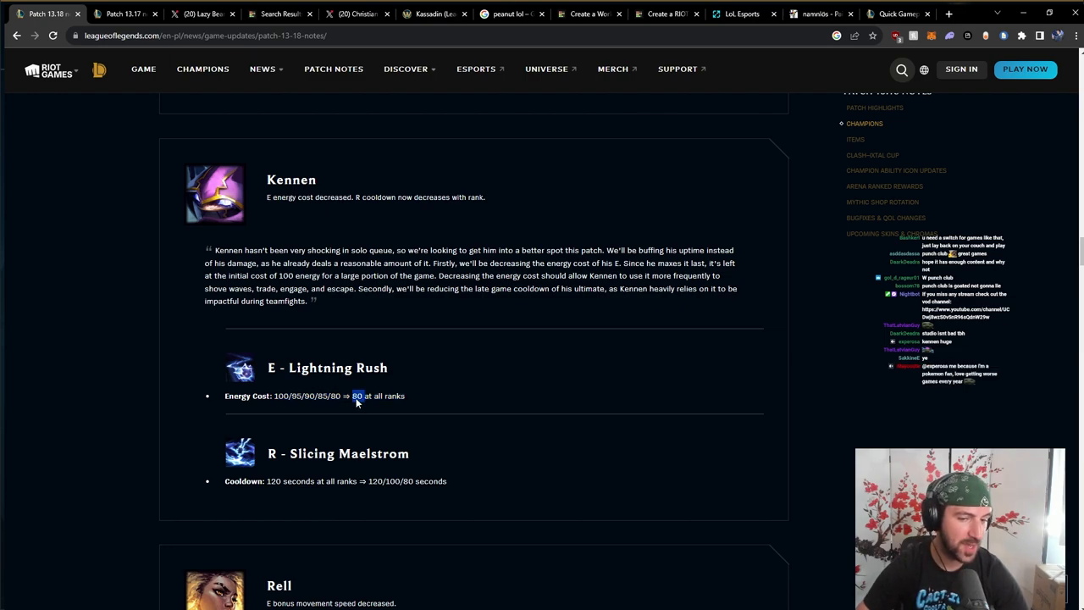
{"action": "triple_click", "coordinate": [313, 397]}
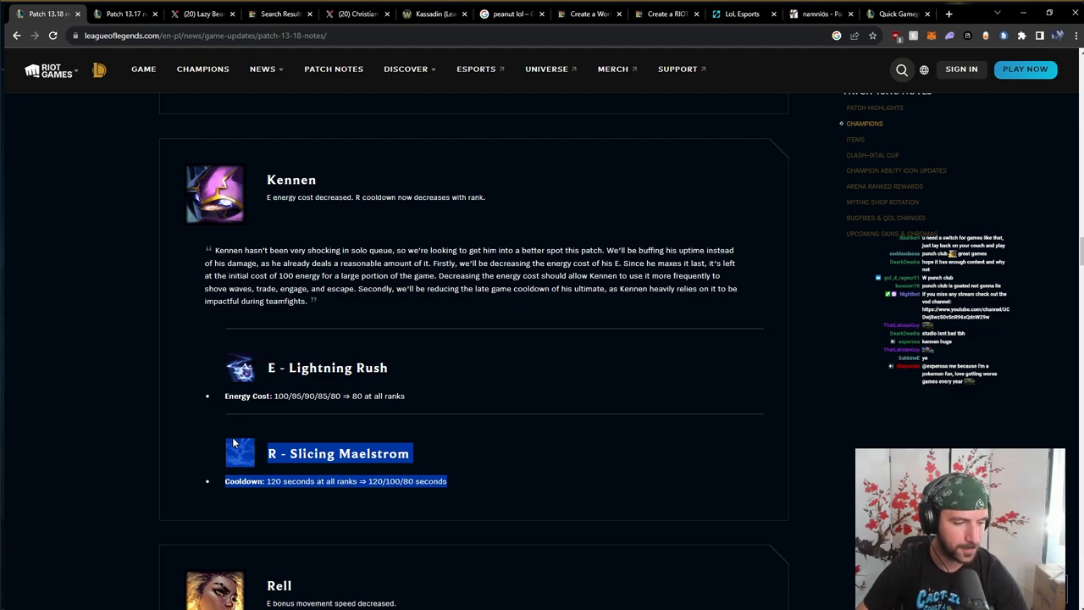
{"action": "mouse_move", "coordinate": [206, 426]}
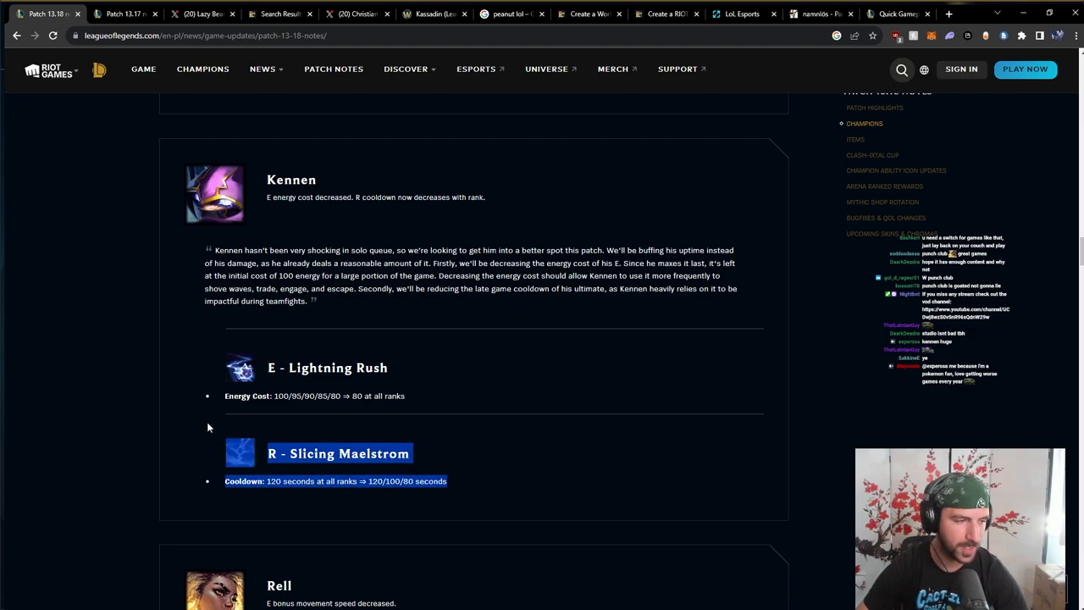
{"action": "scroll", "scroll_direction": "down", "scroll_amount": 3}
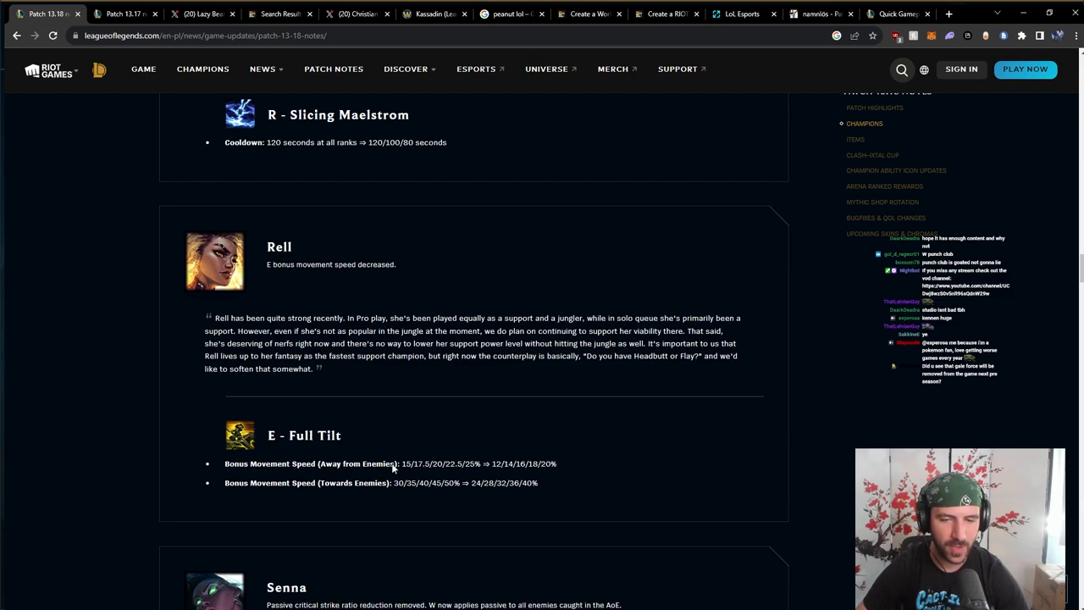
{"action": "mouse_move", "coordinate": [496, 474]}
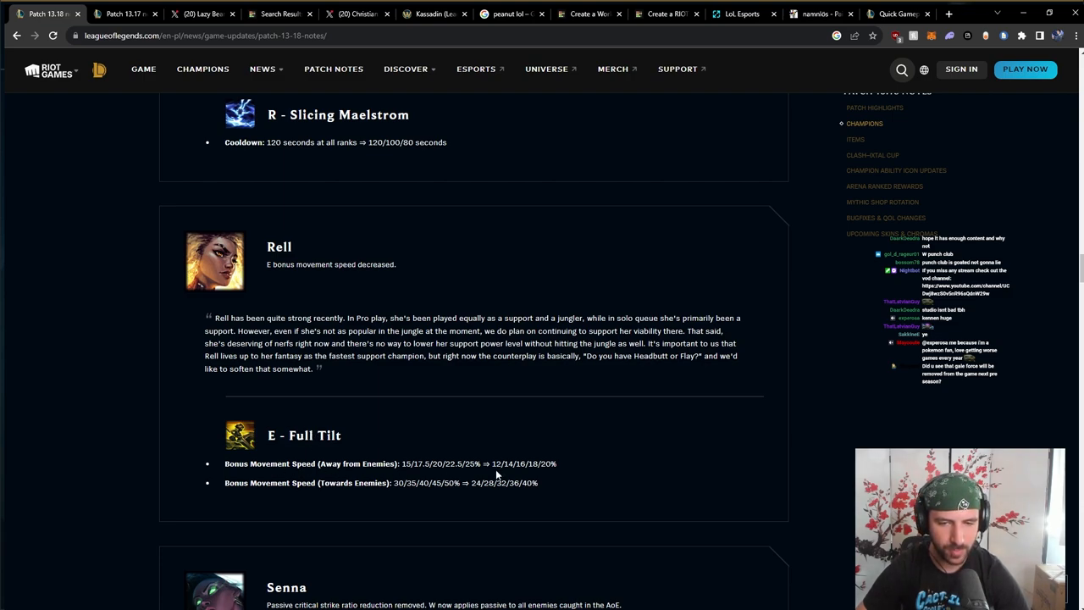
{"action": "mouse_move", "coordinate": [501, 451]}
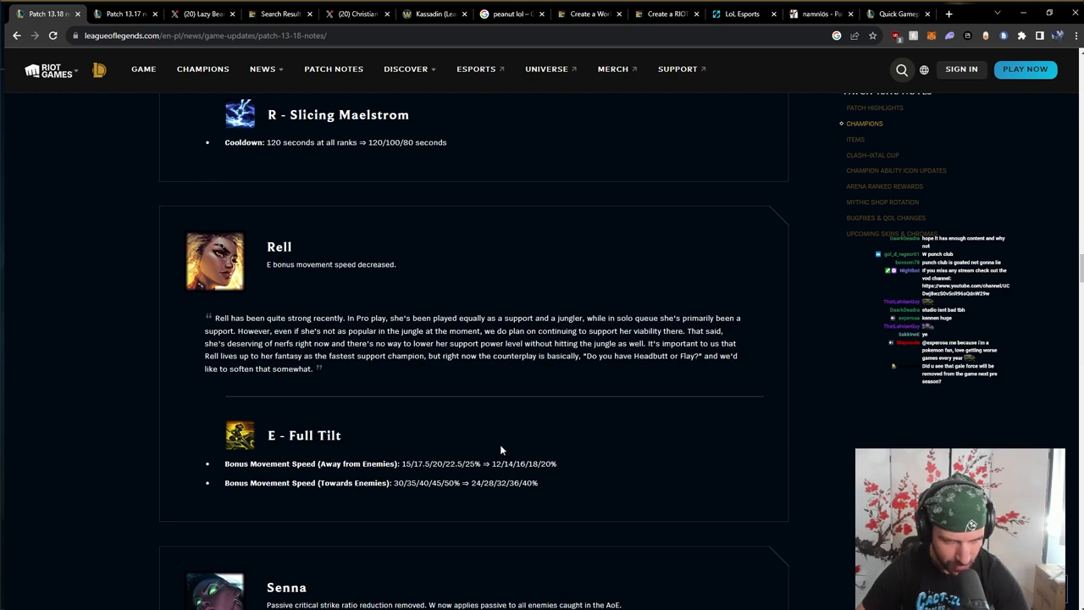
{"action": "mouse_move", "coordinate": [403, 492]}
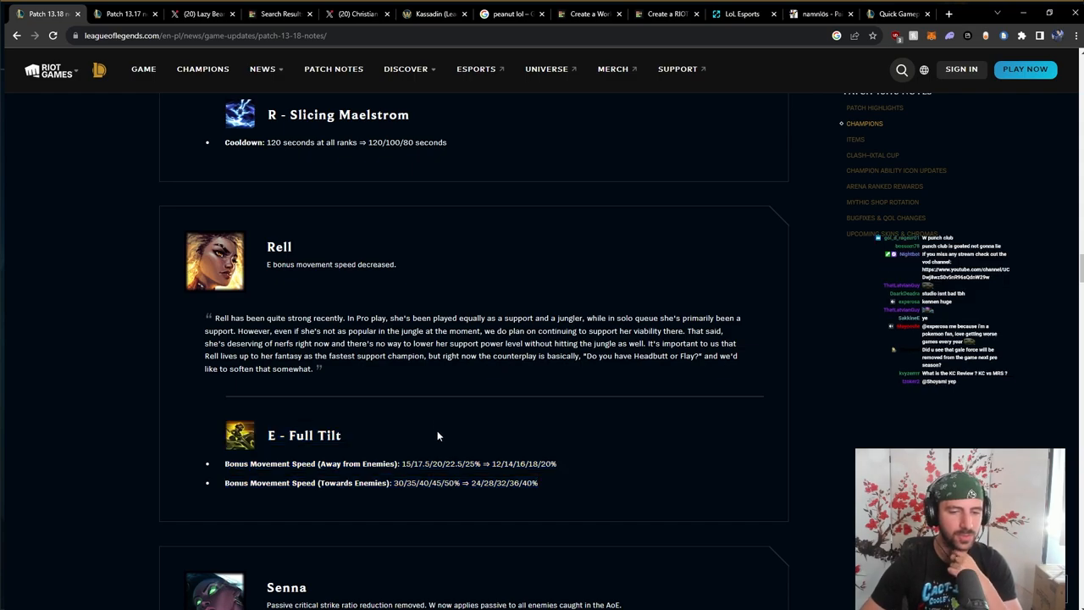
- Read Senna's passive crit-reduction removal line, highlighting it while reading
{"action": "scroll", "scroll_direction": "down", "scroll_amount": 3}
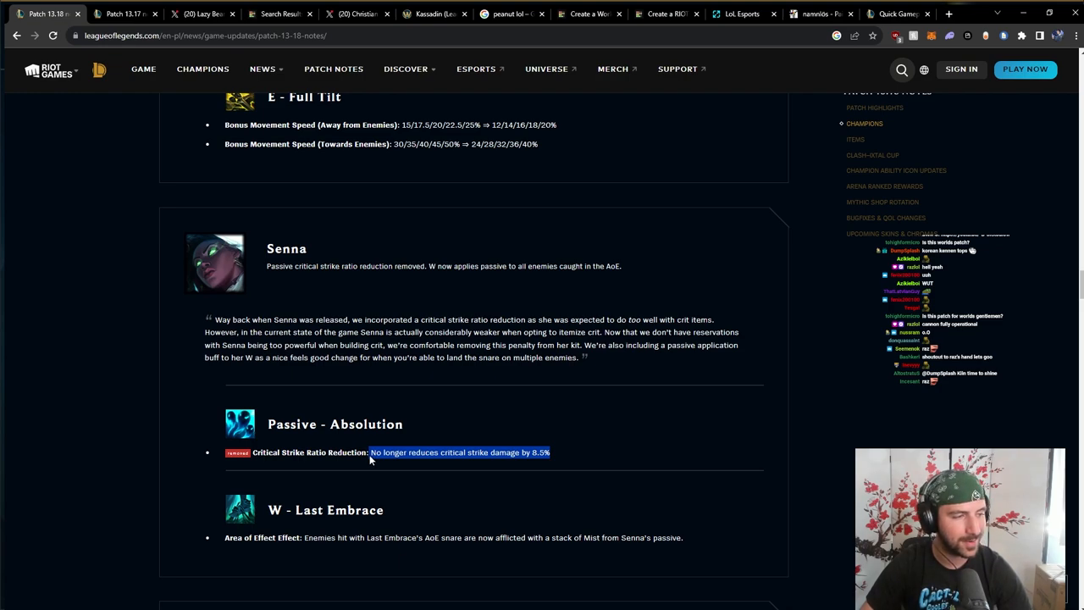
{"action": "left_click", "coordinate": [529, 451]}
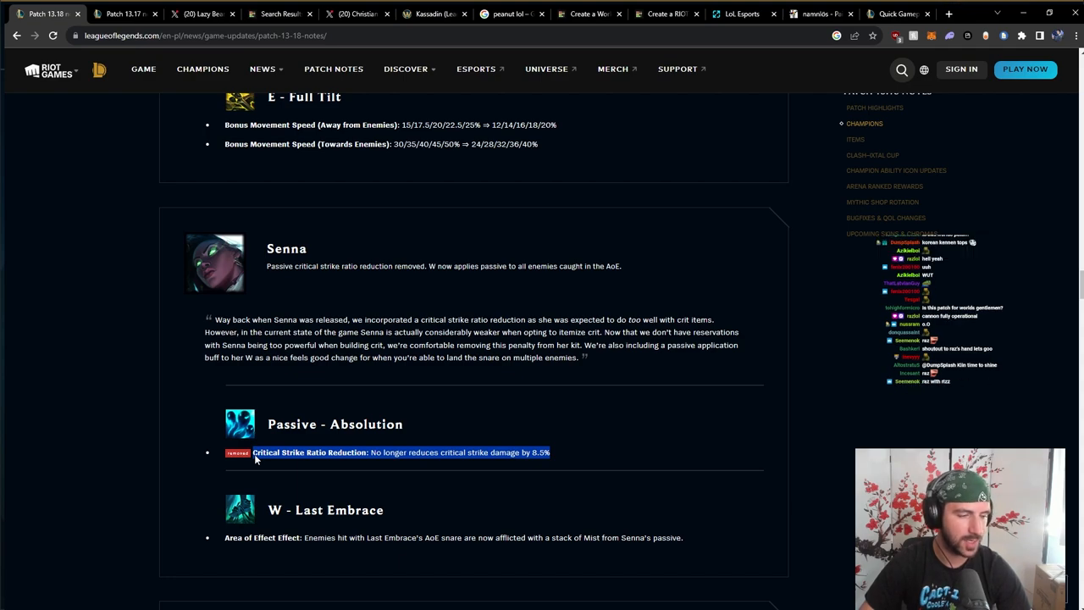
{"action": "left_click", "coordinate": [552, 454]}
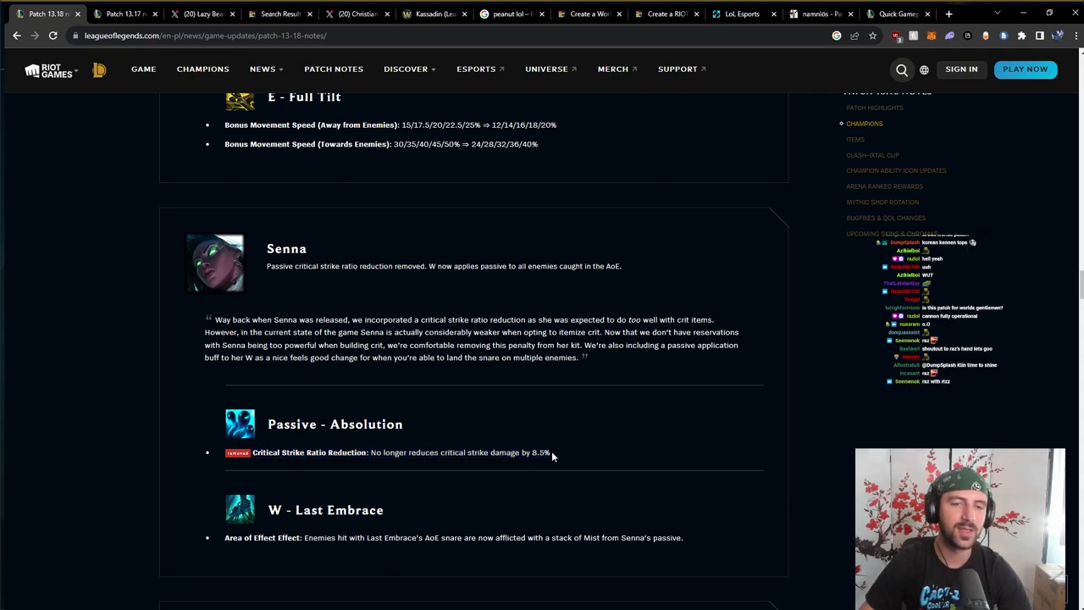
{"action": "left_click_drag", "start_coordinate": [268, 424], "coordinate": [550, 452]}
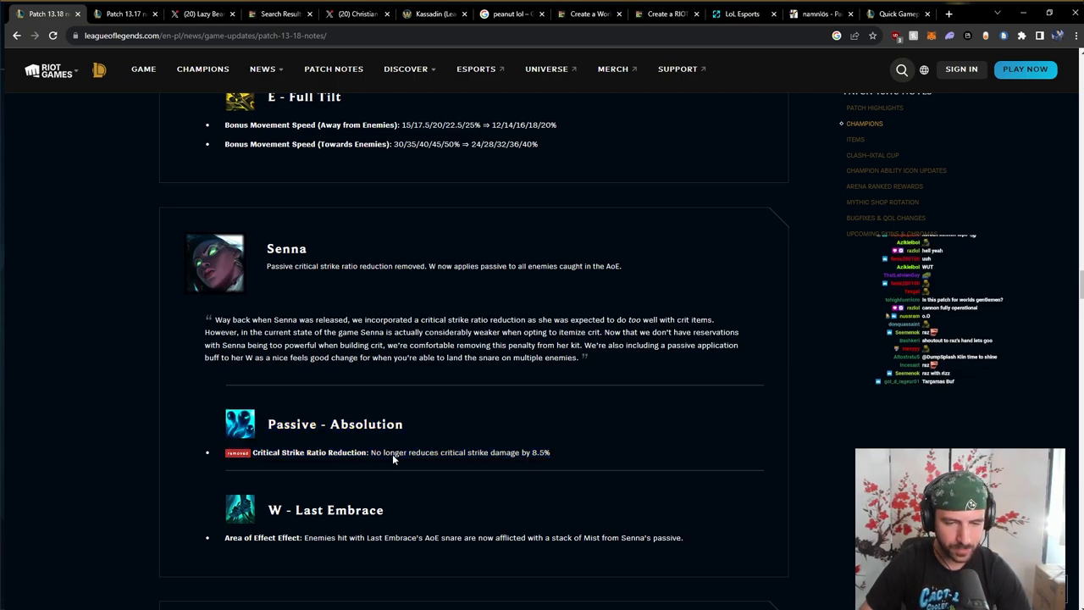
- Read Senna's W - Last Embrace Mist change and continue down toward Thresh's entry
{"action": "scroll", "scroll_direction": "down", "scroll_amount": 3}
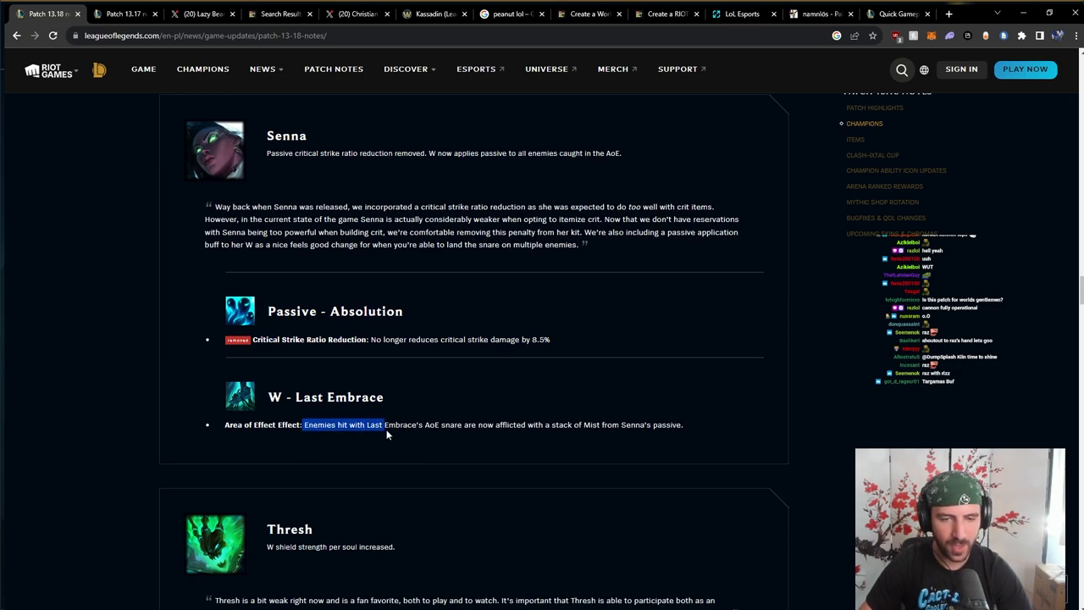
{"action": "left_click_drag", "start_coordinate": [383, 424], "coordinate": [513, 424]}
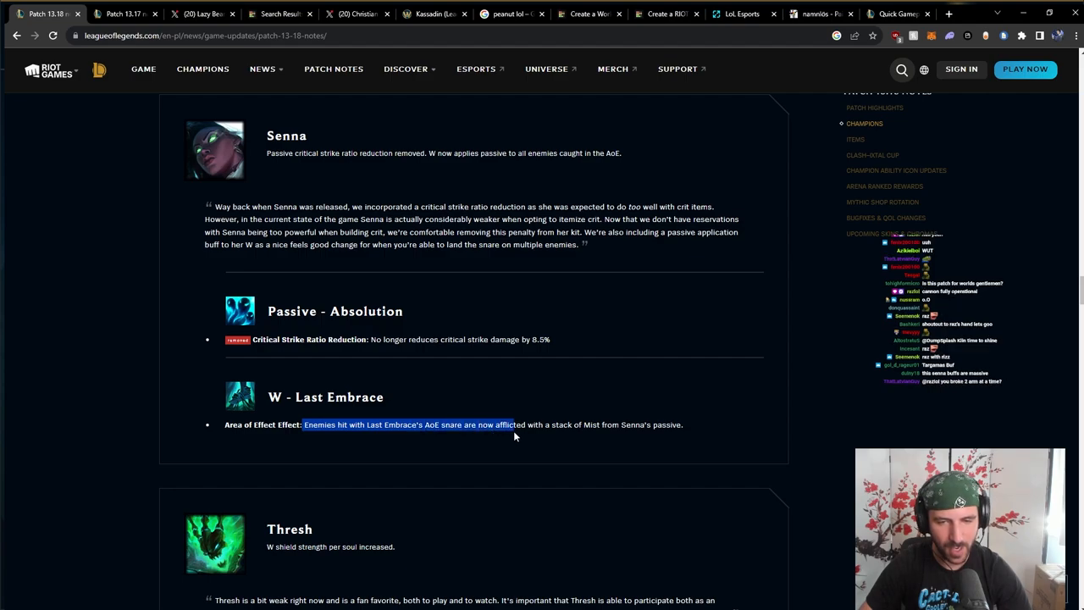
{"action": "left_click_drag", "start_coordinate": [511, 424], "coordinate": [687, 423]}
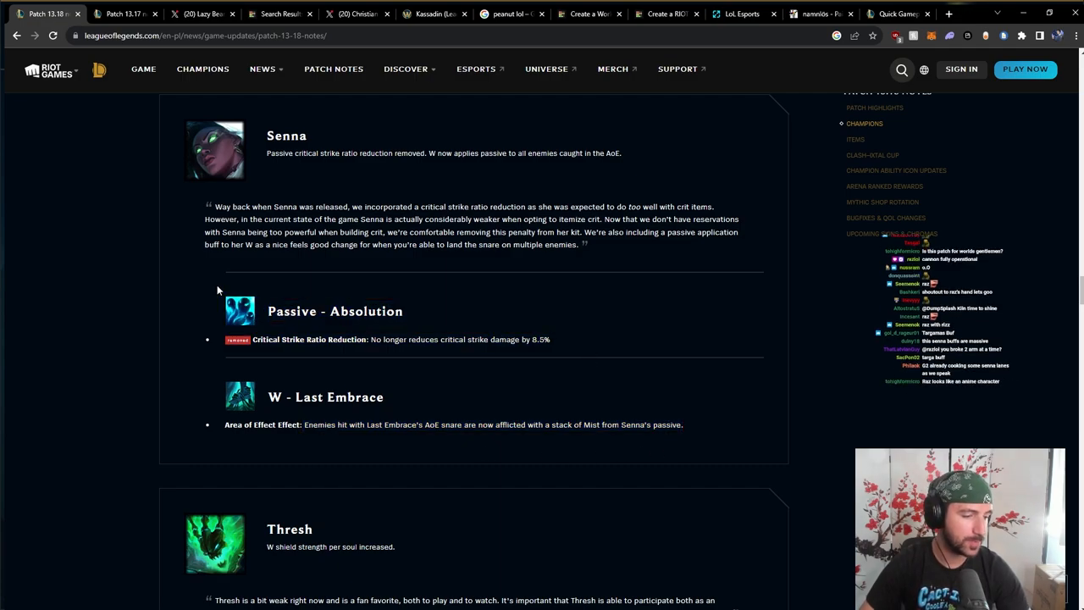
- Bring Thresh's W - Dark Passage shield strength increase into view
{"action": "scroll", "scroll_direction": "down", "scroll_amount": 3}
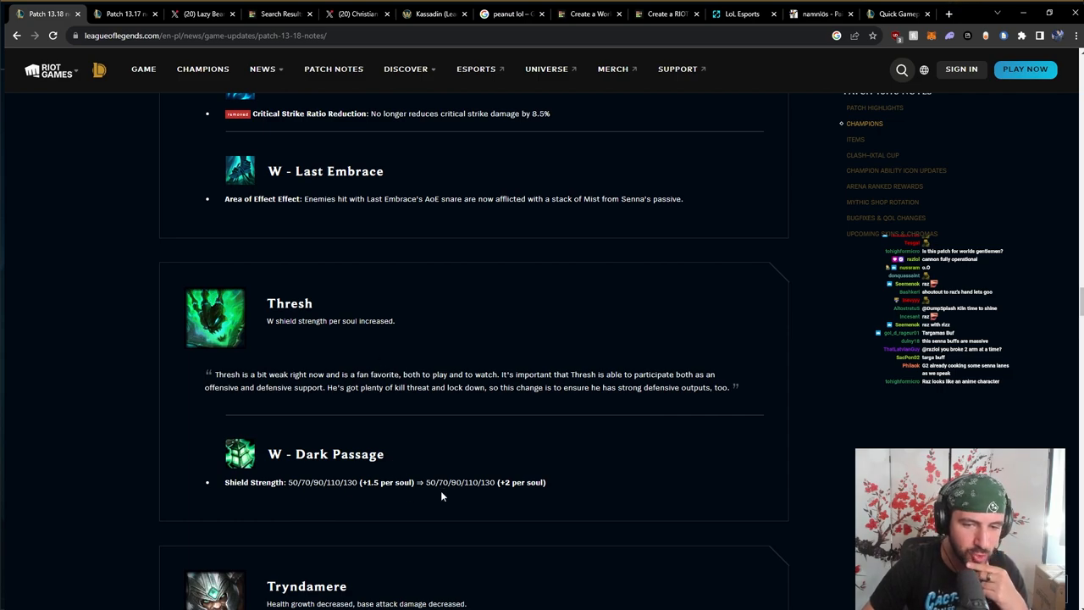
{"action": "mouse_move", "coordinate": [518, 481]}
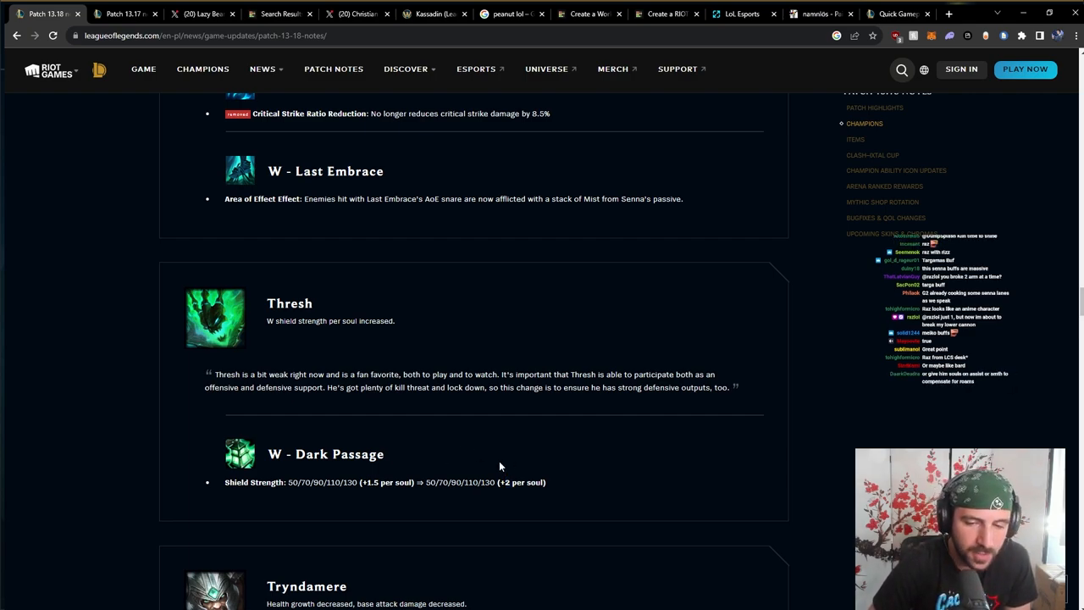
{"action": "mouse_move", "coordinate": [574, 505]}
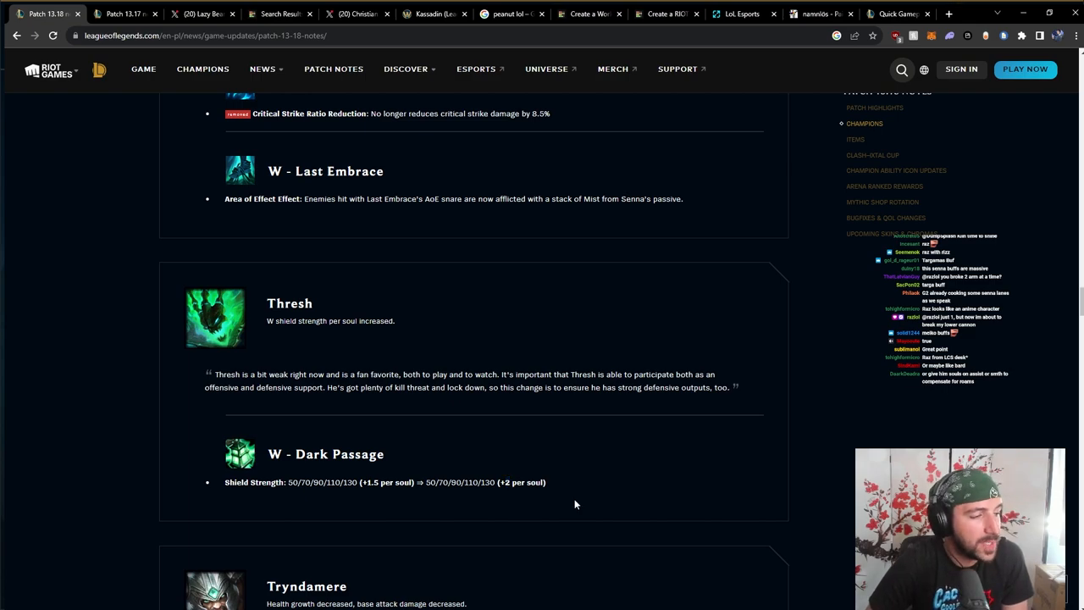
{"action": "mouse_move", "coordinate": [569, 505]}
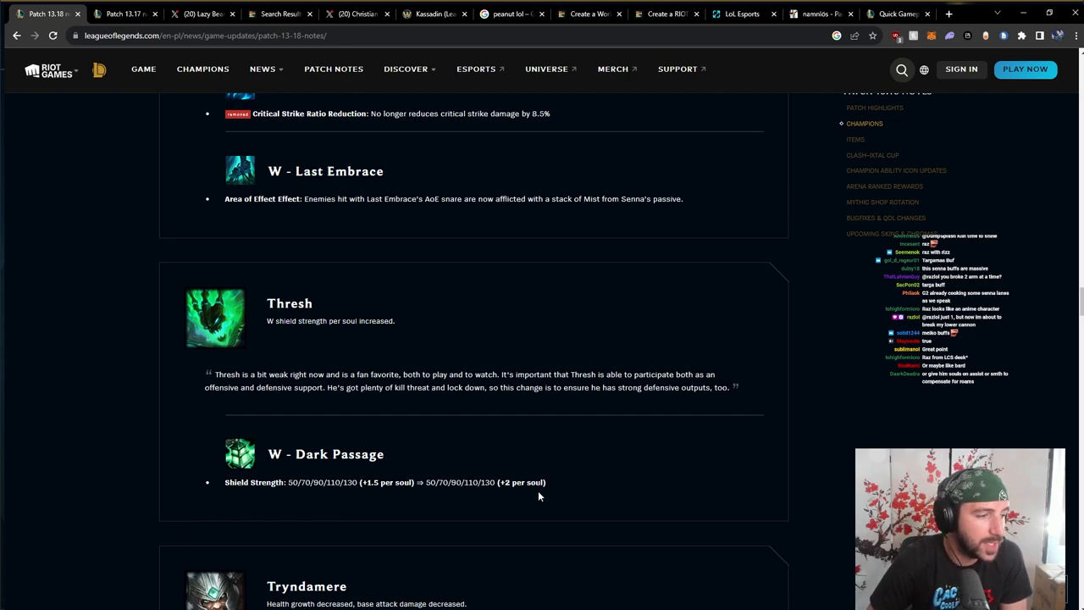
{"action": "mouse_move", "coordinate": [496, 518]}
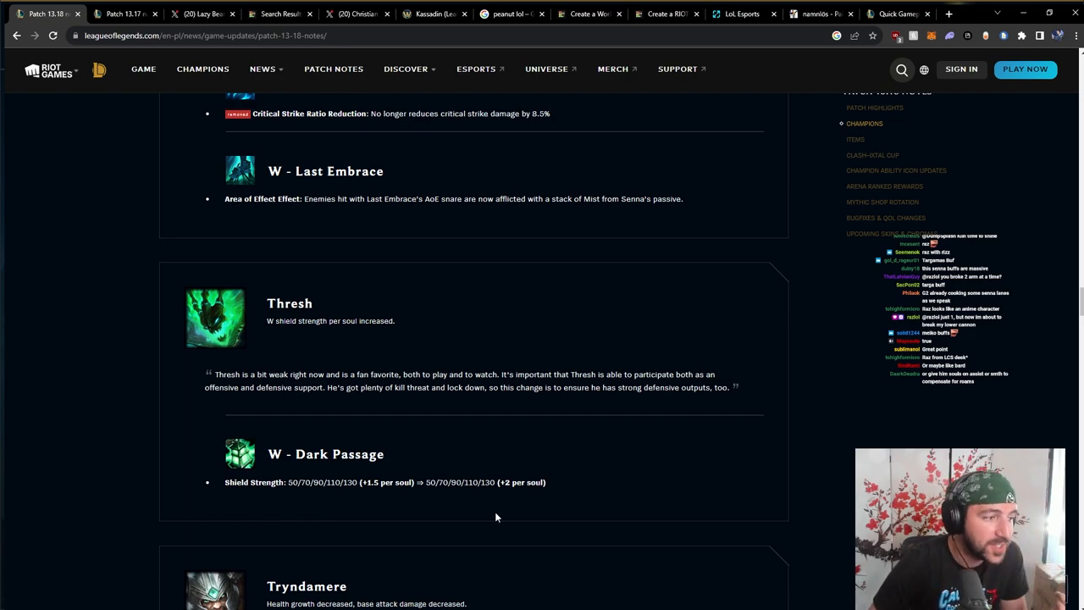
{"action": "mouse_move", "coordinate": [488, 512]}
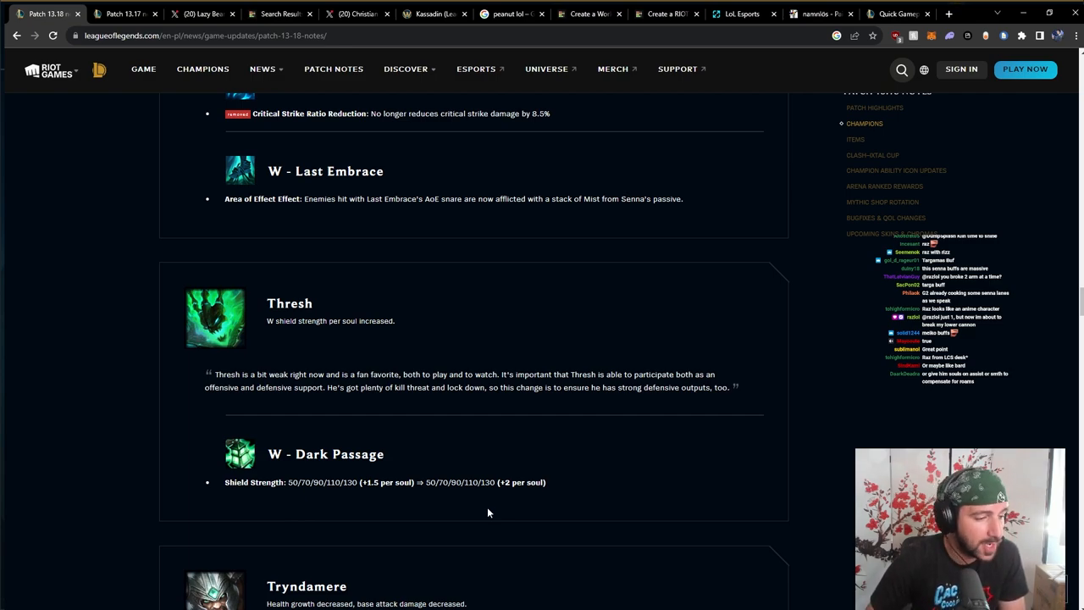
- Move past Tryndamere's Base Stats to Xayah and highlight her Base Stats and E changes
{"action": "scroll", "scroll_direction": "down", "scroll_amount": 3}
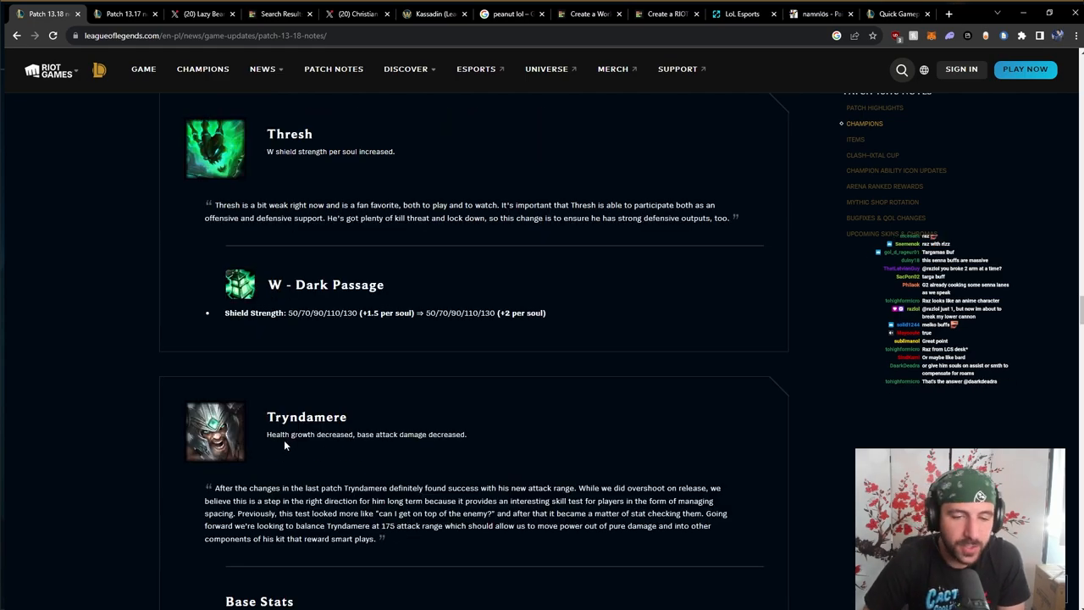
{"action": "scroll", "scroll_direction": "down", "scroll_amount": 3}
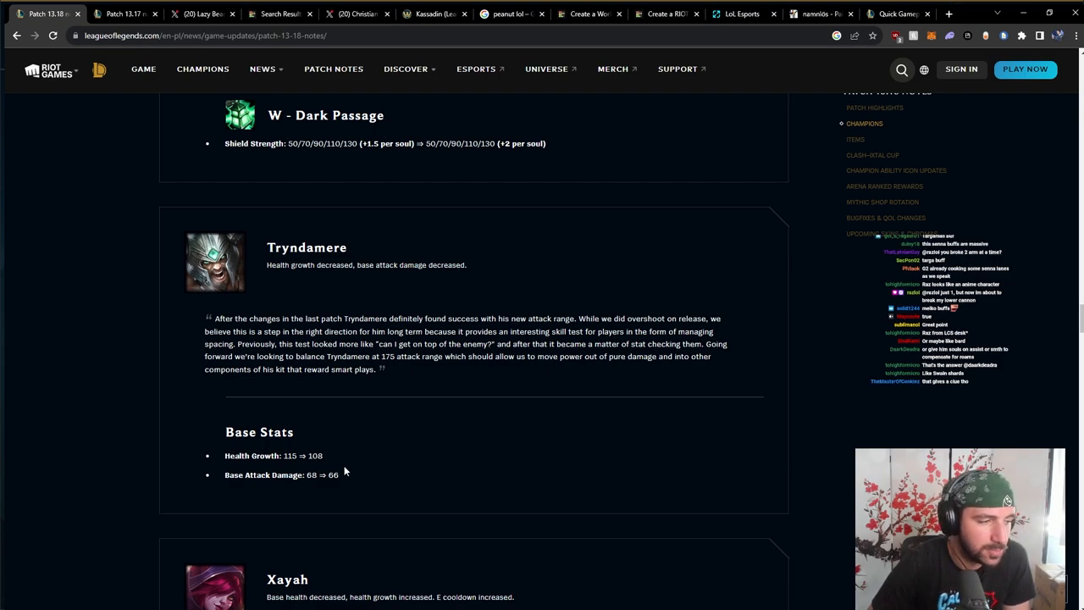
{"action": "mouse_move", "coordinate": [338, 432]}
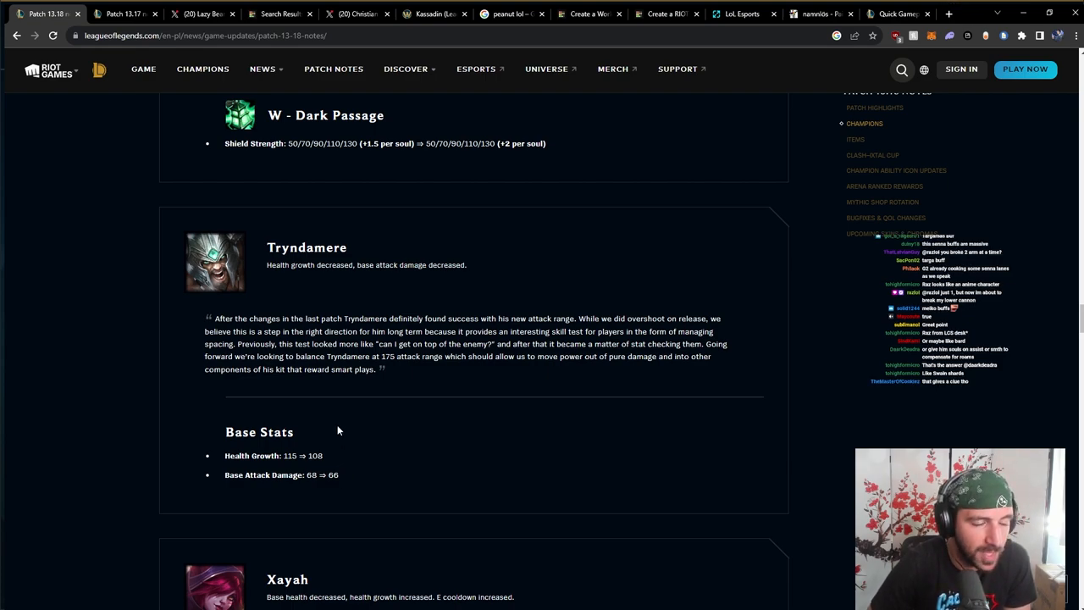
{"action": "mouse_move", "coordinate": [345, 455]}
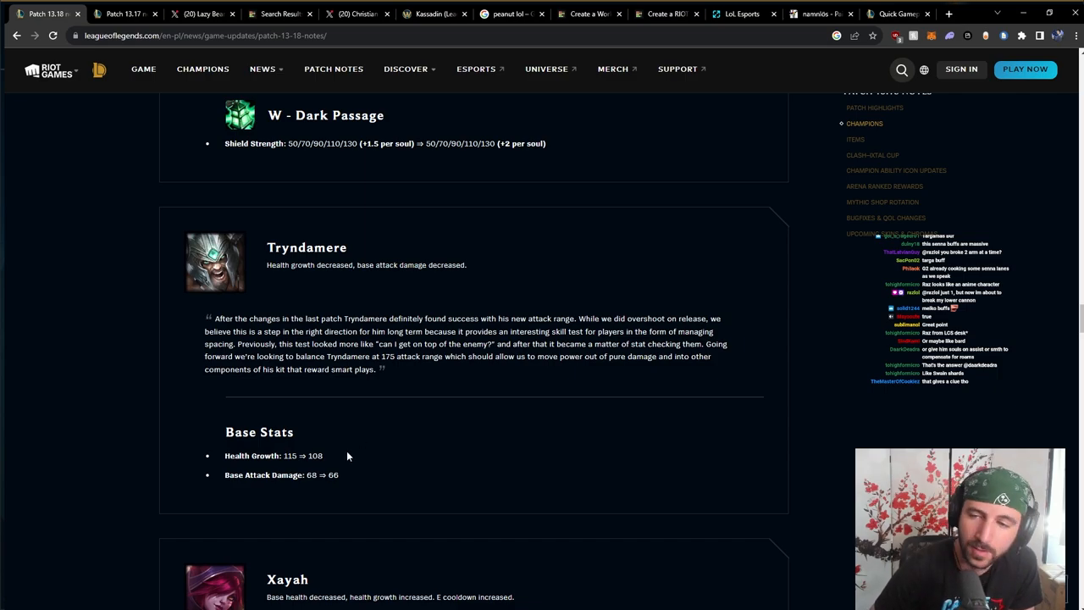
{"action": "scroll", "scroll_direction": "down", "scroll_amount": 3}
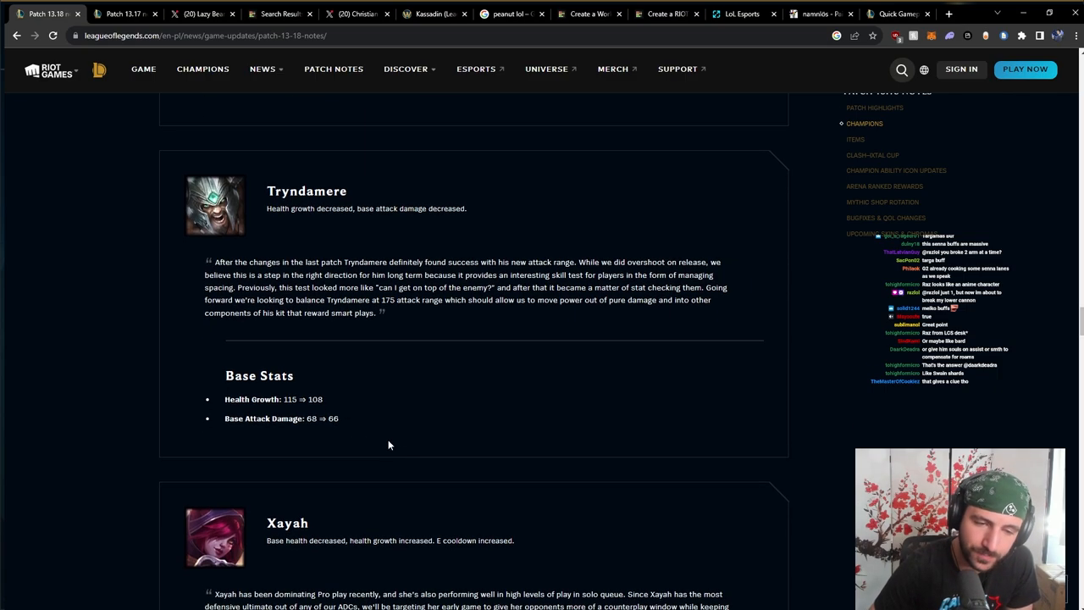
{"action": "double_click", "coordinate": [240, 376]}
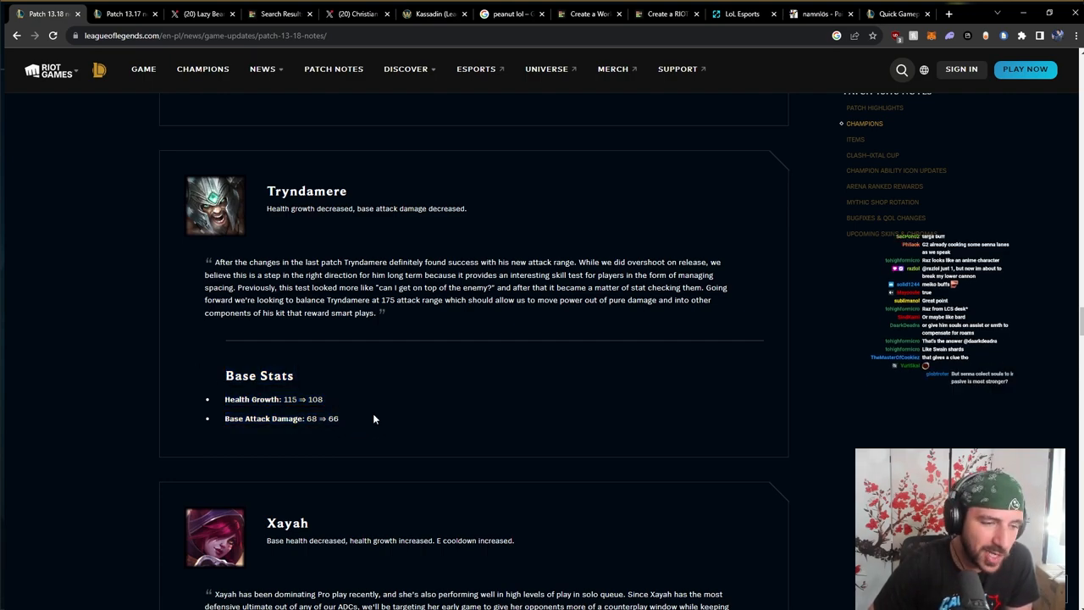
{"action": "mouse_move", "coordinate": [371, 412]}
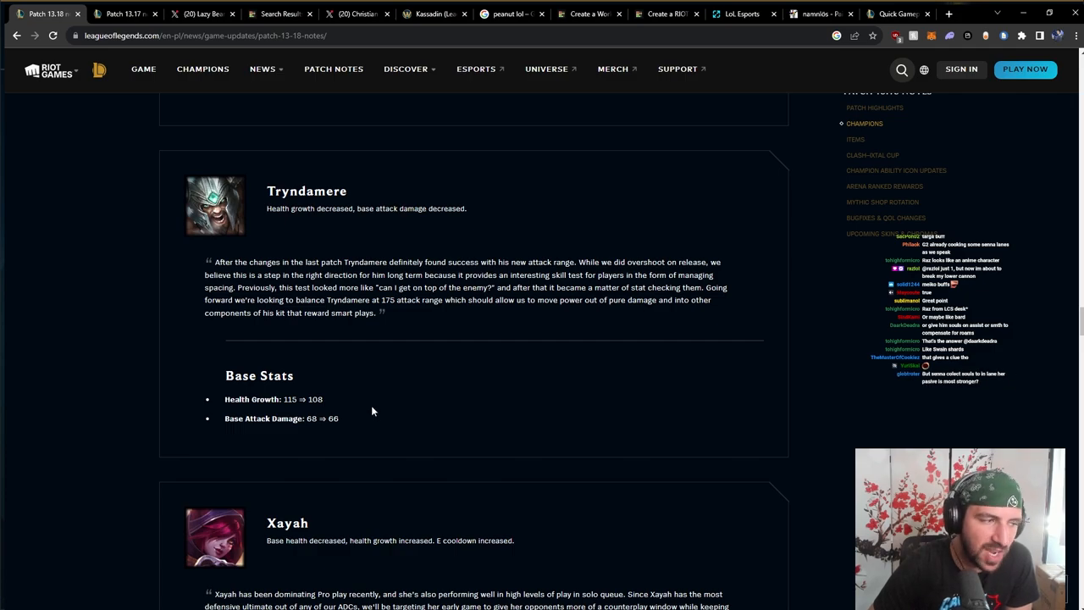
{"action": "mouse_move", "coordinate": [386, 420]}
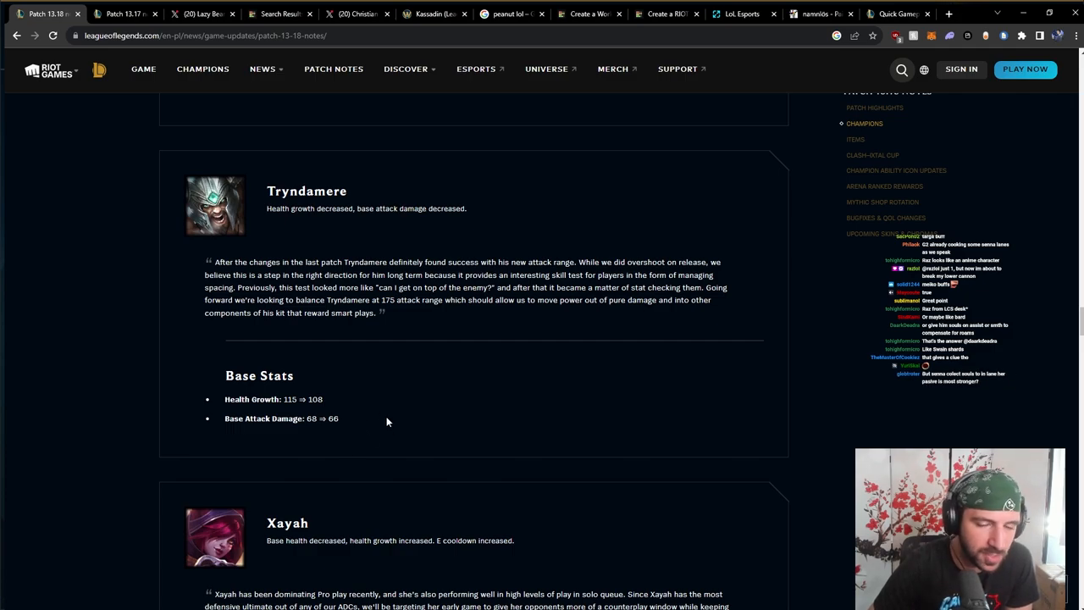
- Finish Xayah's changes and reach Crown of the Shattered Queen at the Items section
{"action": "scroll", "scroll_direction": "down", "scroll_amount": 3}
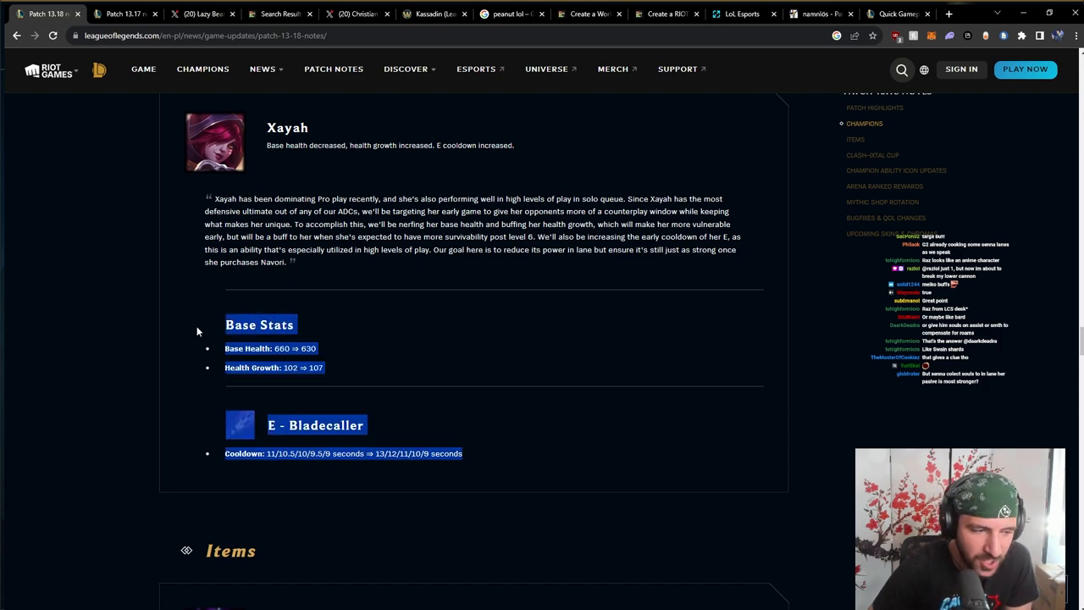
{"action": "left_click", "coordinate": [236, 339]}
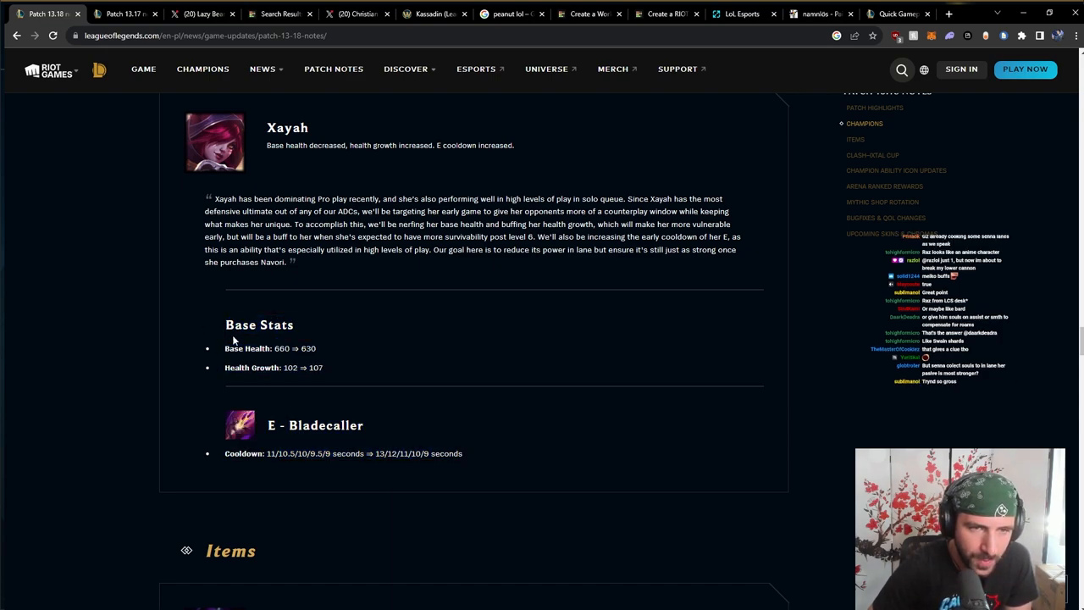
{"action": "scroll", "scroll_direction": "down", "scroll_amount": 3}
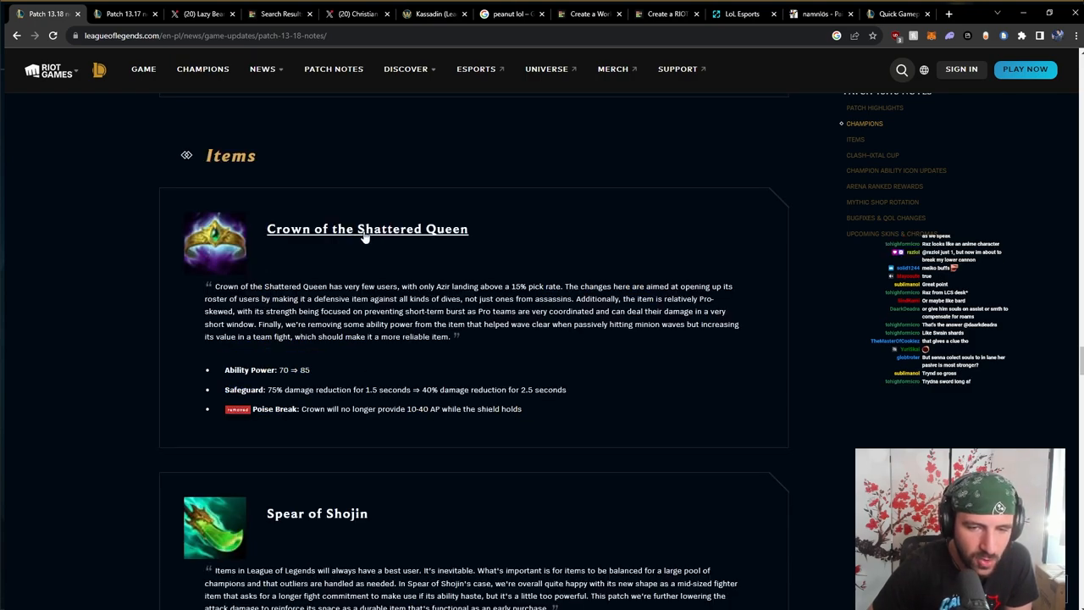
{"action": "mouse_move", "coordinate": [341, 383]}
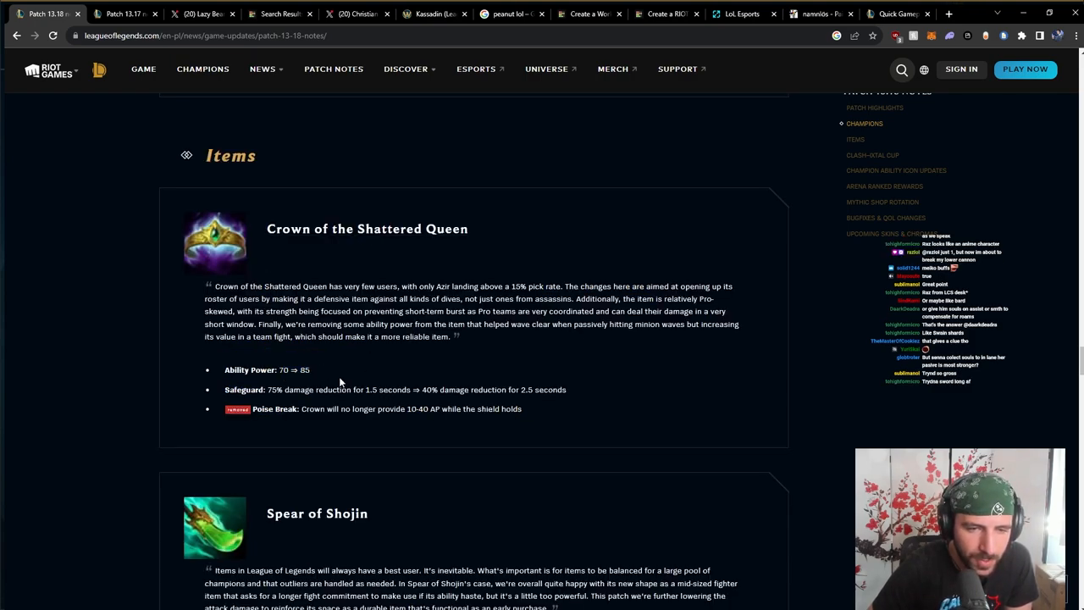
- Highlight Crown of the Shattered Queen's Safeguard change line while reading its notes
{"action": "left_click_drag", "start_coordinate": [267, 390], "coordinate": [500, 390]}
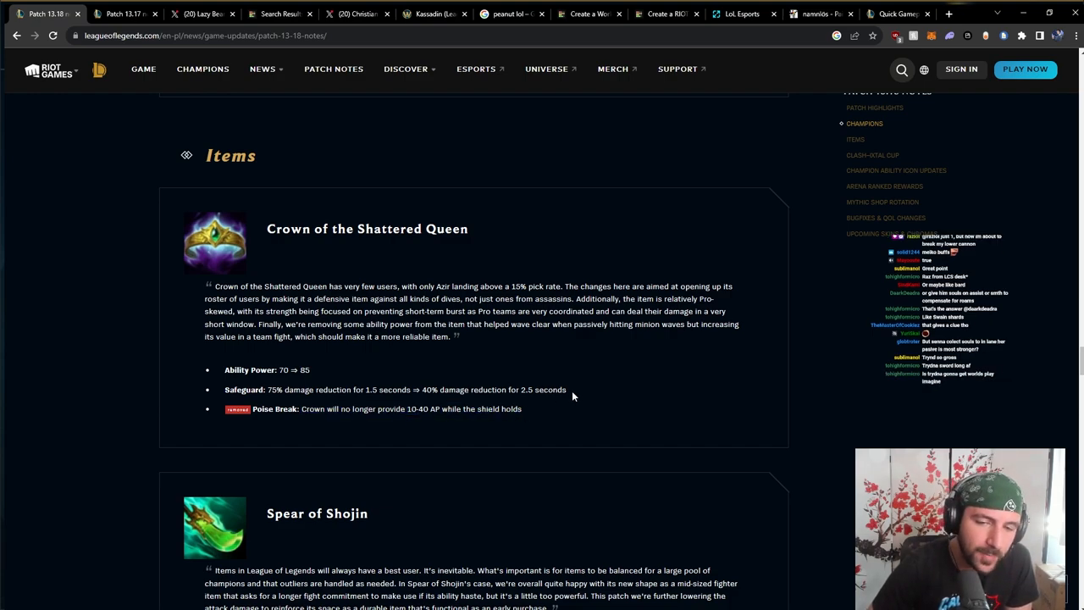
{"action": "left_click_drag", "start_coordinate": [288, 390], "coordinate": [416, 390]}
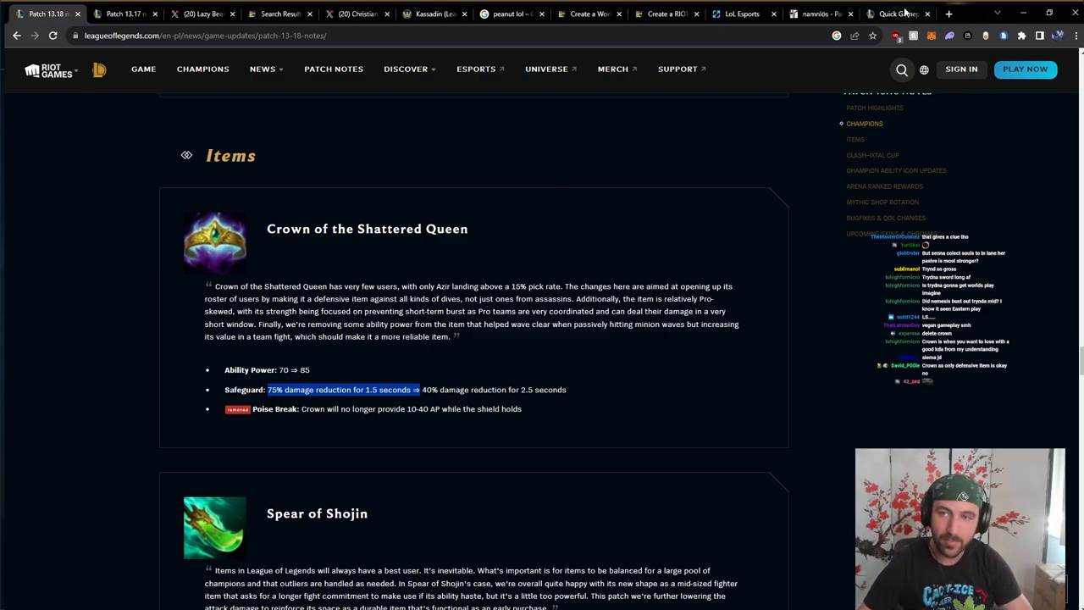
- On the JS Paint board, mark up the 2ND heading and add lines beneath the arrow
{"action": "left_click", "coordinate": [813, 13]}
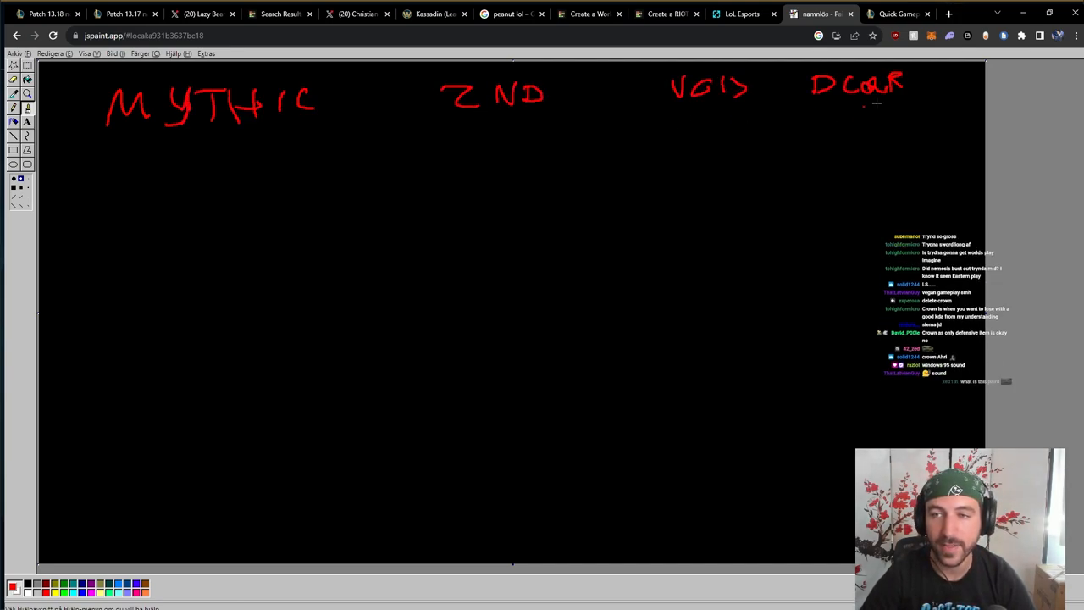
{"action": "left_click_drag", "start_coordinate": [762, 88], "coordinate": [799, 84]}
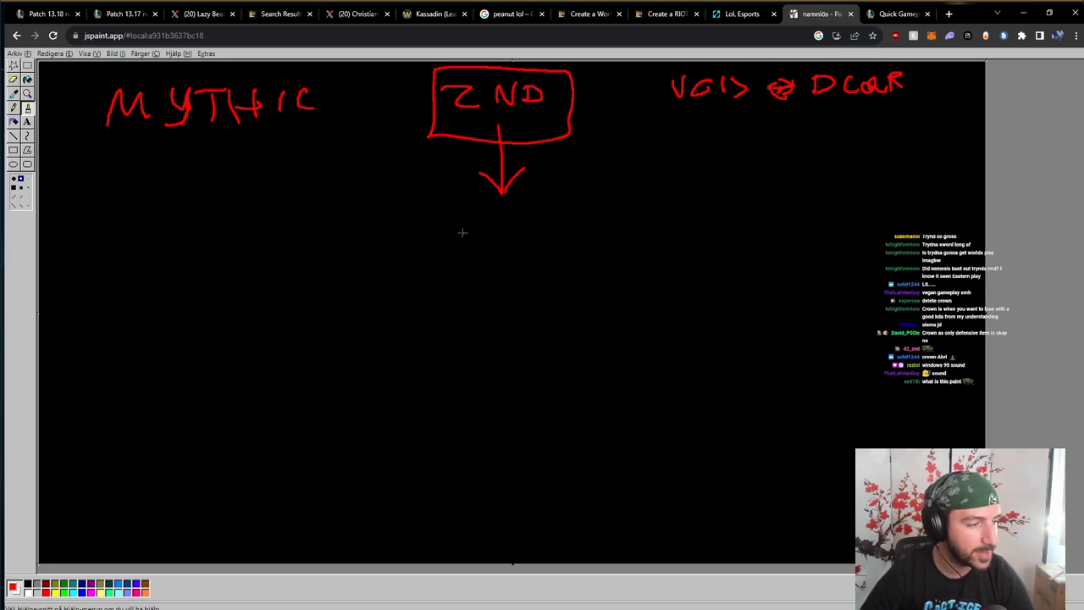
{"action": "left_click_drag", "start_coordinate": [423, 230], "coordinate": [572, 229]}
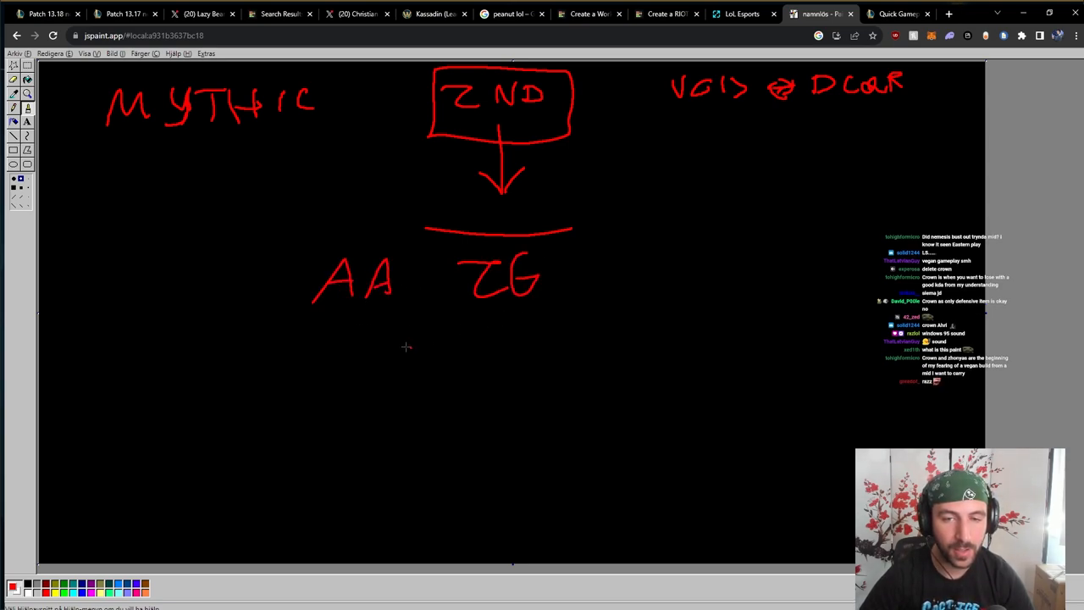
{"action": "left_click_drag", "start_coordinate": [407, 325], "coordinate": [398, 355]}
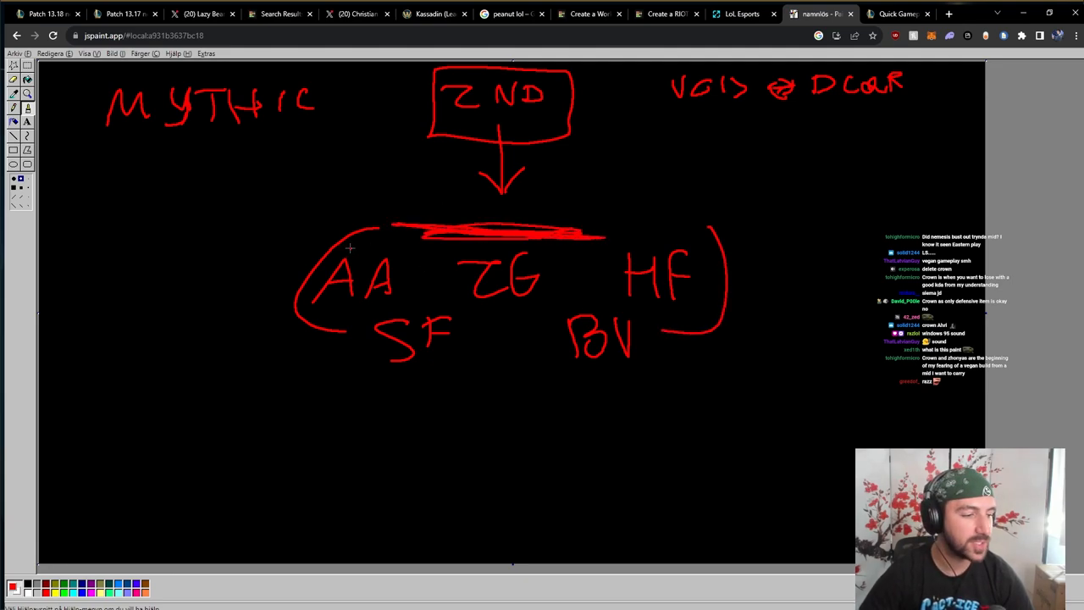
- Write CROWN beneath MYTHIC and curve a red line from CROWN toward AA
{"action": "left_click_drag", "start_coordinate": [389, 376], "coordinate": [613, 376]}
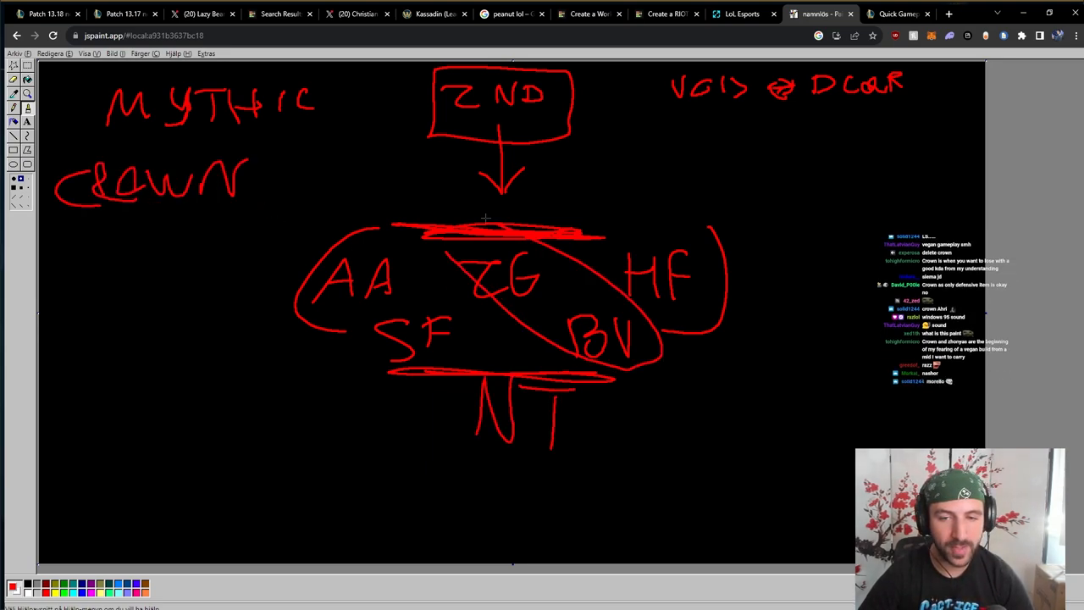
{"action": "left_click_drag", "start_coordinate": [237, 224], "coordinate": [643, 373]}
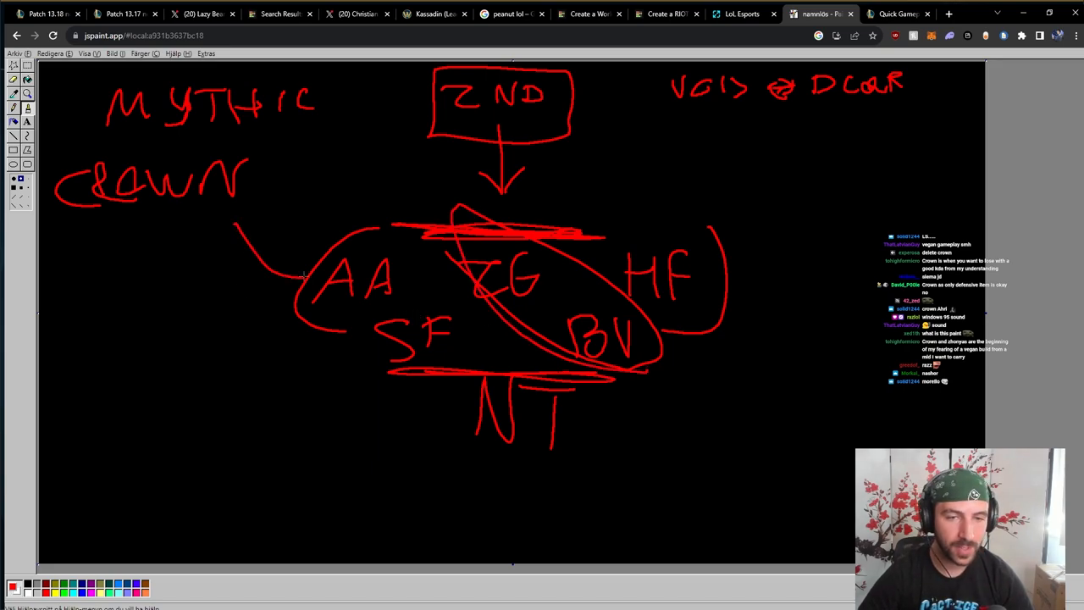
- Box CROWN pointing at AA, arrow the VOID note to 2ND, and write a boxed 99% lower left
{"action": "left_click_drag", "start_coordinate": [610, 207], "coordinate": [691, 144]}
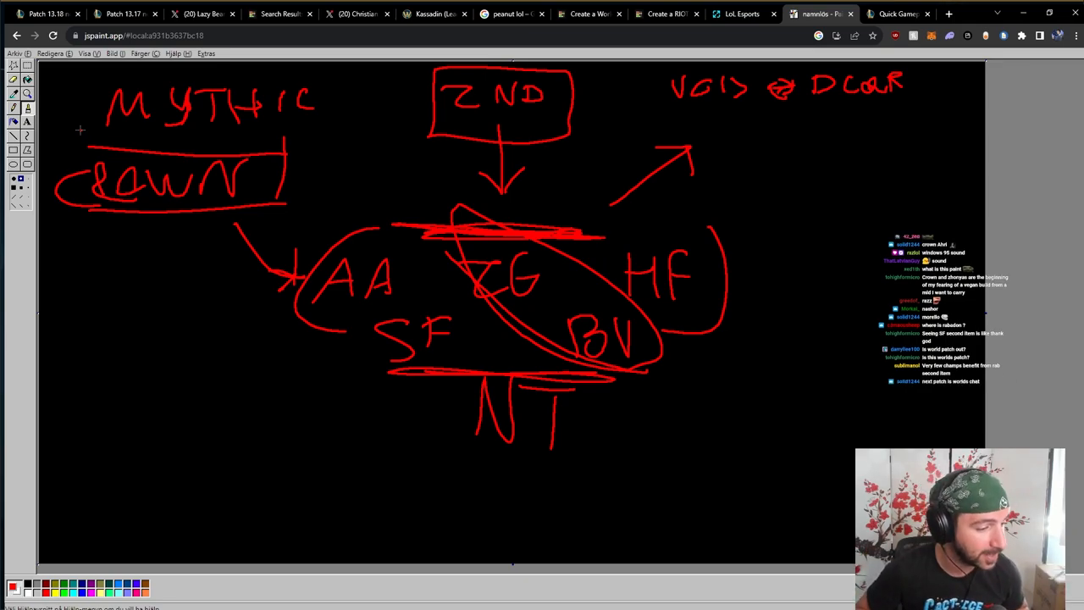
{"action": "left_click_drag", "start_coordinate": [652, 119], "coordinate": [708, 119]}
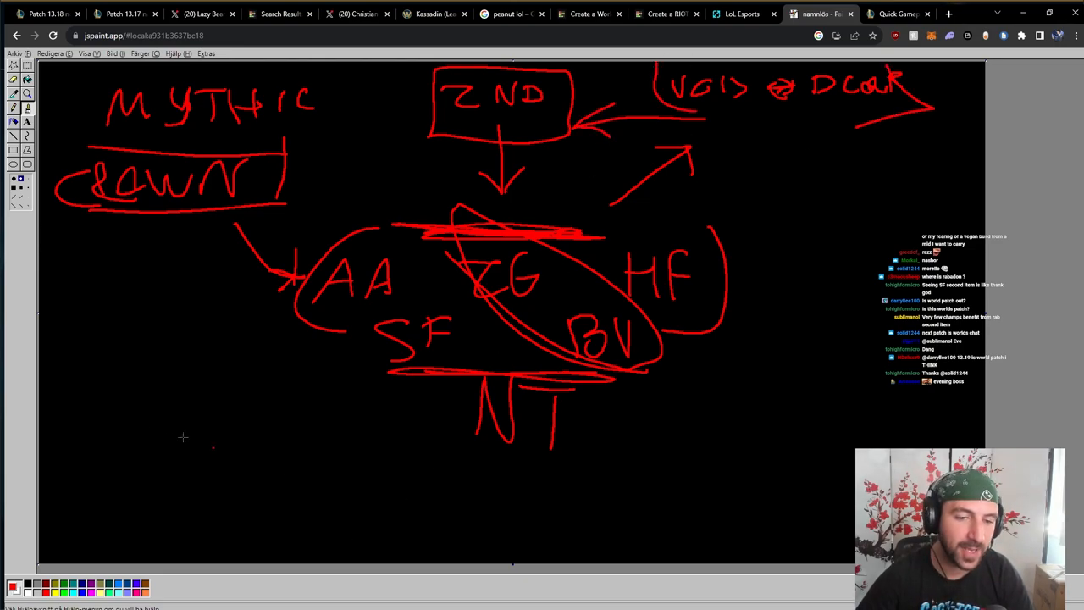
{"action": "left_click_drag", "start_coordinate": [178, 423], "coordinate": [348, 474]}
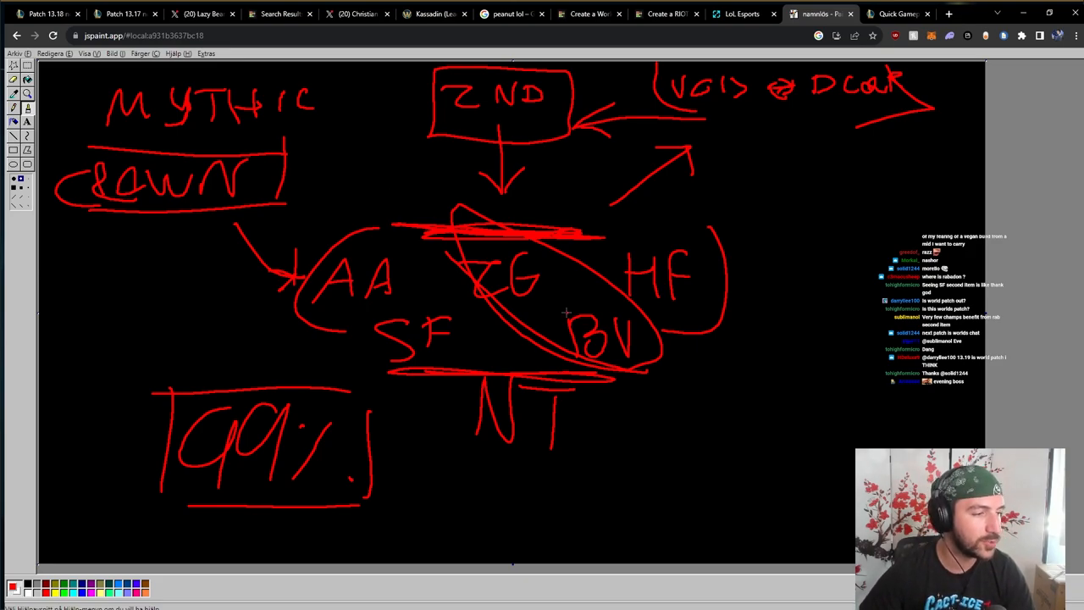
{"action": "mouse_move", "coordinate": [538, 299]}
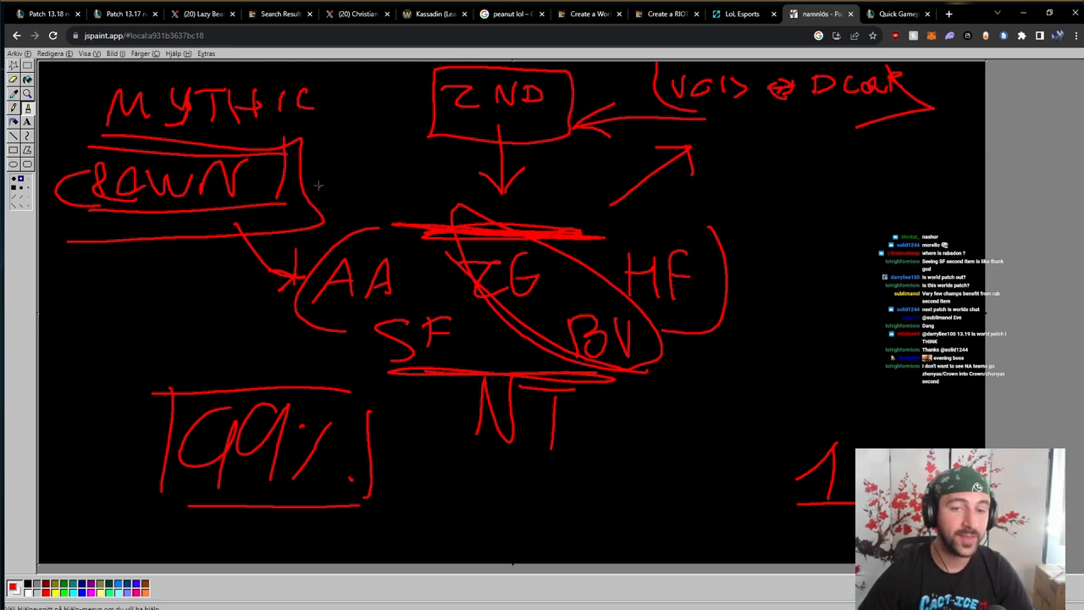
- Arrow CROWN to the struck-out line and write AZIR below the CROWN box
{"action": "left_click_drag", "start_coordinate": [320, 168], "coordinate": [415, 237]}
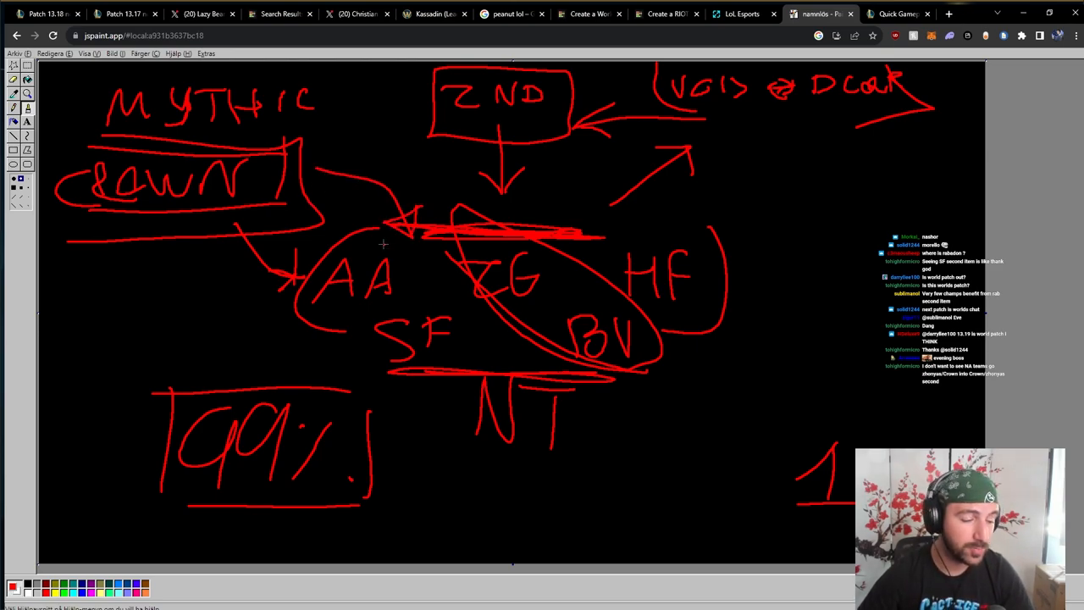
{"action": "mouse_move", "coordinate": [369, 227]}
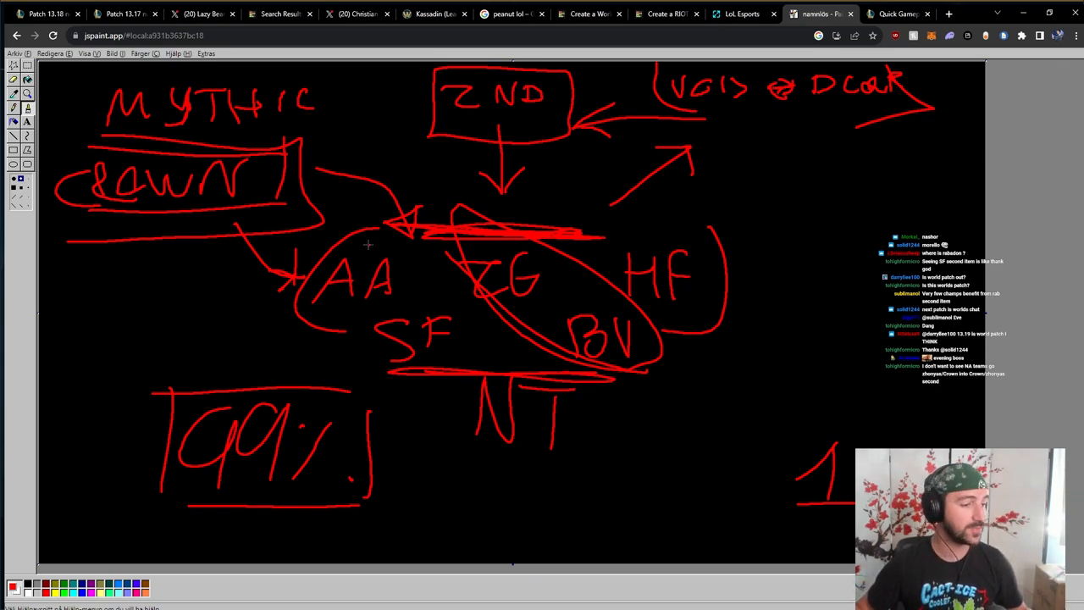
{"action": "left_click_drag", "start_coordinate": [71, 224], "coordinate": [288, 177]}
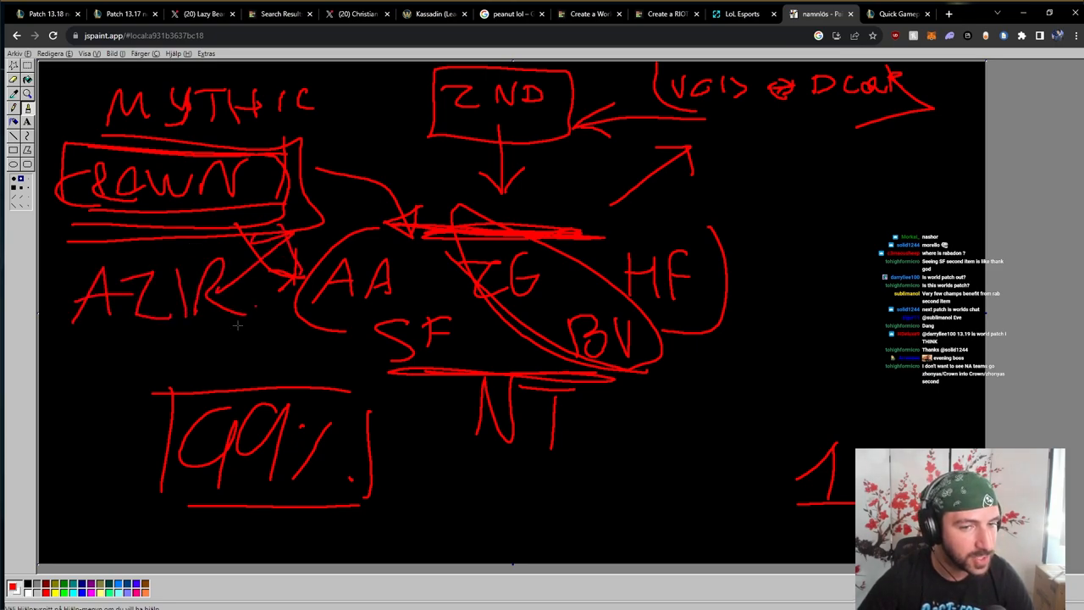
- Draw a long line from AZIR toward NT and retrace the CROWN outline for emphasis
{"action": "left_click_drag", "start_coordinate": [237, 325], "coordinate": [525, 474]}
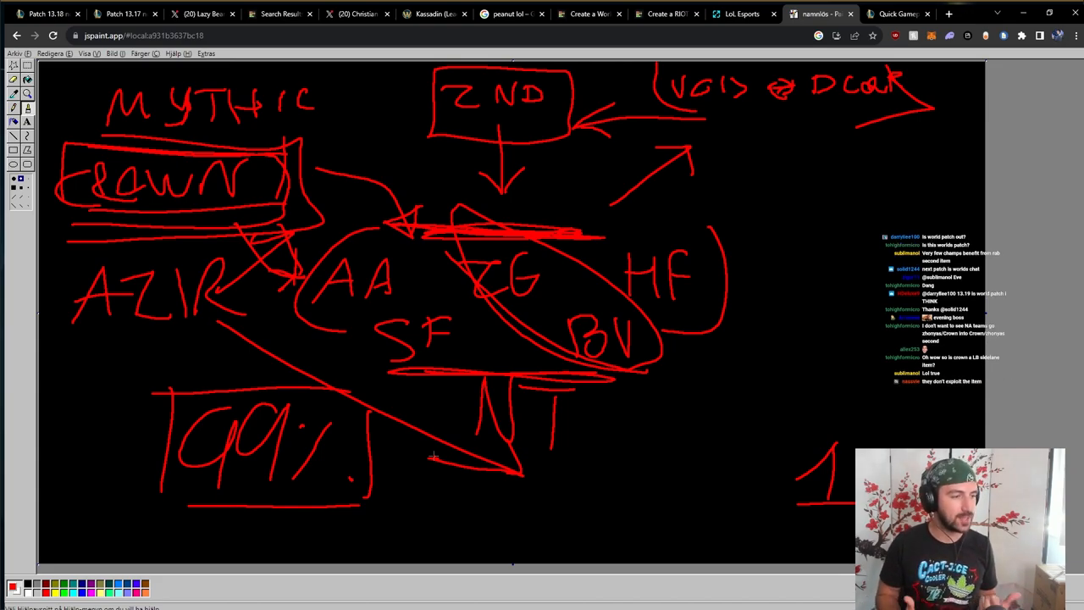
{"action": "left_click_drag", "start_coordinate": [54, 210], "coordinate": [285, 207]}
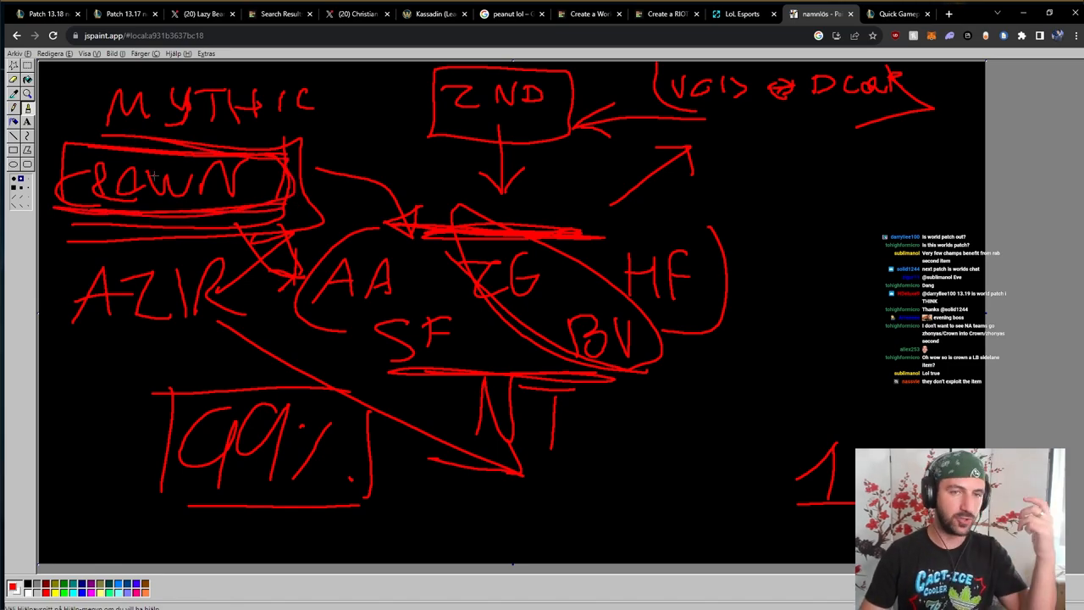
{"action": "mouse_move", "coordinate": [477, 64]}
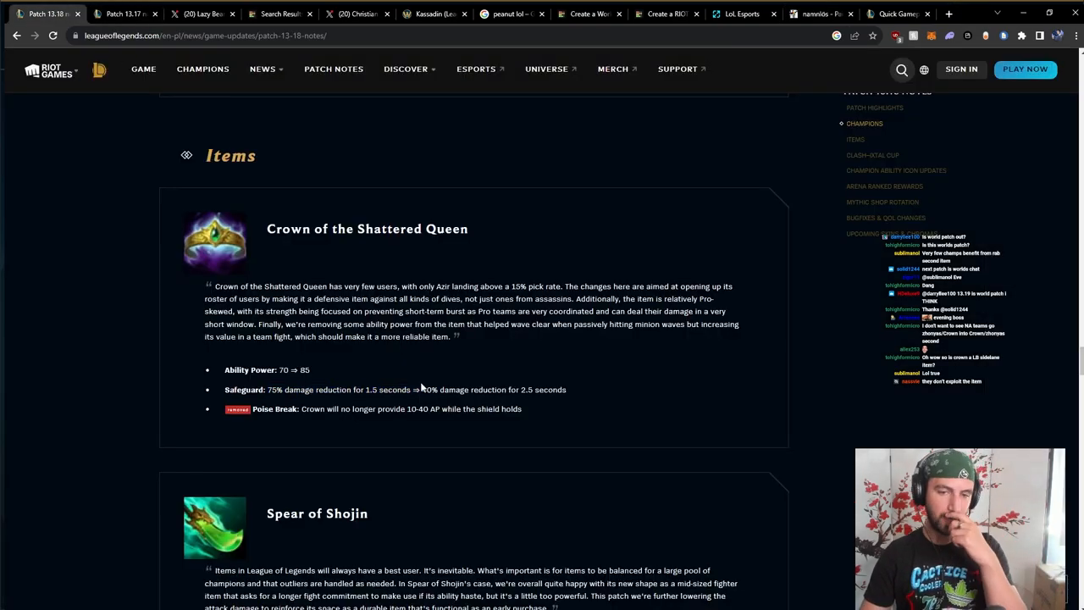
- Mark Crown's new Safeguard damage reduction values, then move down to Spear of Shojin
{"action": "left_click_drag", "start_coordinate": [420, 389], "coordinate": [566, 389]}
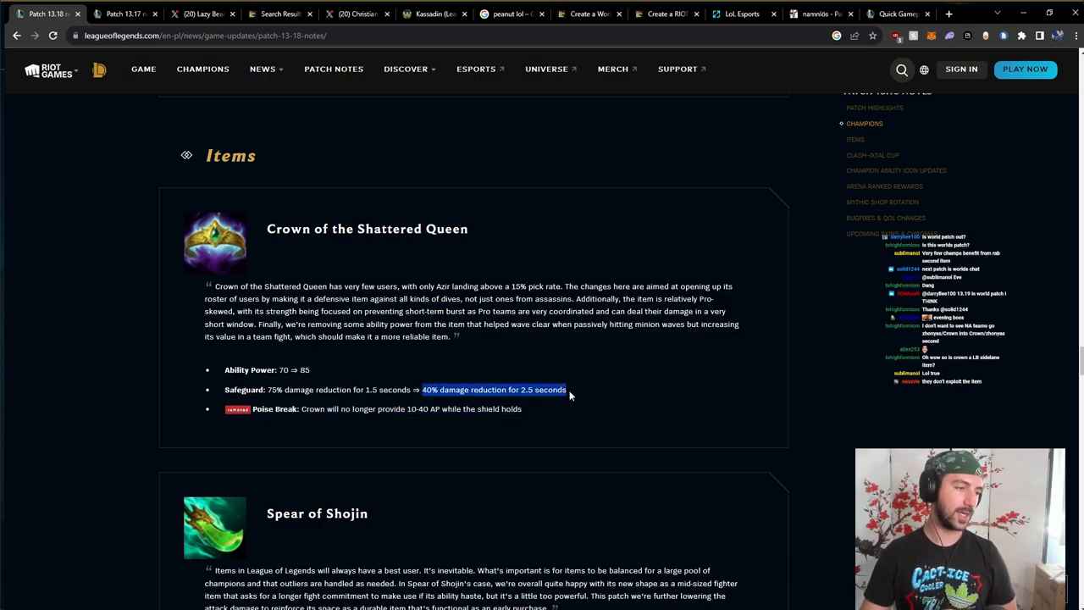
{"action": "mouse_move", "coordinate": [580, 406]}
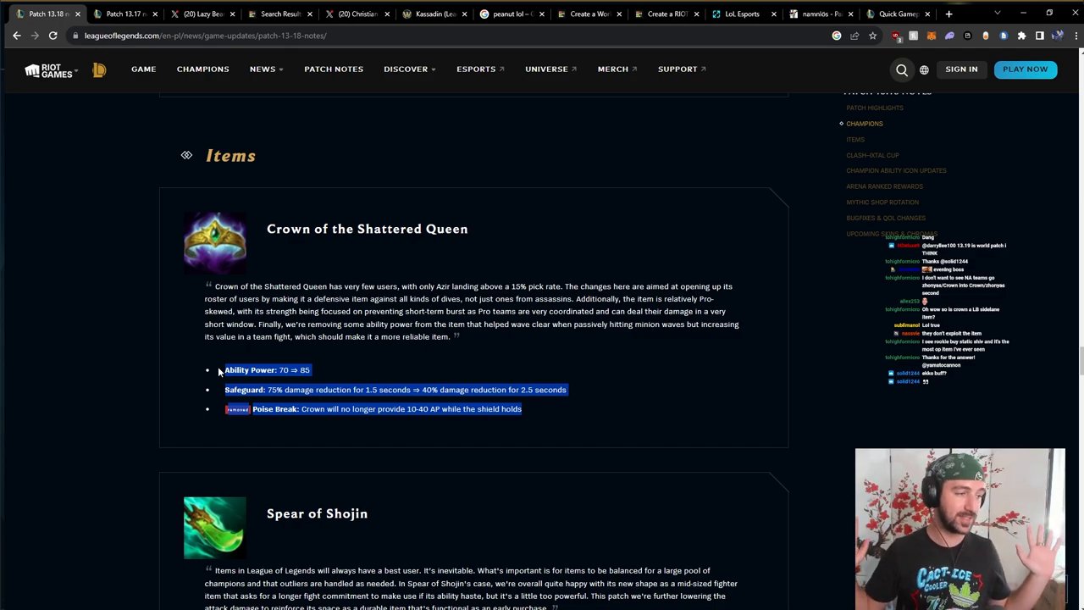
{"action": "scroll", "scroll_direction": "down", "scroll_amount": 3}
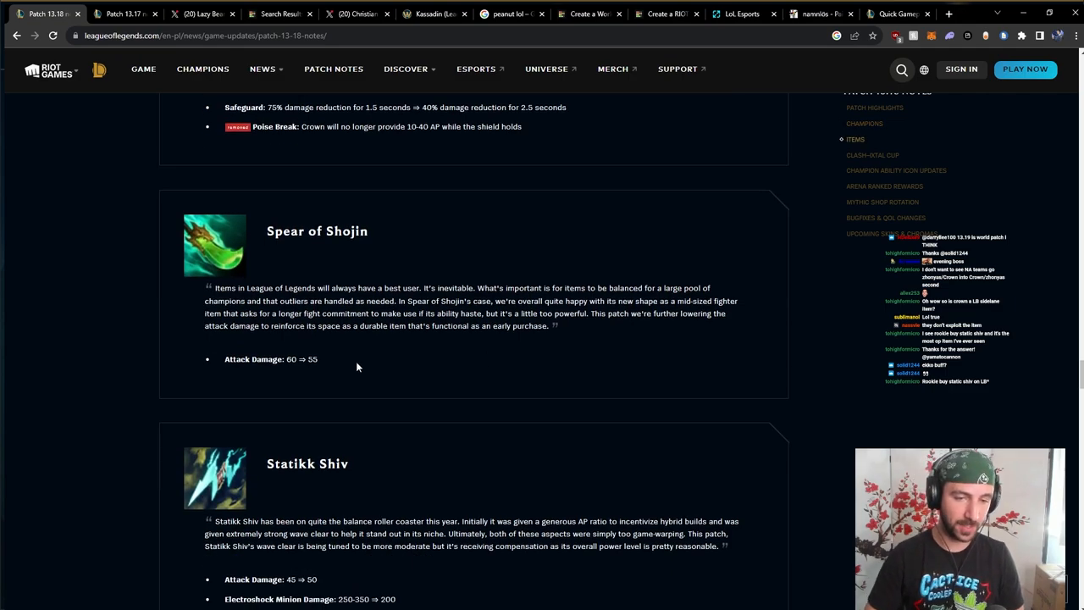
{"action": "mouse_move", "coordinate": [410, 378]}
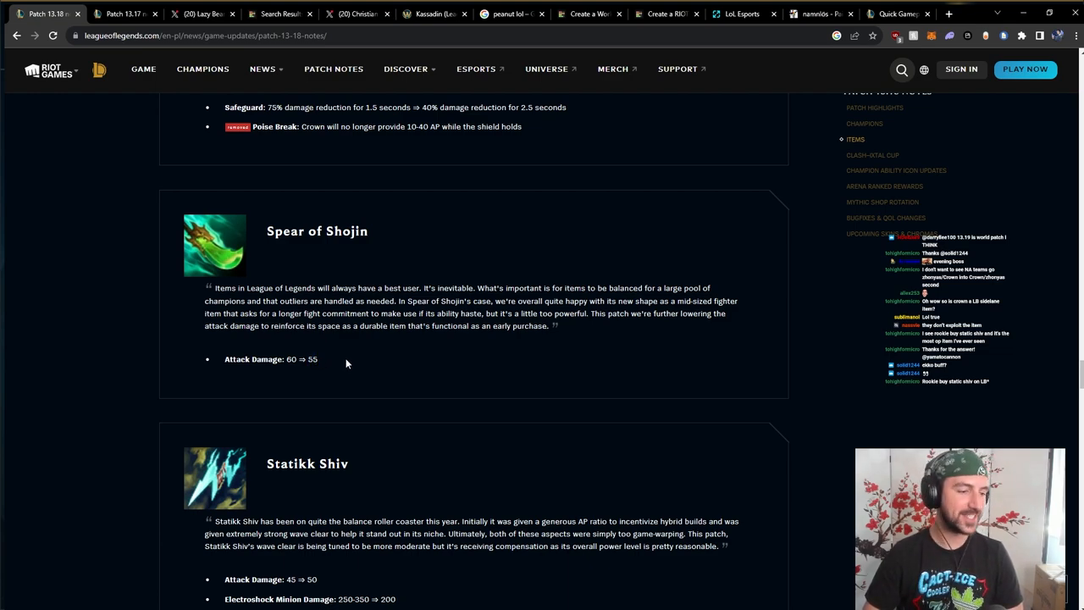
{"action": "mouse_move", "coordinate": [329, 370]}
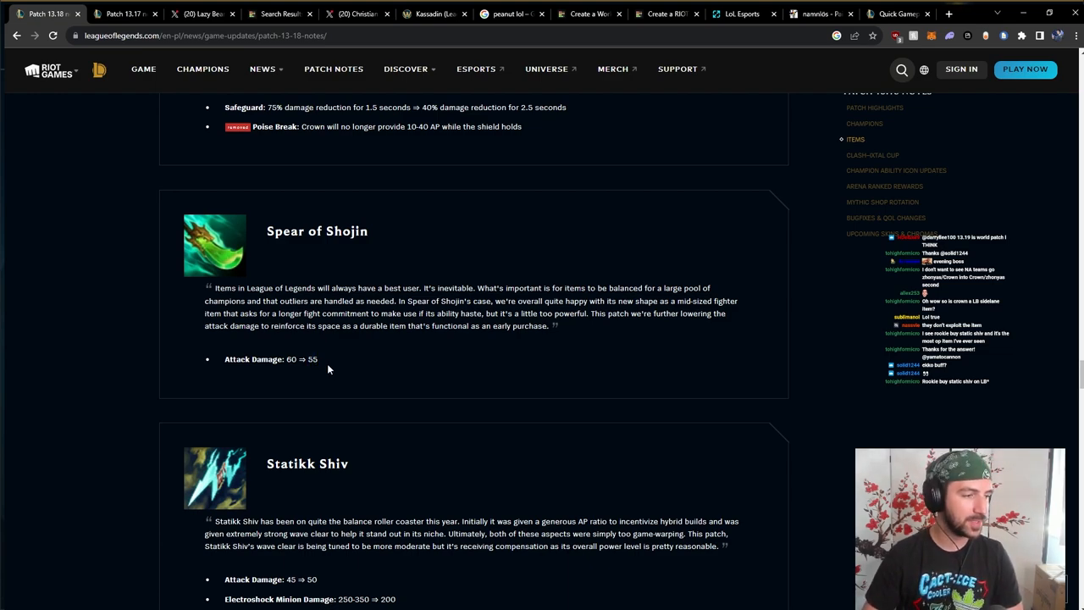
- Pass Spear of Shojin's attack damage cut and reach Statikk Shiv's Electroshock changes and Stormrazor
{"action": "scroll", "scroll_direction": "down", "scroll_amount": 3}
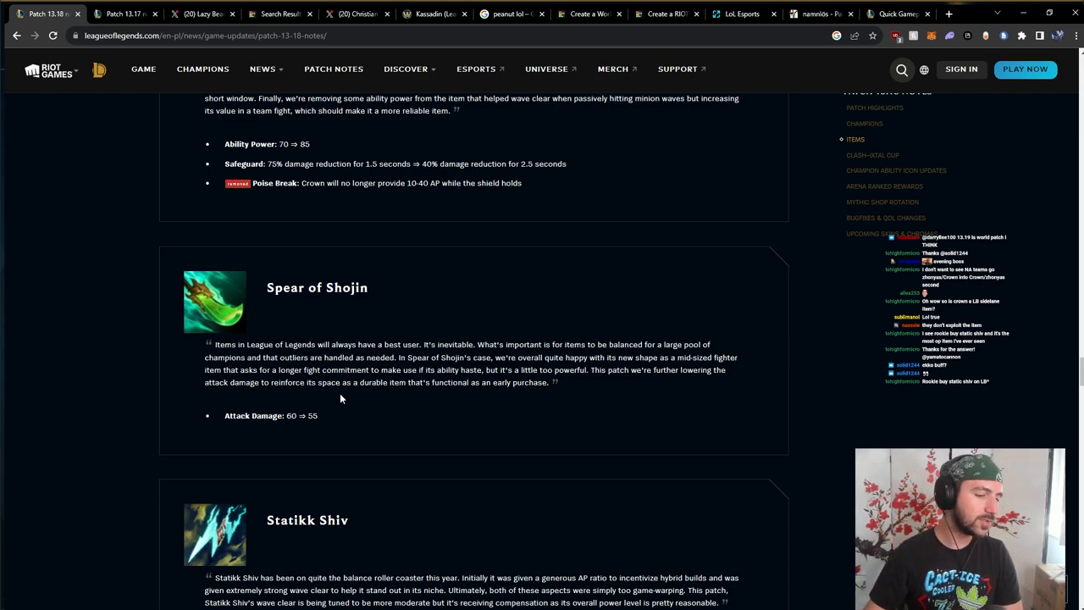
{"action": "mouse_move", "coordinate": [342, 414]}
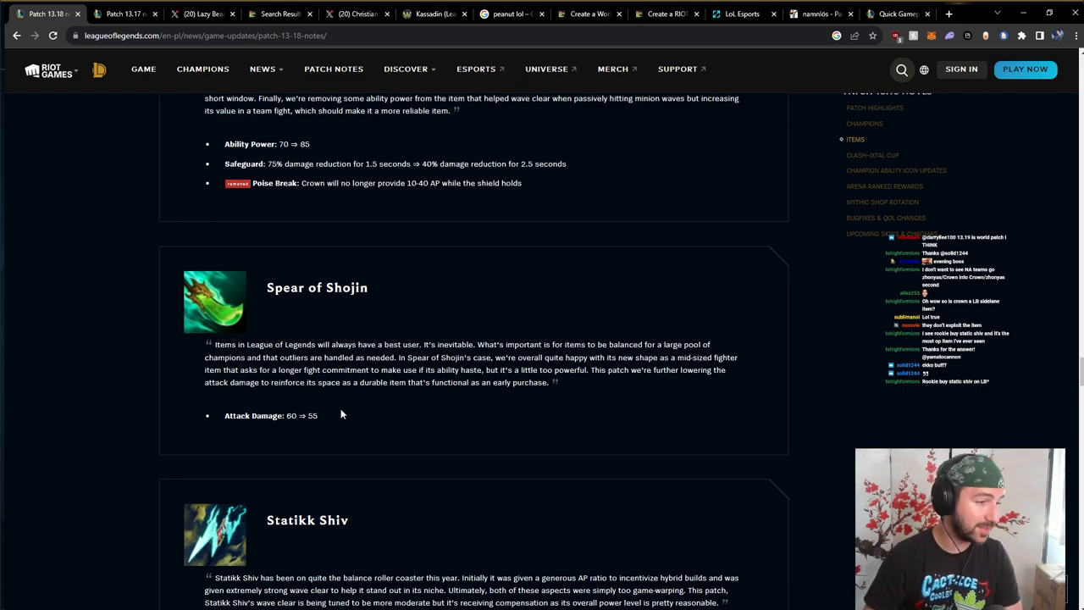
{"action": "mouse_move", "coordinate": [335, 423]}
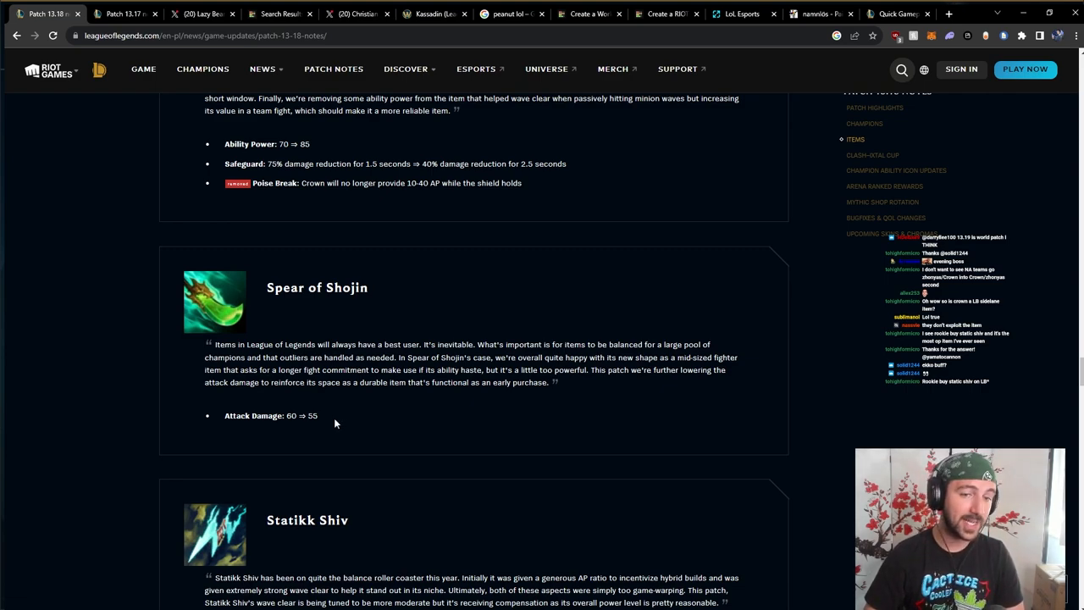
{"action": "left_click_drag", "start_coordinate": [209, 344], "coordinate": [318, 415]}
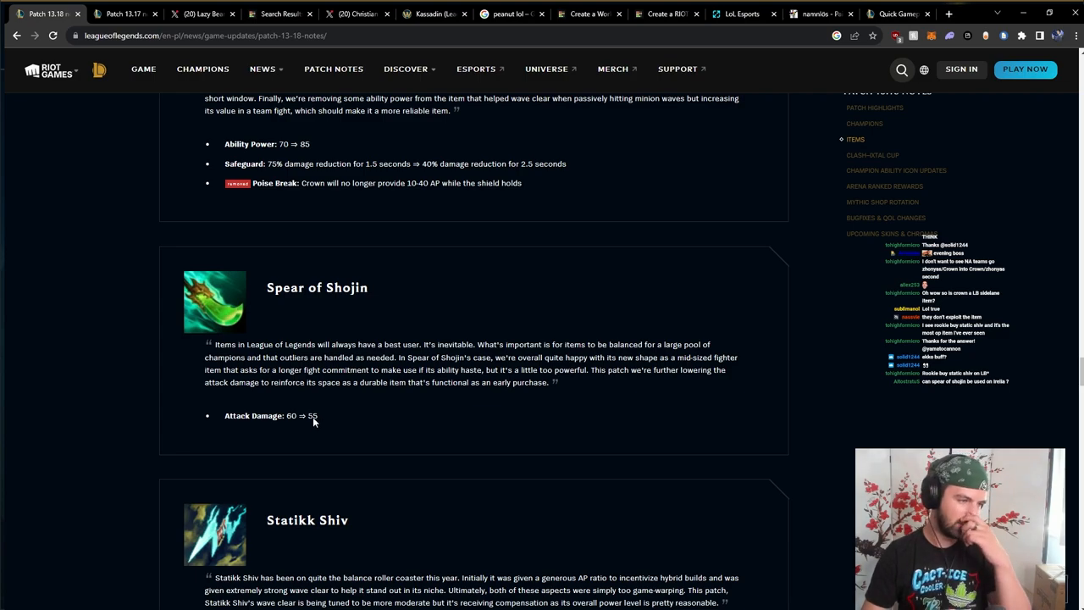
{"action": "scroll", "scroll_direction": "down", "scroll_amount": 3}
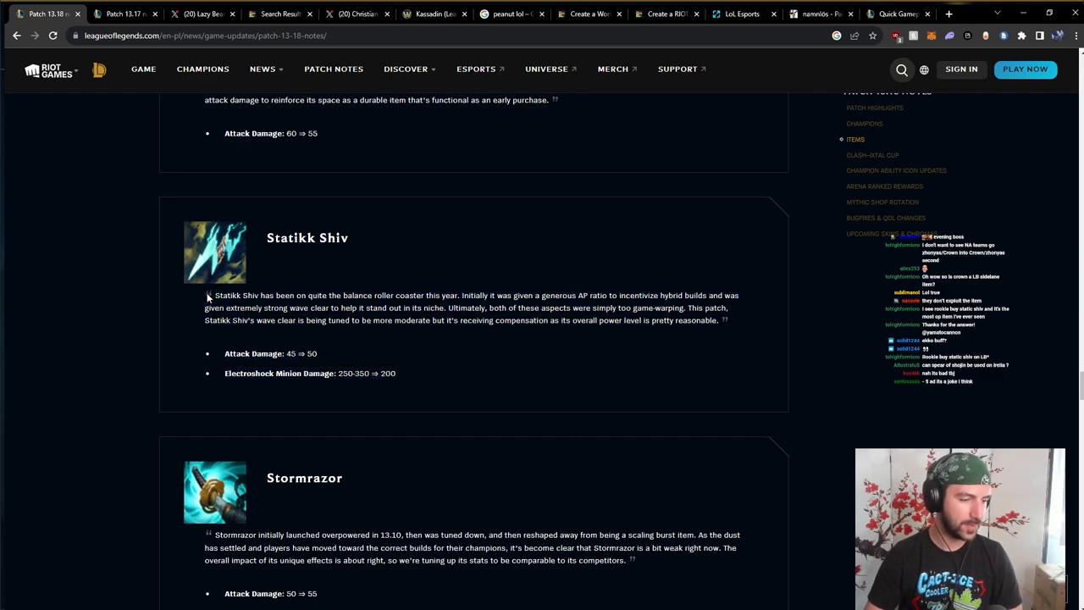
{"action": "scroll", "scroll_direction": "down", "scroll_amount": 3}
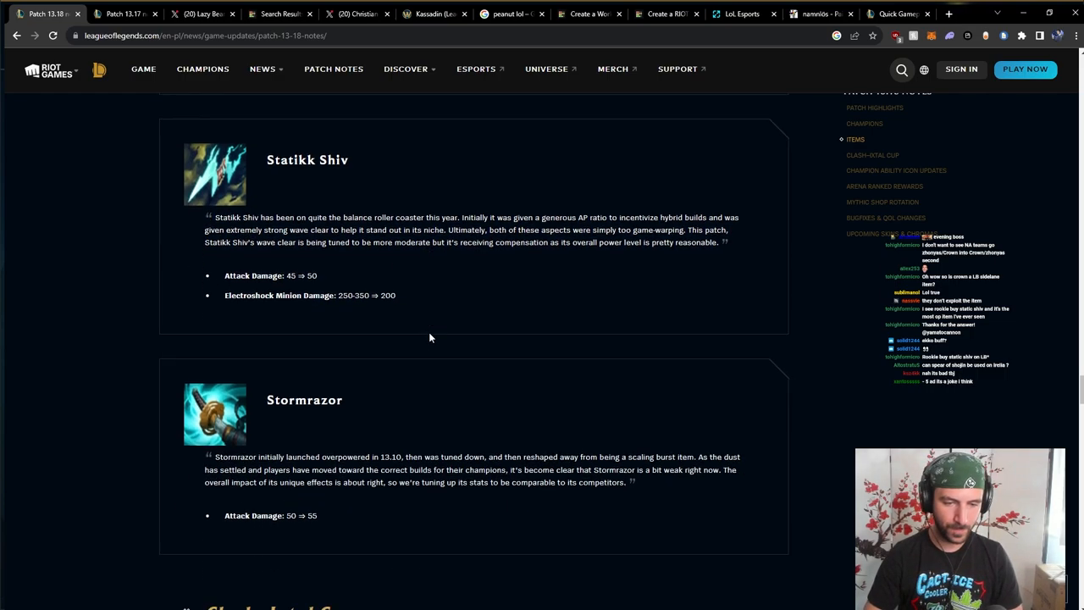
- Continue past Stormrazor's buff and the Clash Ixtal Cup dates to the Mythic Shop Rotation list
{"action": "scroll", "scroll_direction": "down", "scroll_amount": 3}
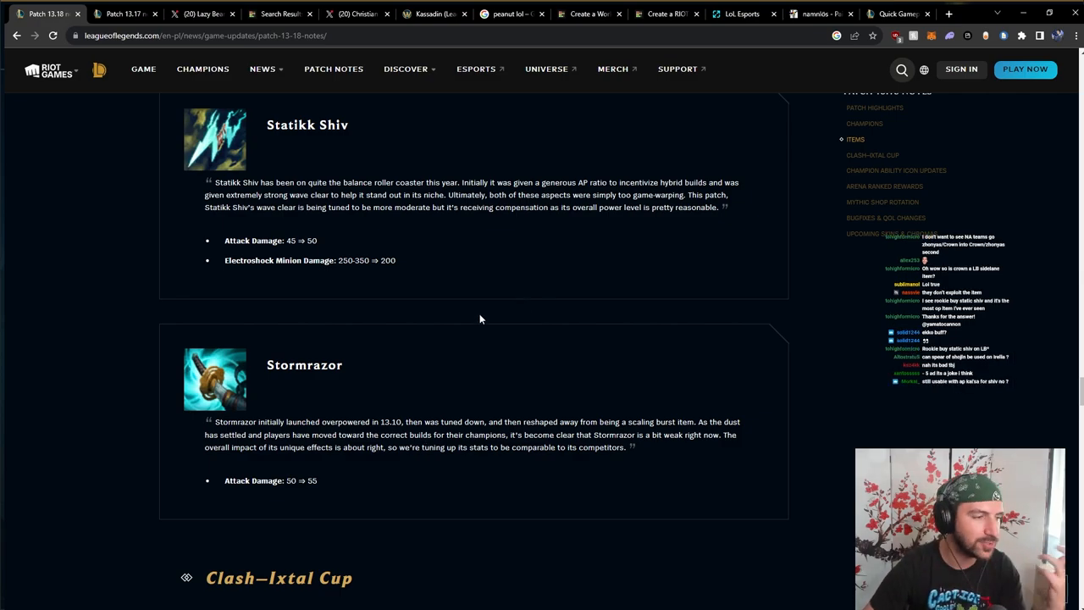
{"action": "mouse_move", "coordinate": [488, 400]}
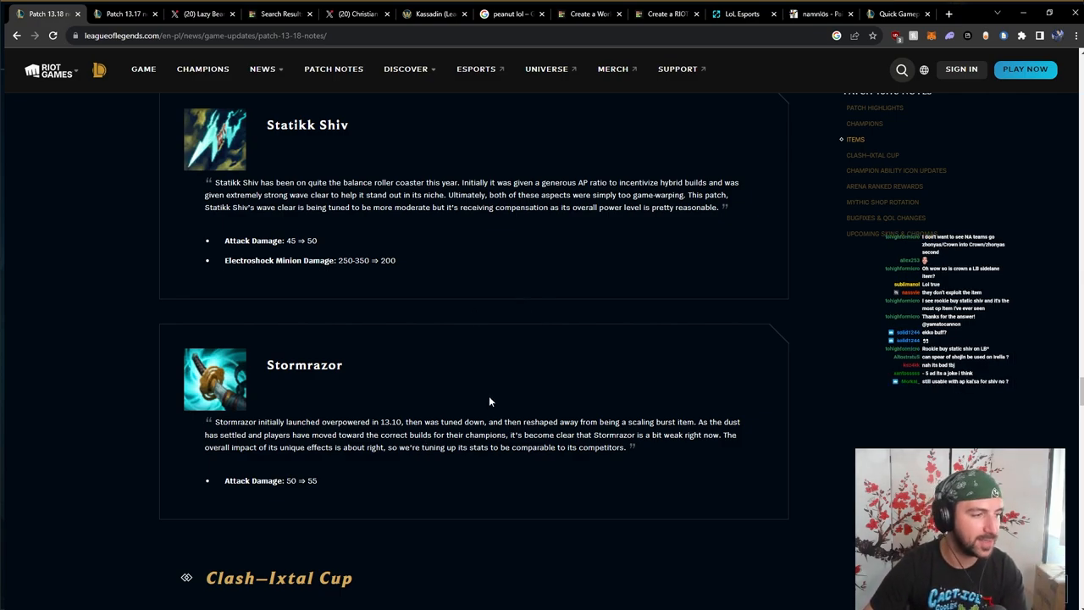
{"action": "scroll", "scroll_direction": "down", "scroll_amount": 3}
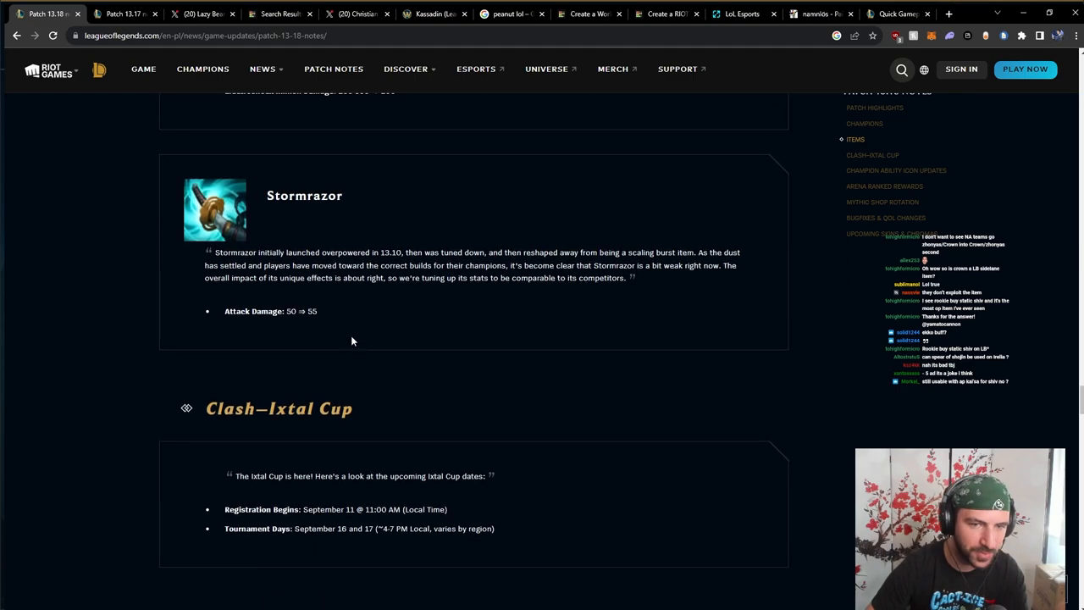
{"action": "scroll", "scroll_direction": "down", "scroll_amount": 3}
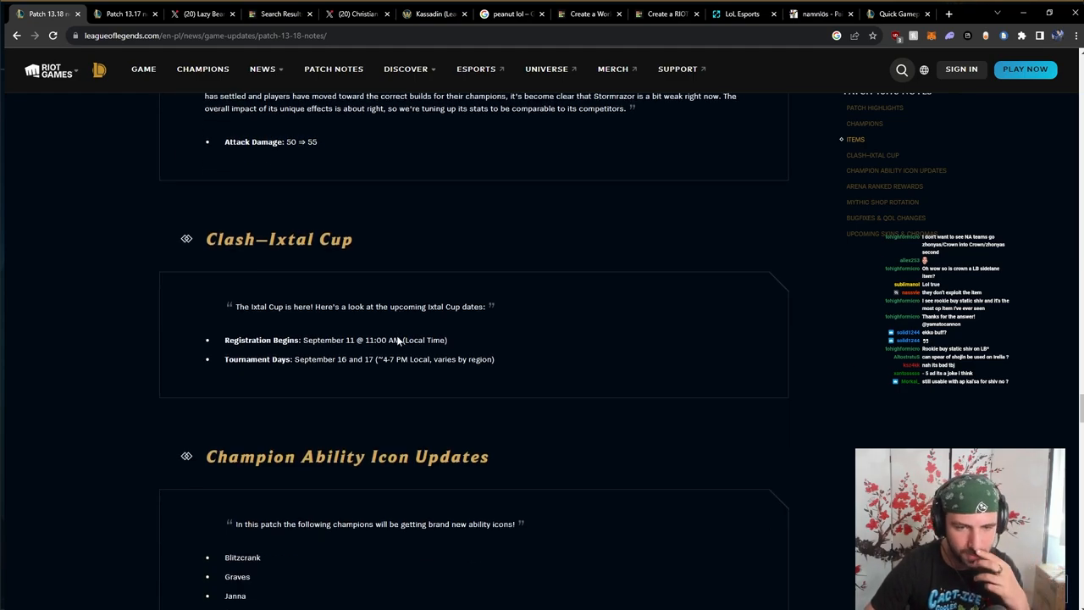
{"action": "scroll", "scroll_direction": "down", "scroll_amount": 3}
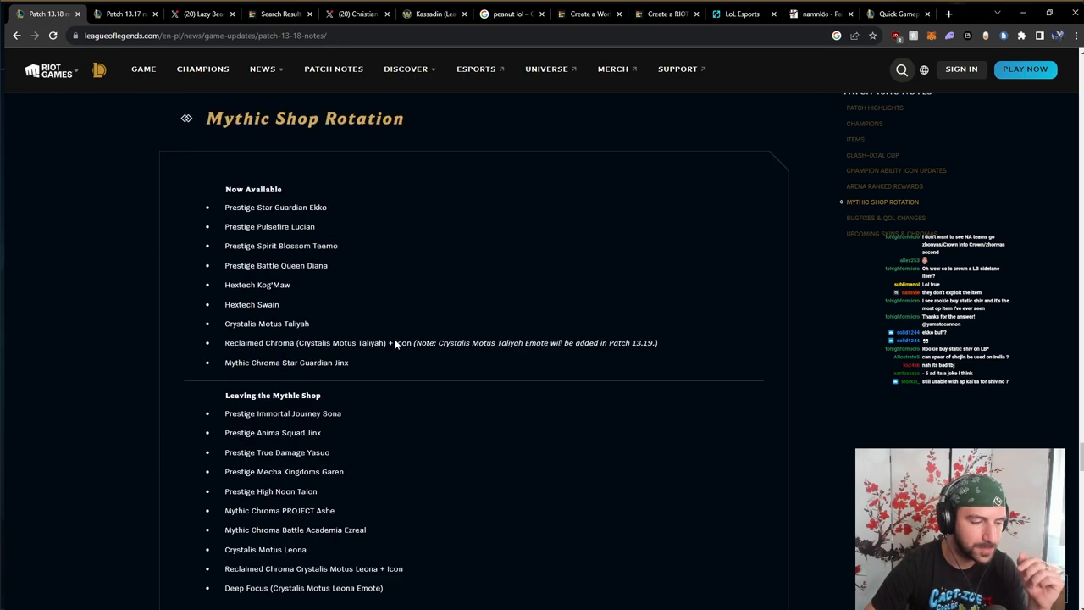